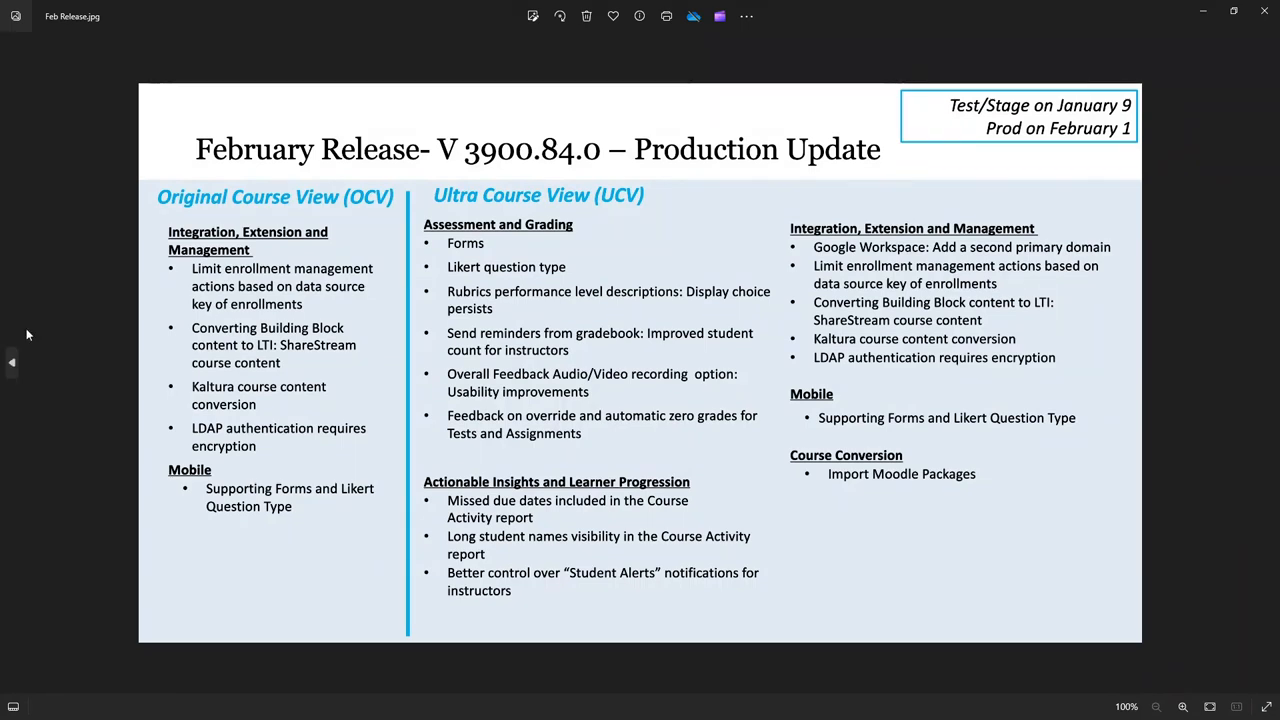
mouse_move(72, 300)
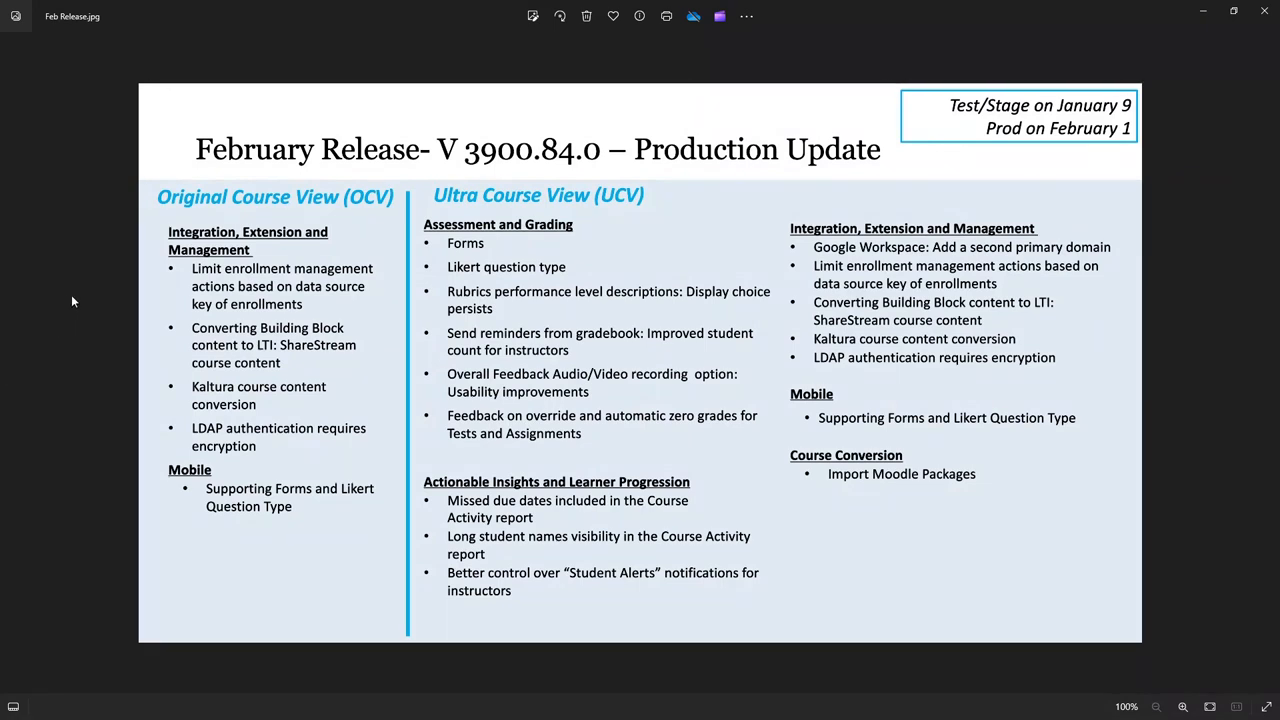
mouse_move(516, 292)
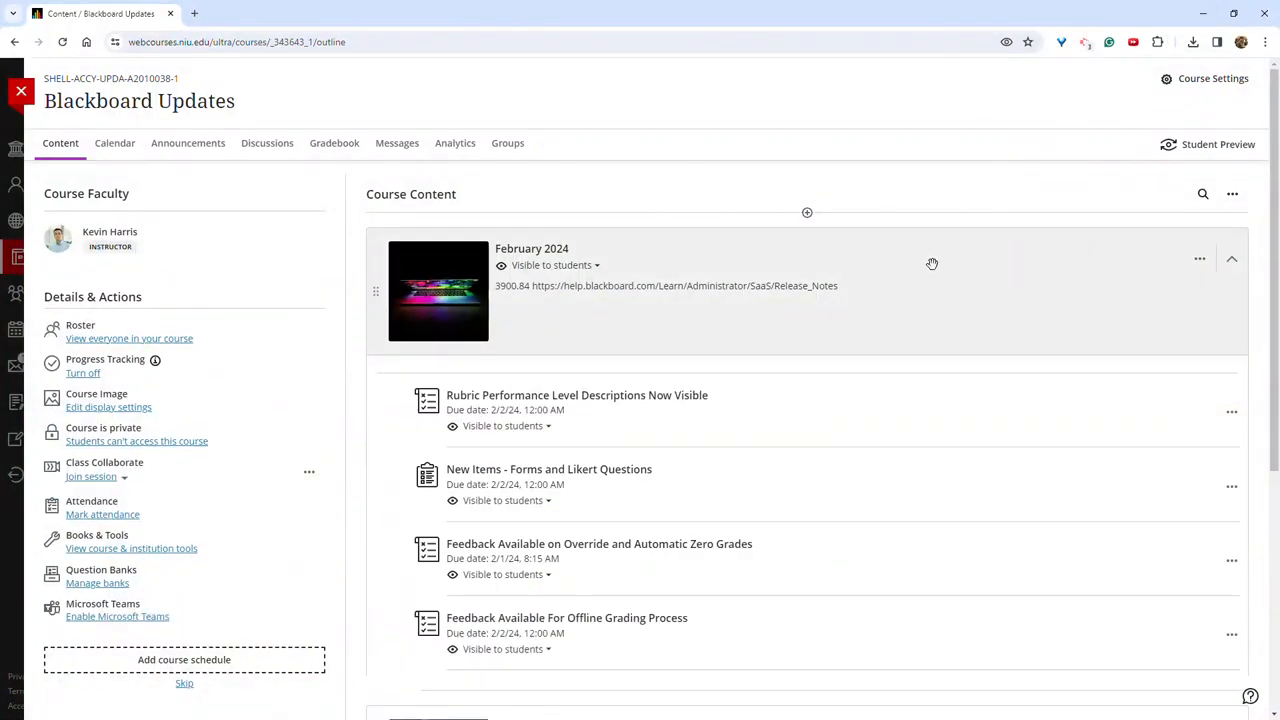
mouse_move(808, 382)
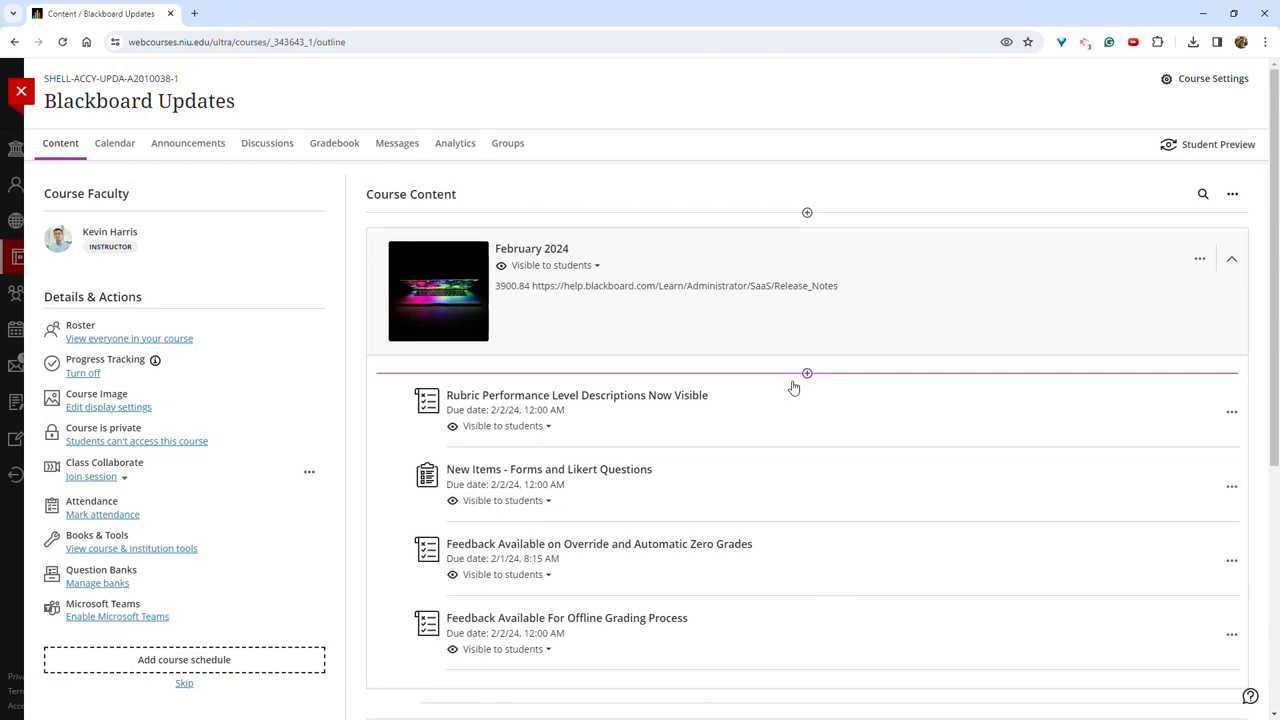
mouse_move(818, 374)
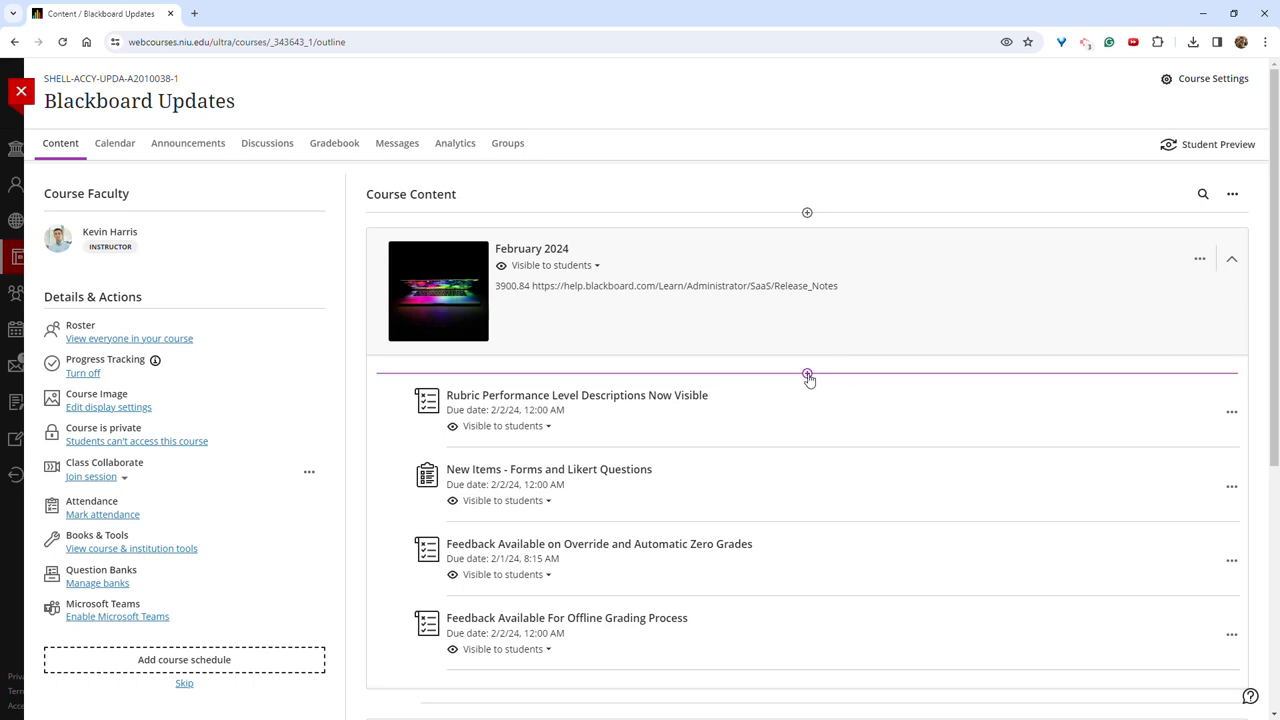
mouse_move(816, 366)
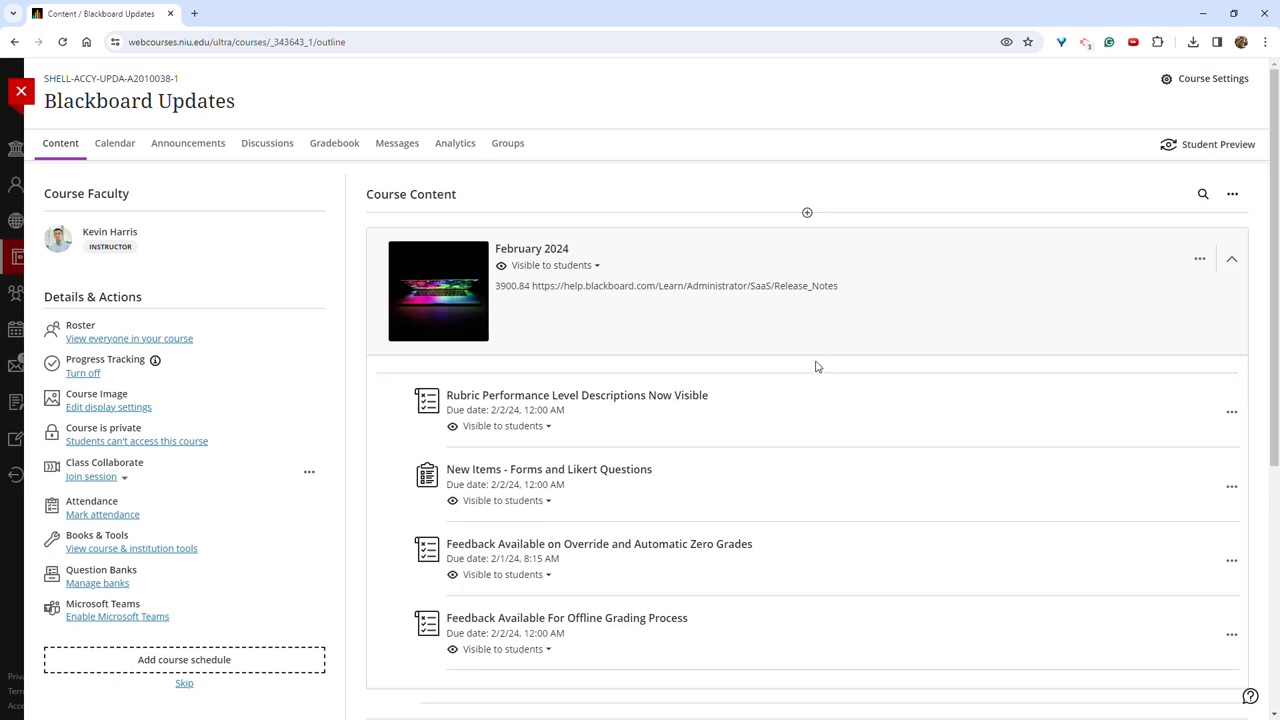
Start creating a new item inside the February 2024 folder via the plus divider
left_click(808, 374)
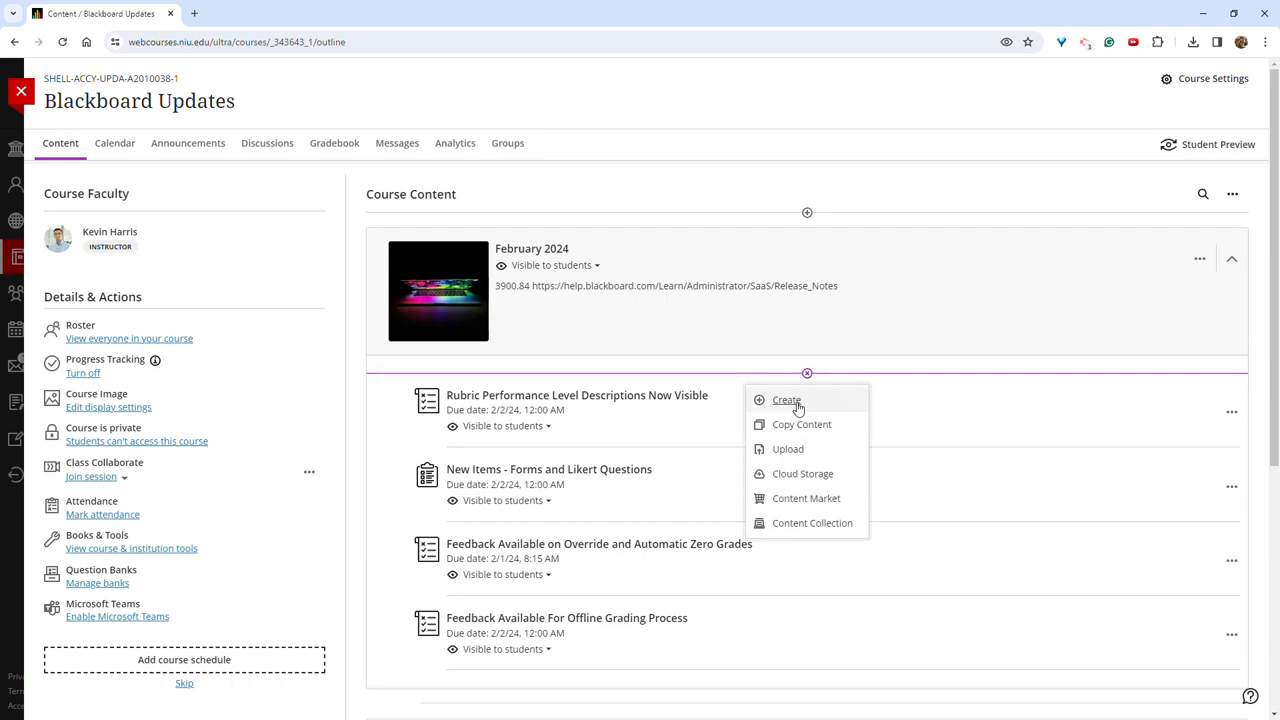
left_click(786, 400)
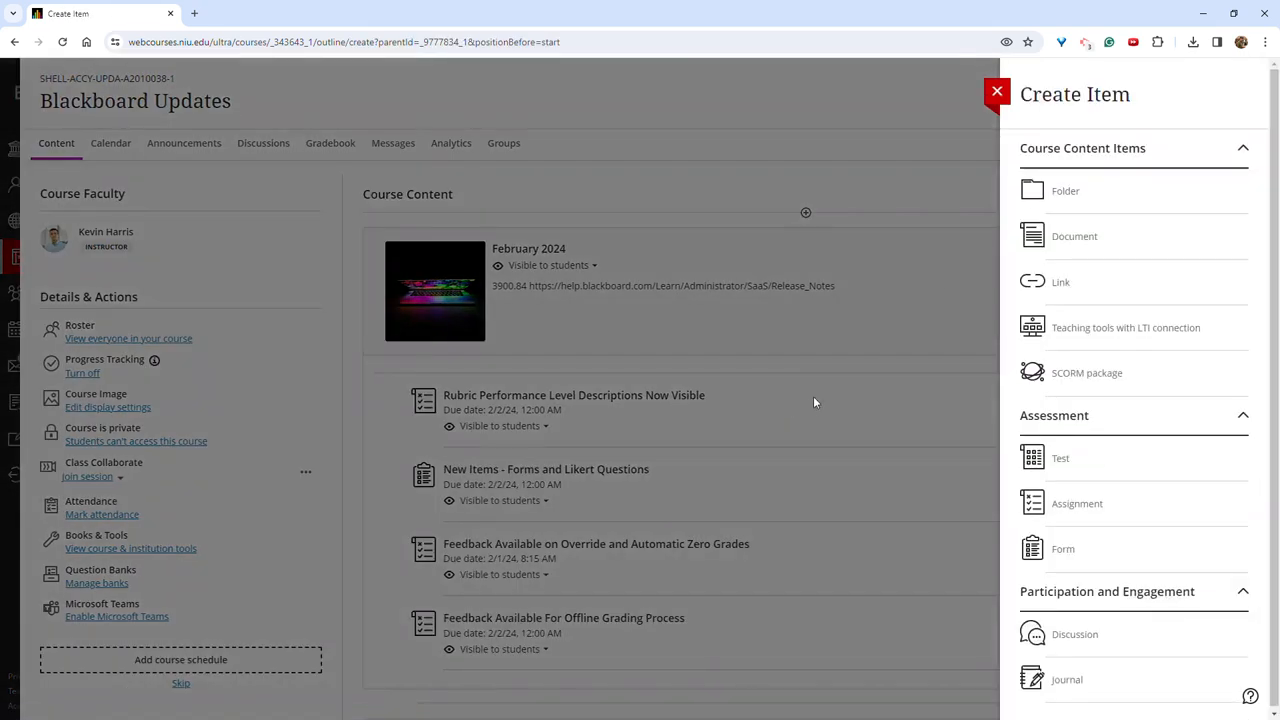
Create a new Form and add a Likert question to it
left_click(1064, 548)
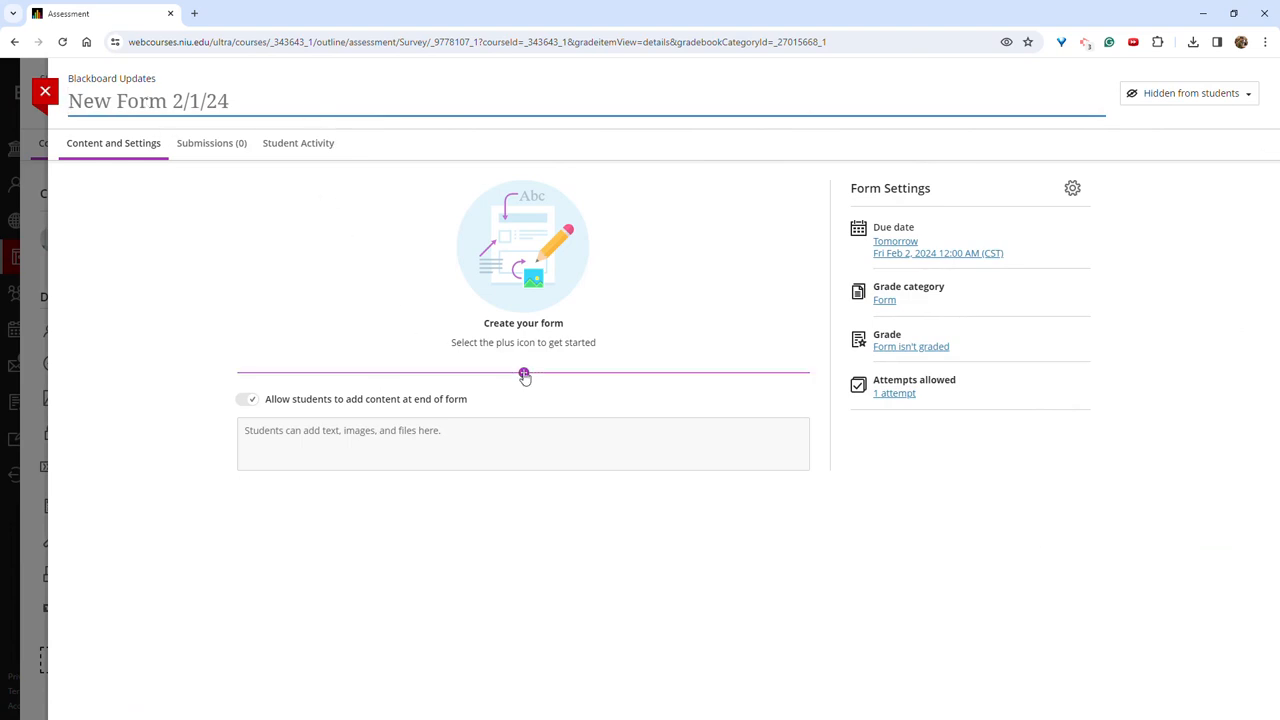
left_click(524, 374)
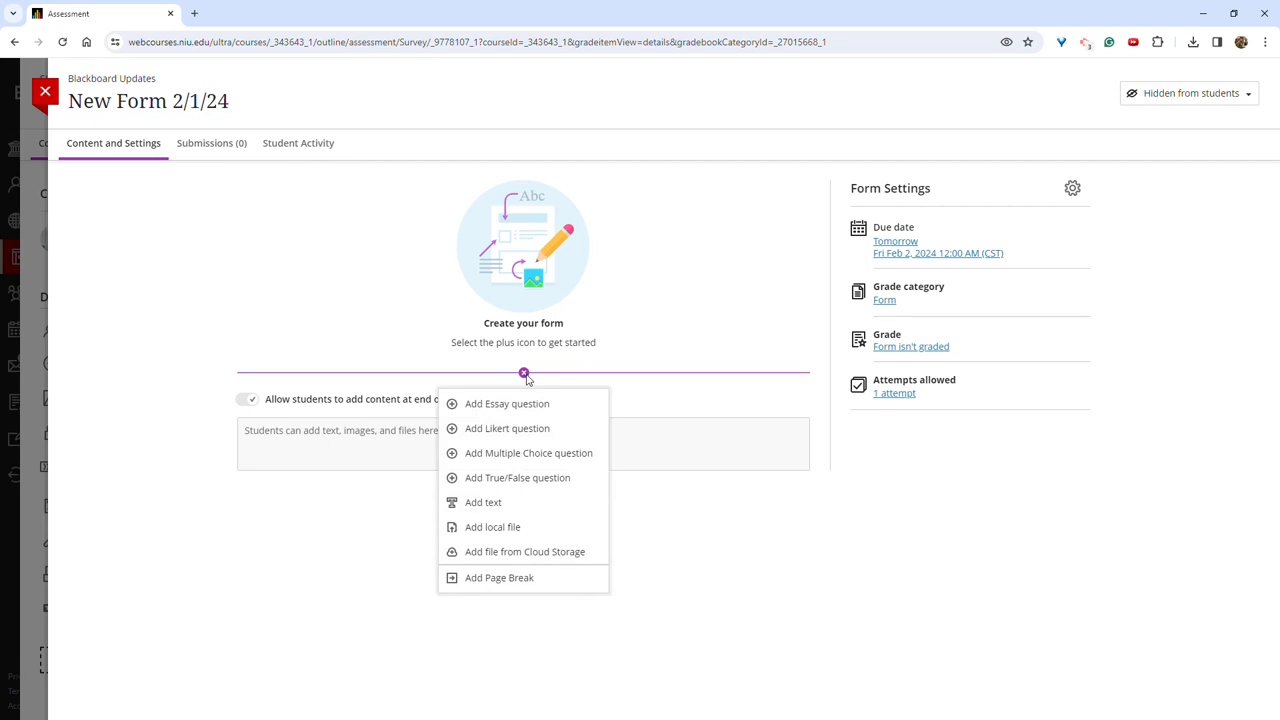
mouse_move(558, 424)
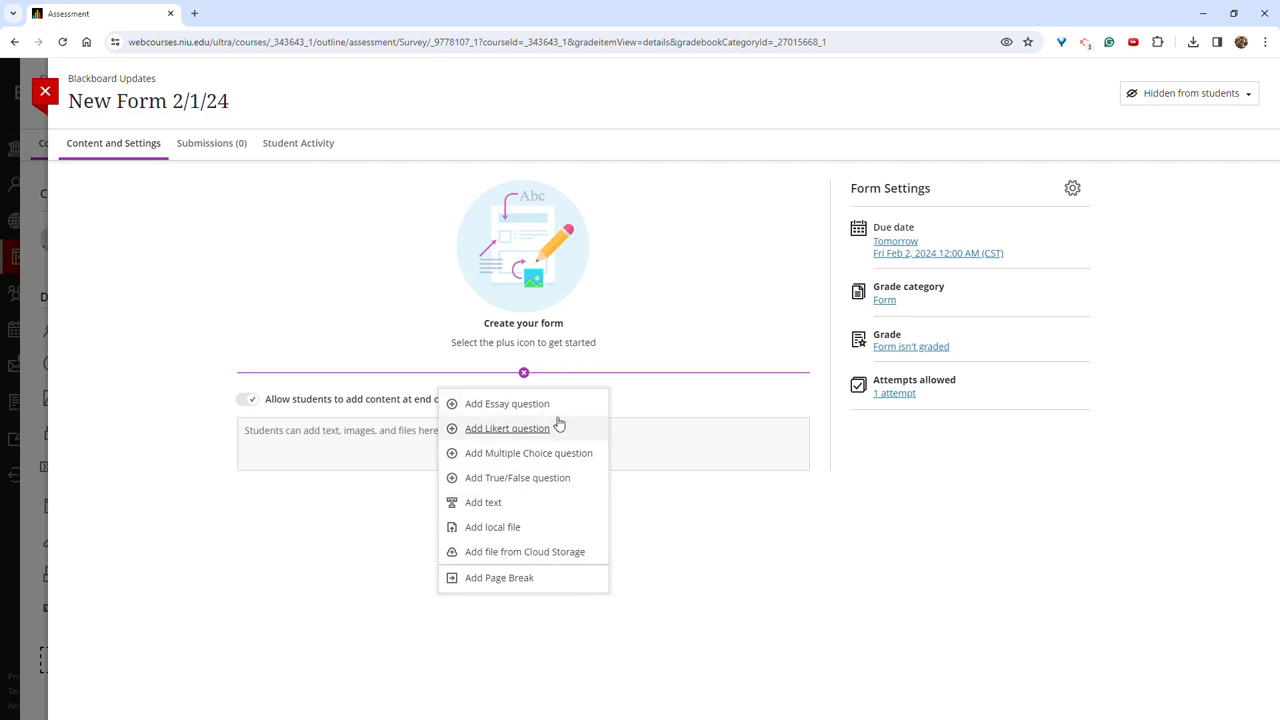
mouse_move(556, 412)
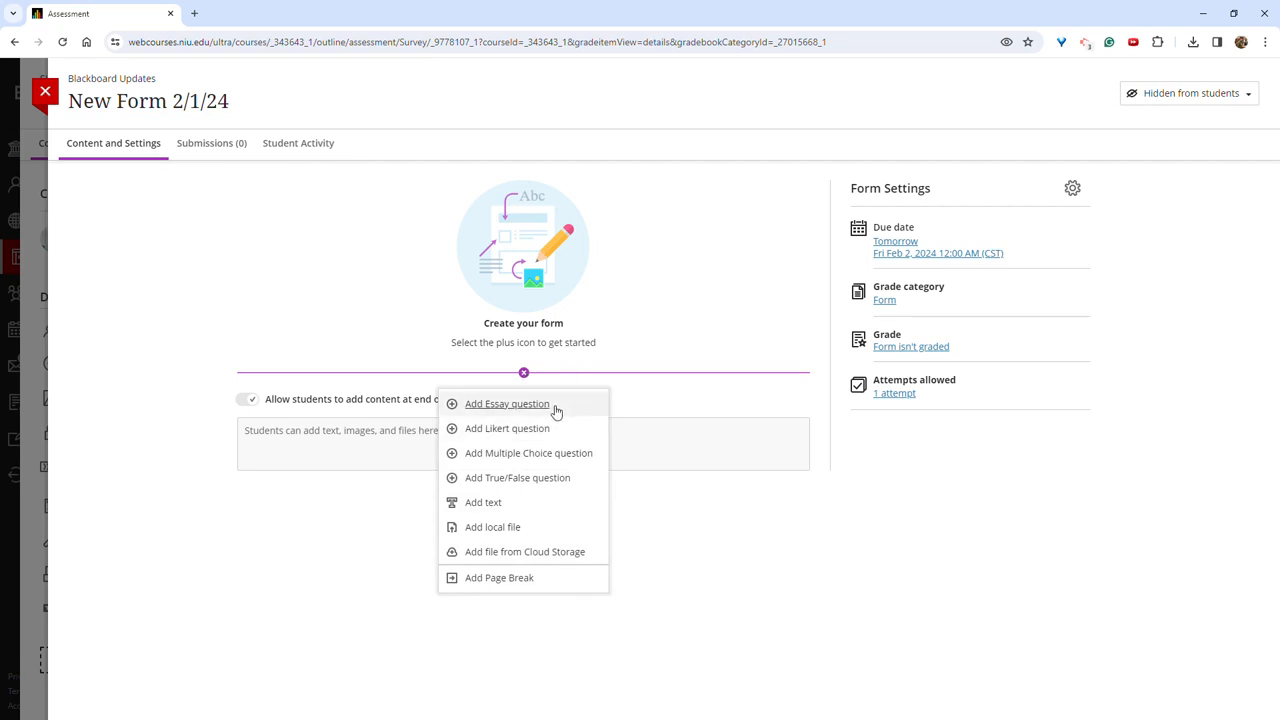
mouse_move(508, 428)
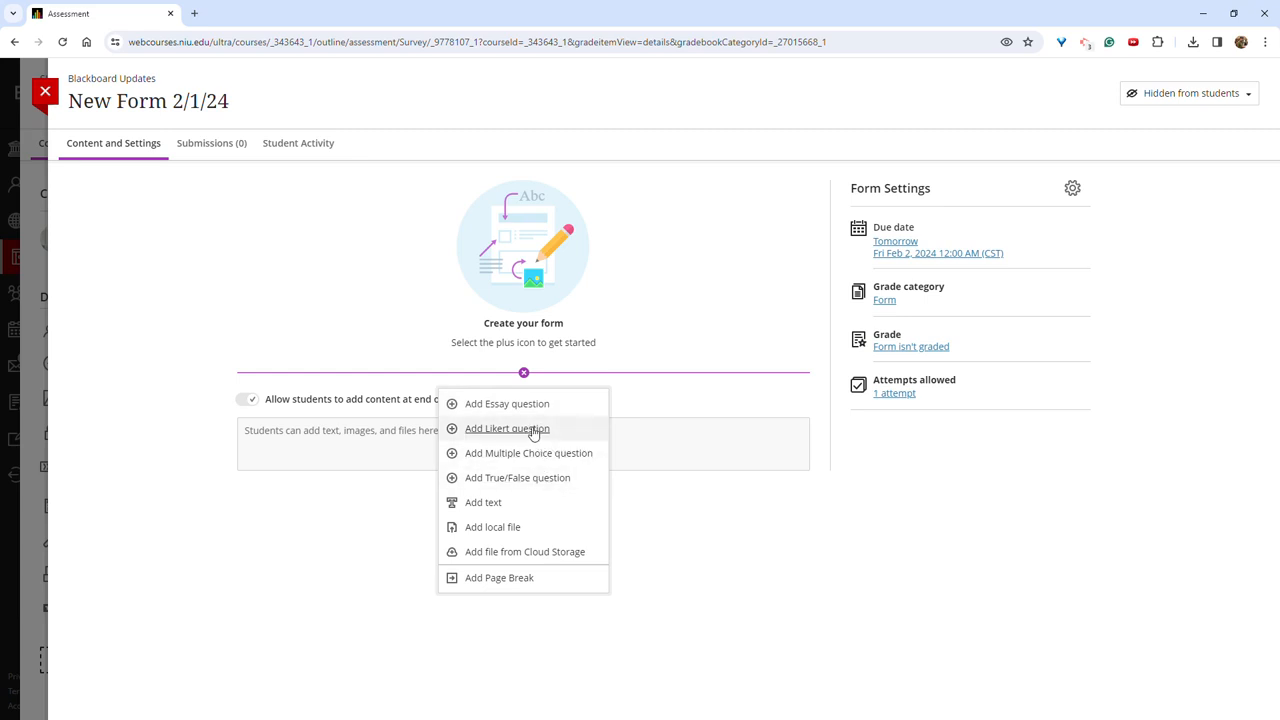
left_click(508, 428)
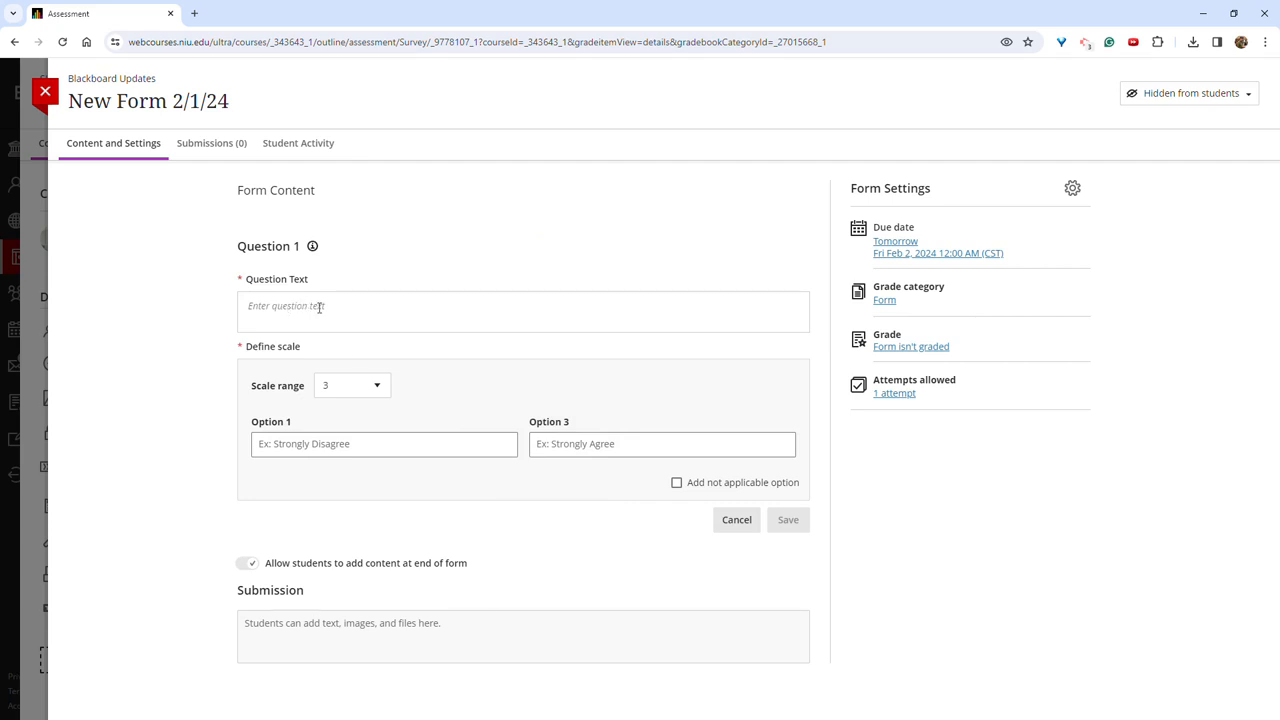
Check the Likert scale range choices, keep it at 3, discard the question and reopen the add menu
left_click(352, 384)
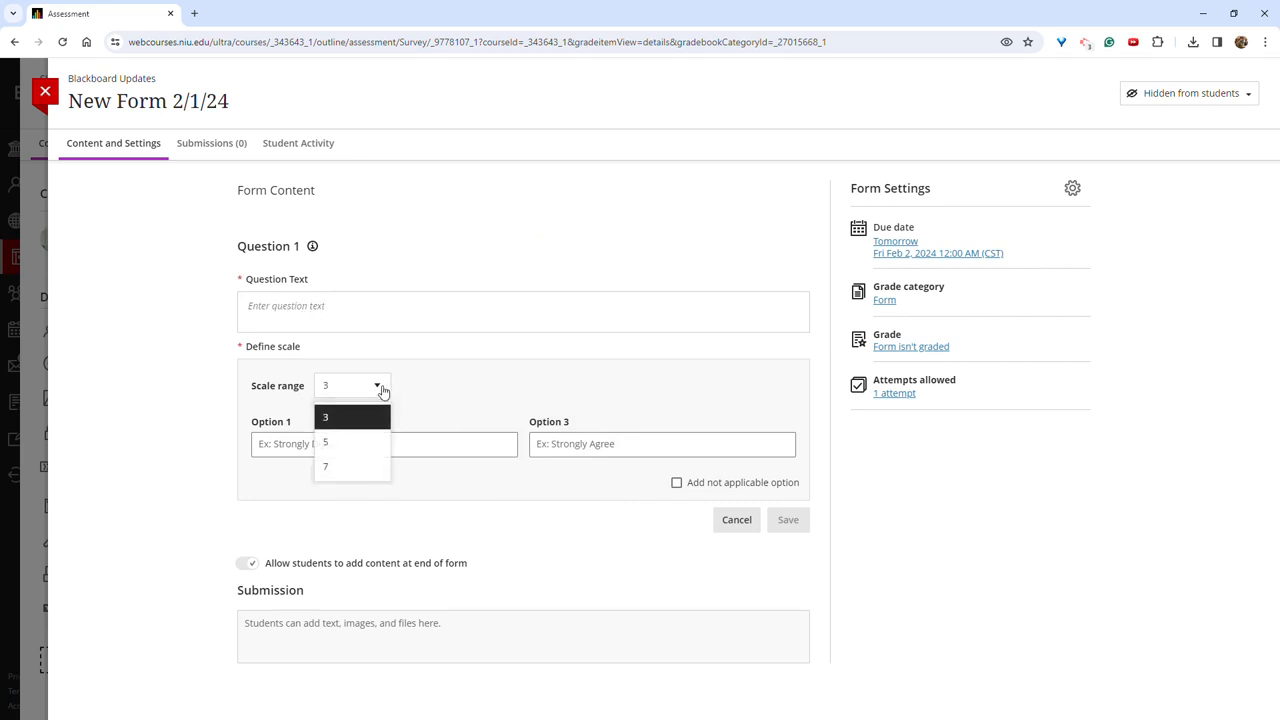
left_click(324, 418)
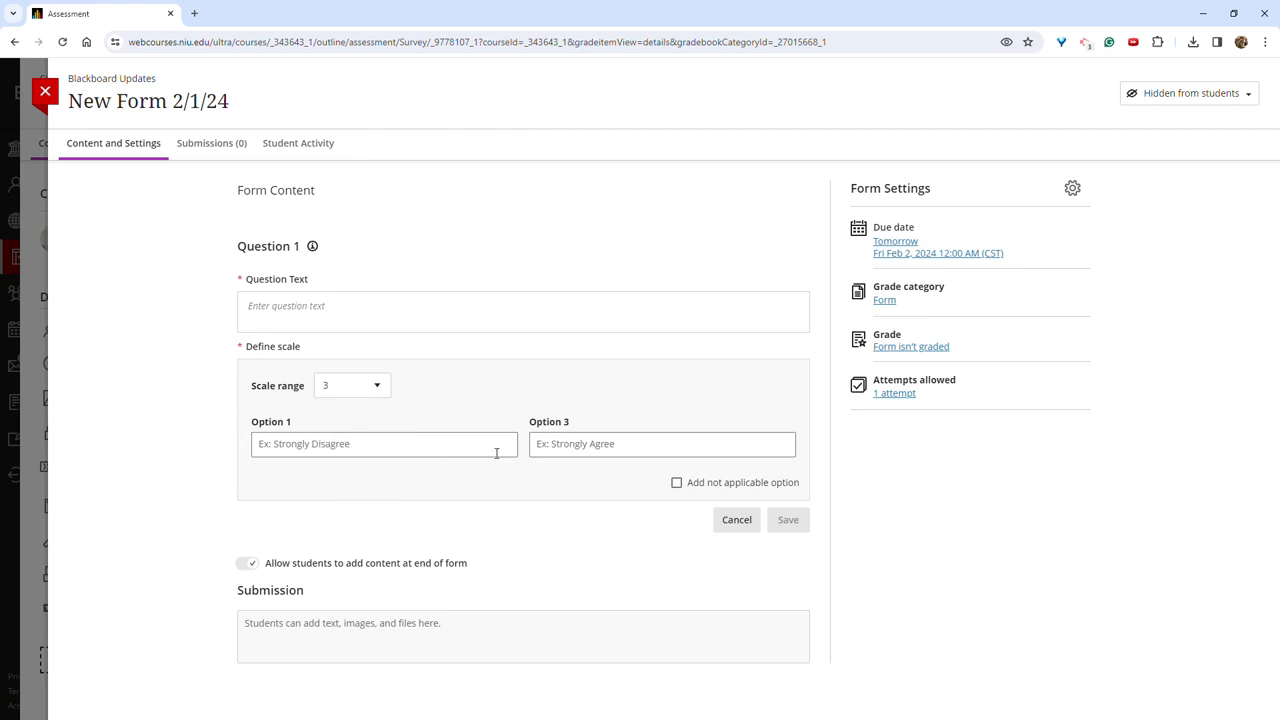
left_click(736, 520)
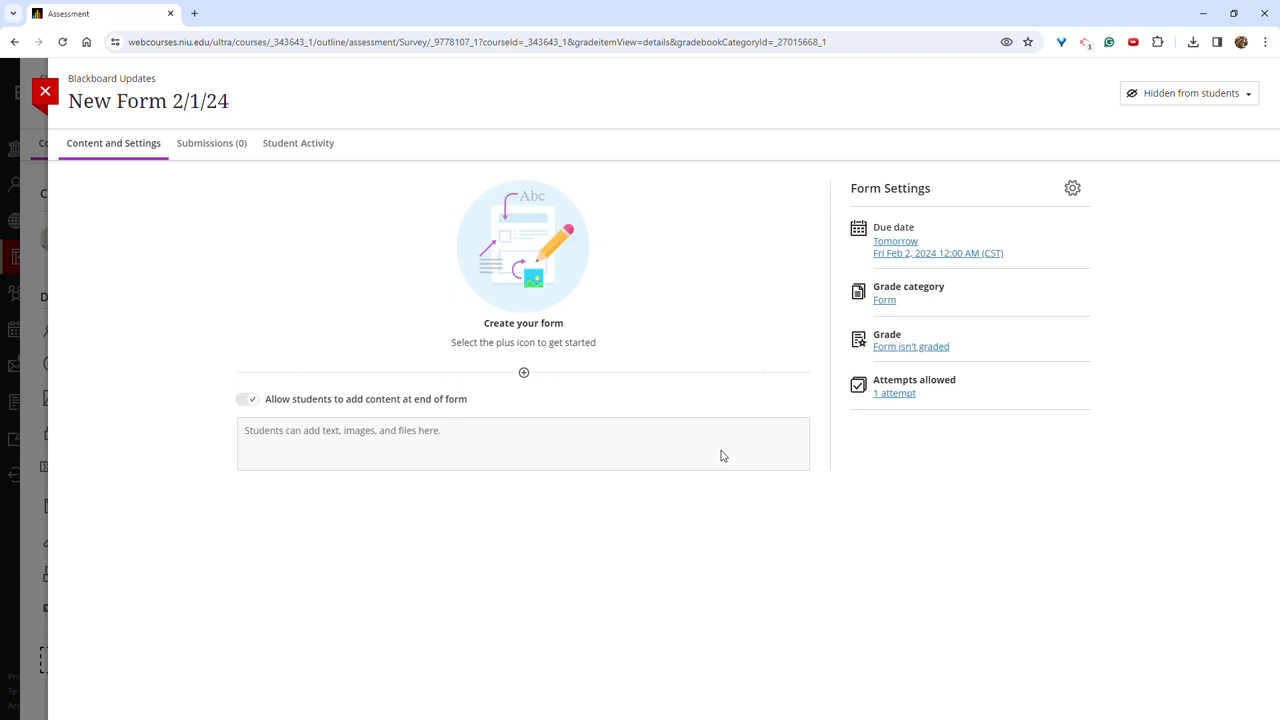
mouse_move(932, 362)
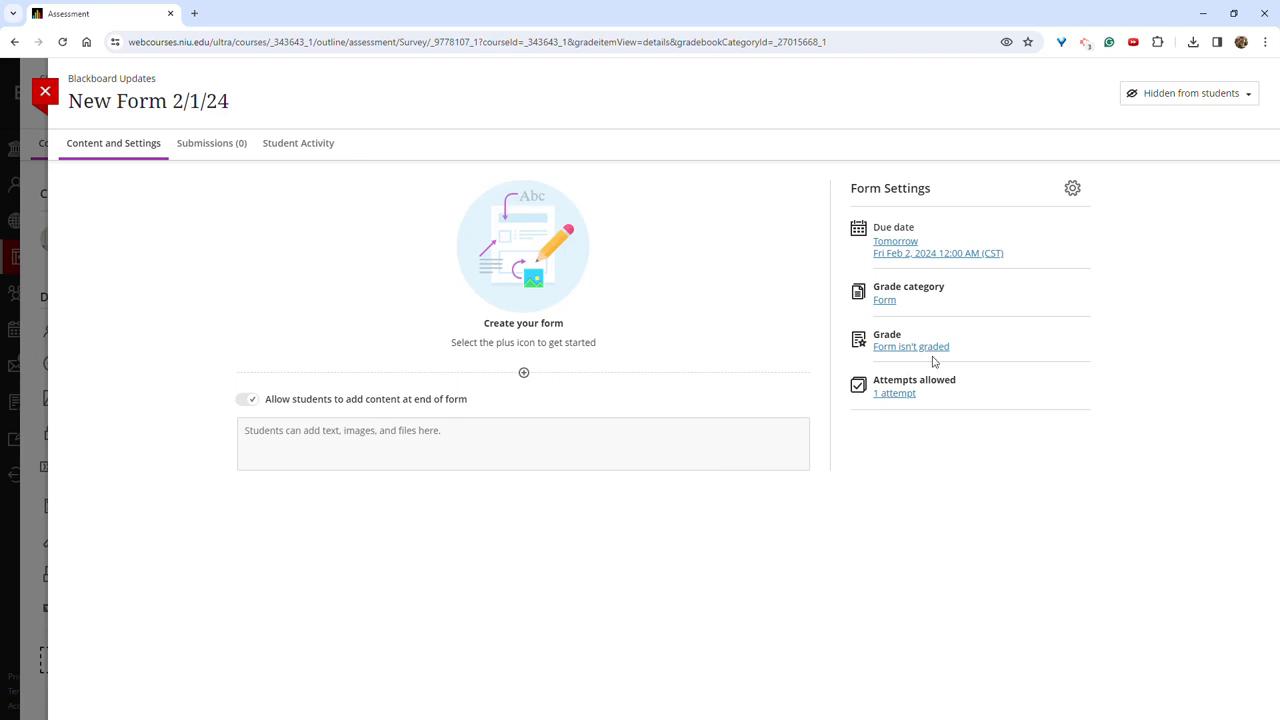
mouse_move(798, 270)
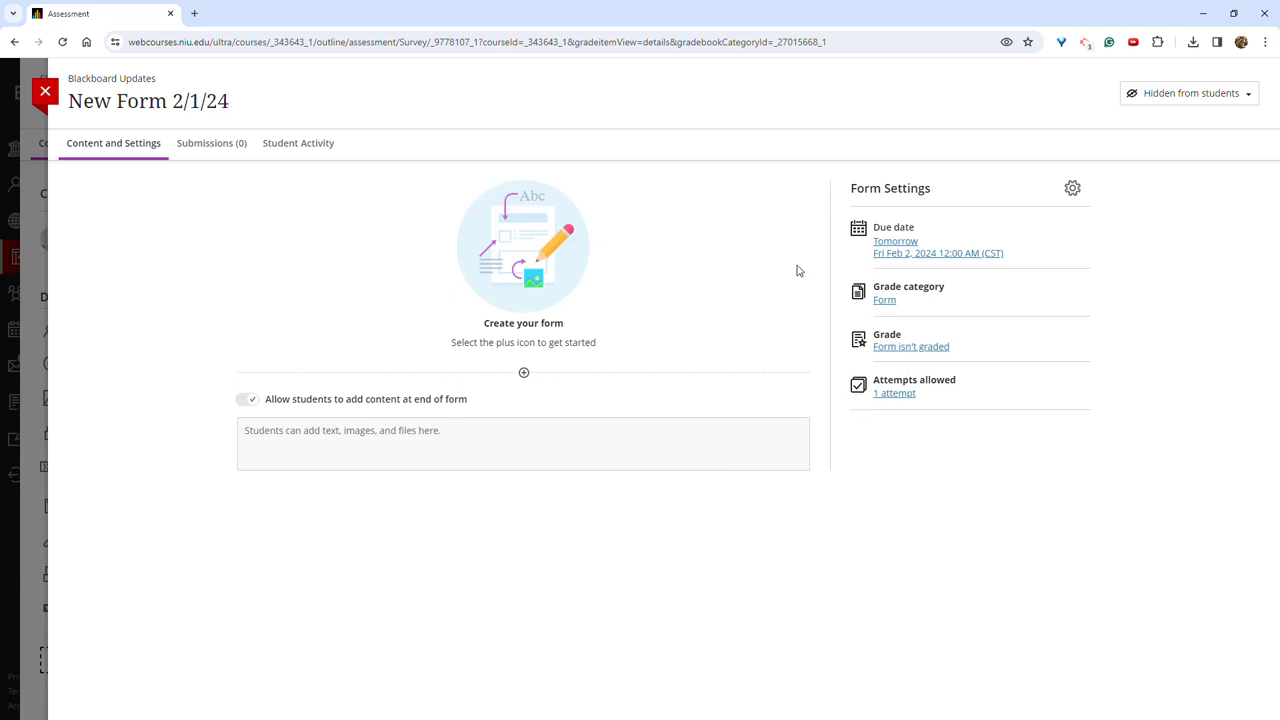
mouse_move(944, 348)
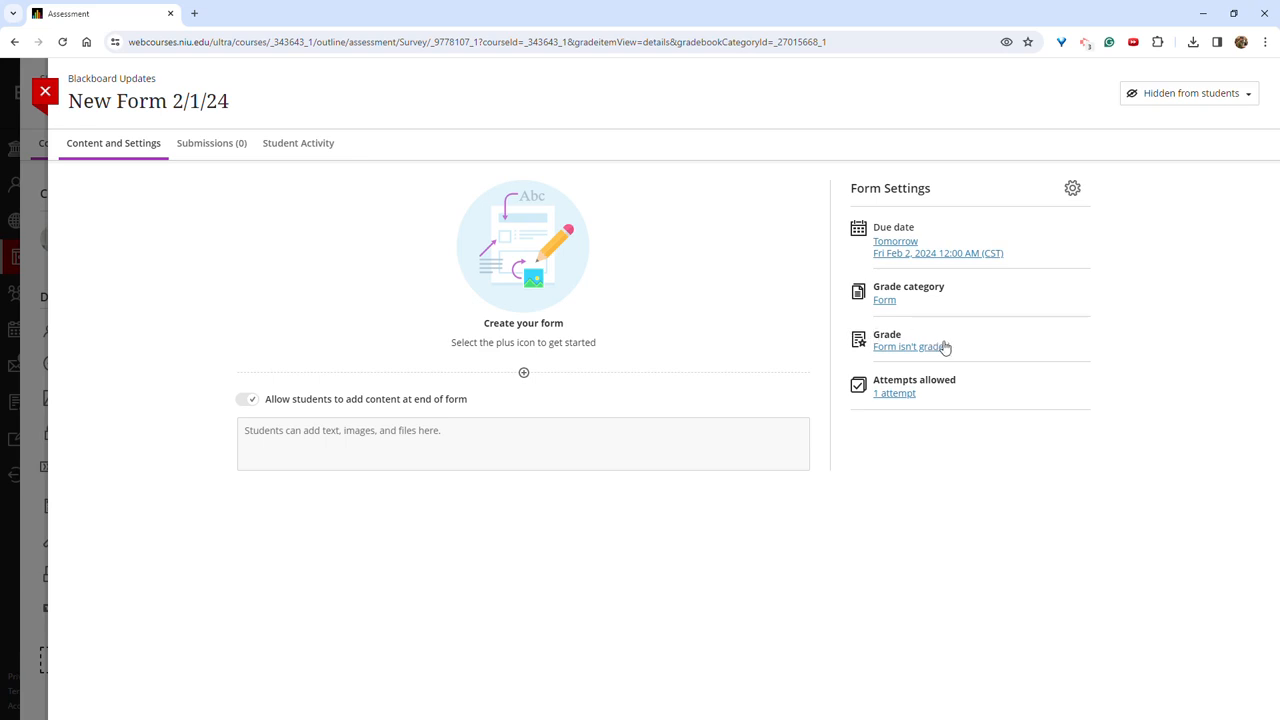
mouse_move(940, 218)
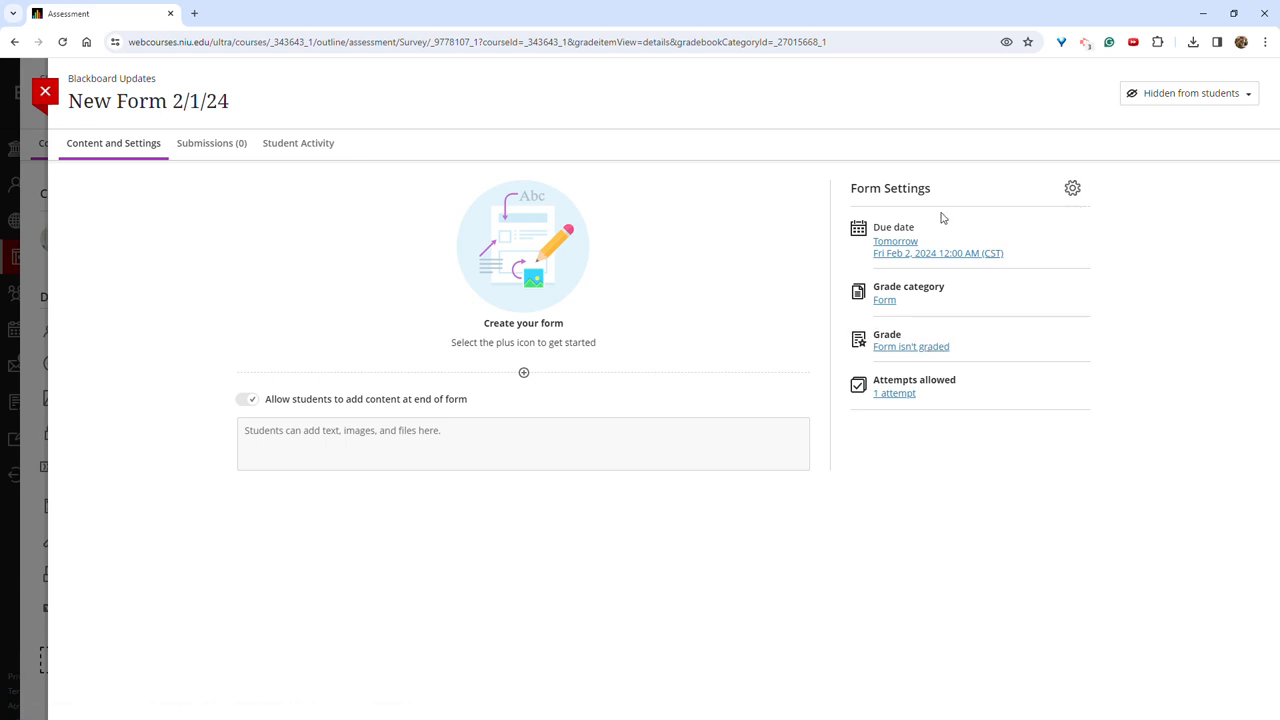
left_click(524, 372)
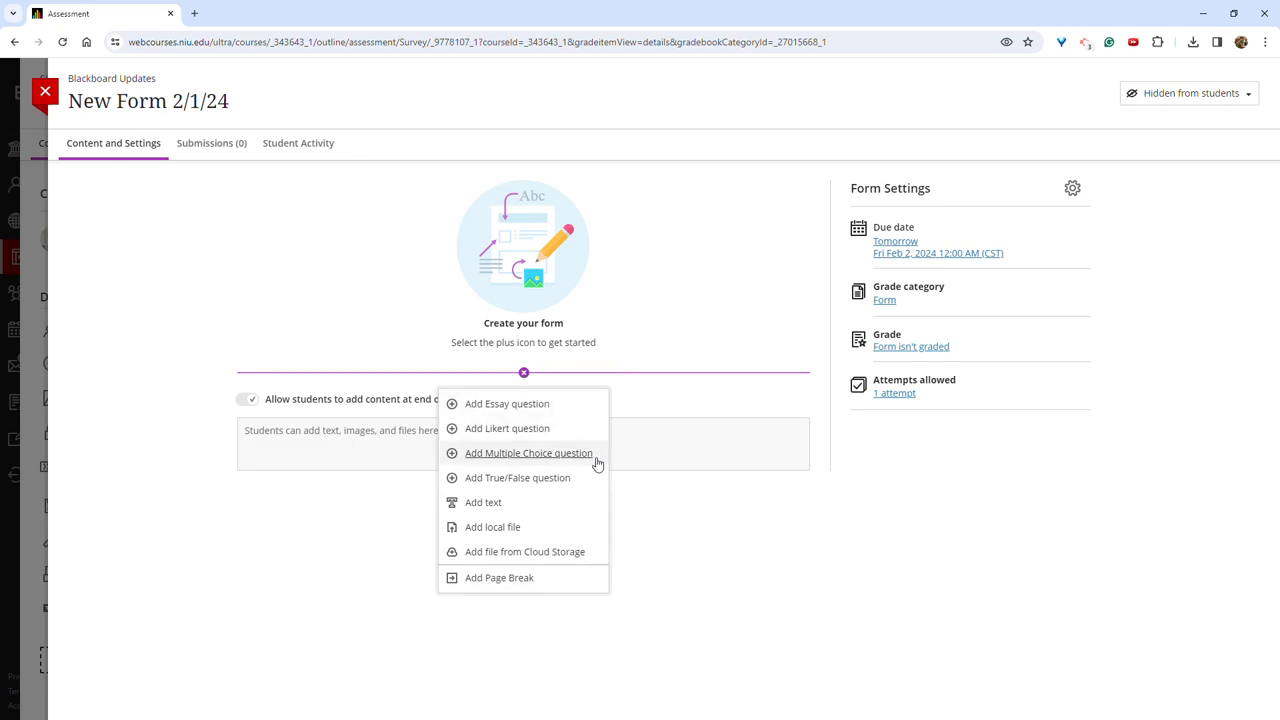
mouse_move(592, 480)
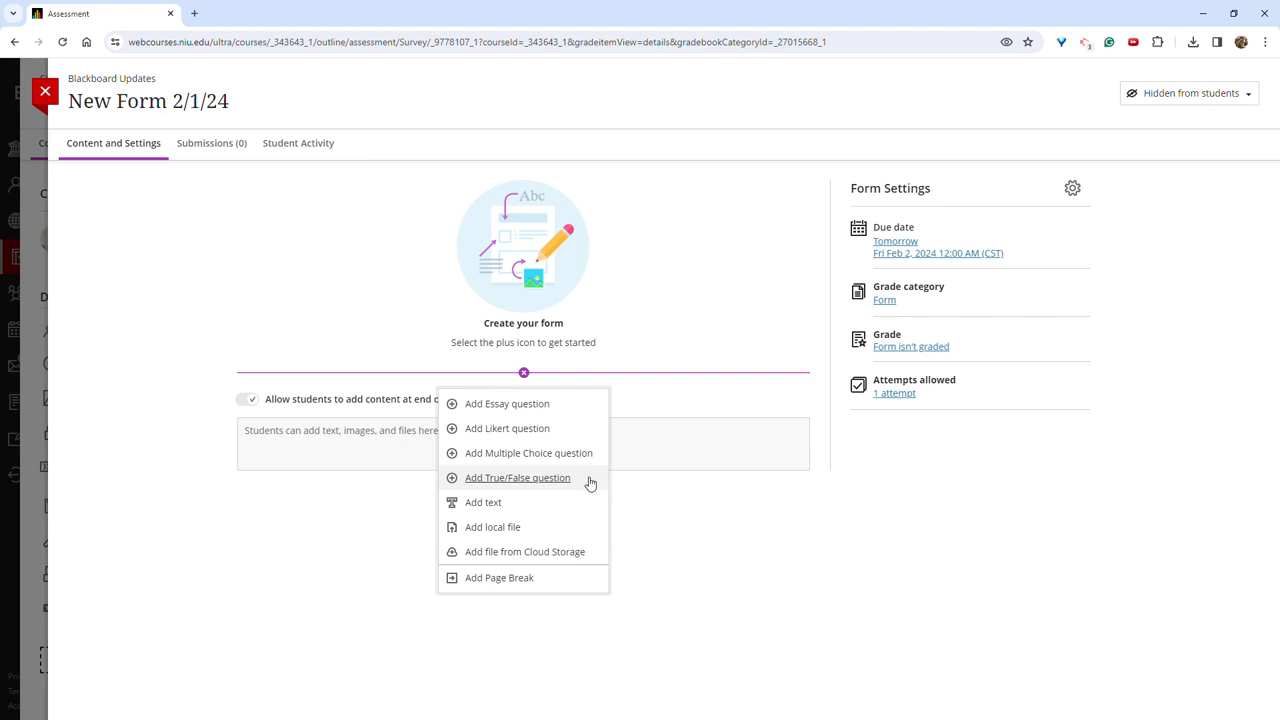
mouse_move(470, 410)
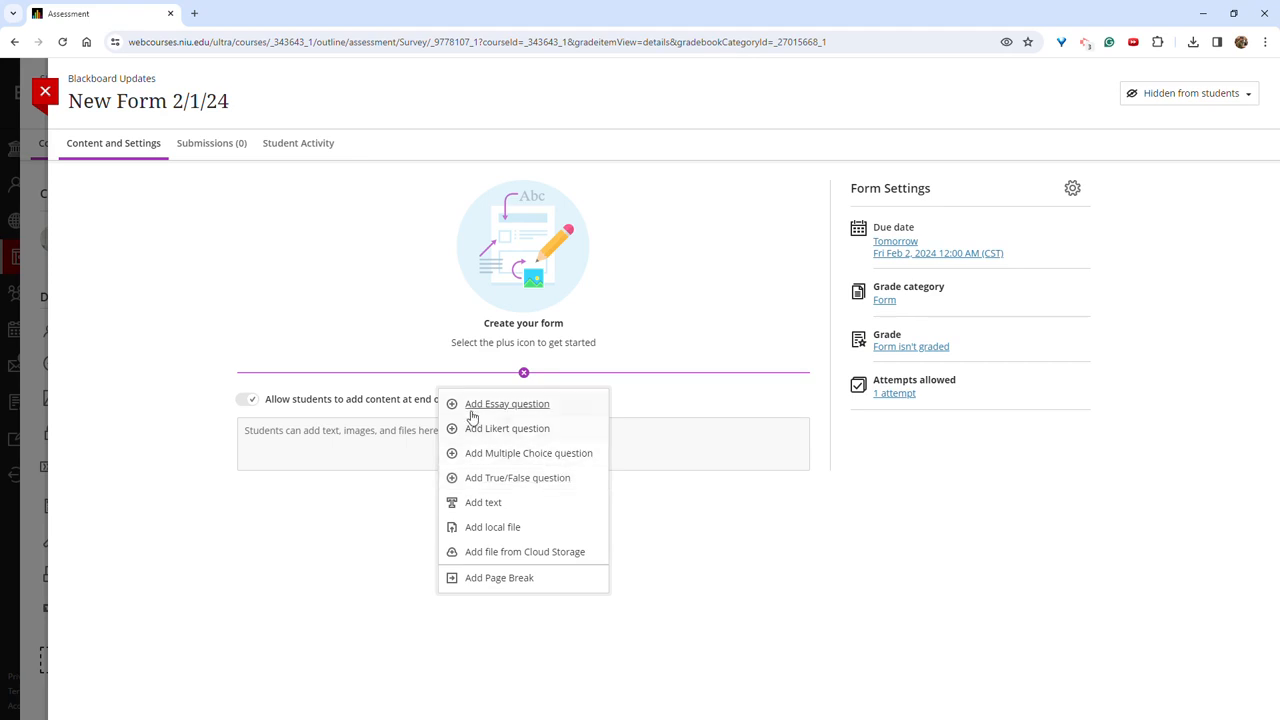
mouse_move(70, 88)
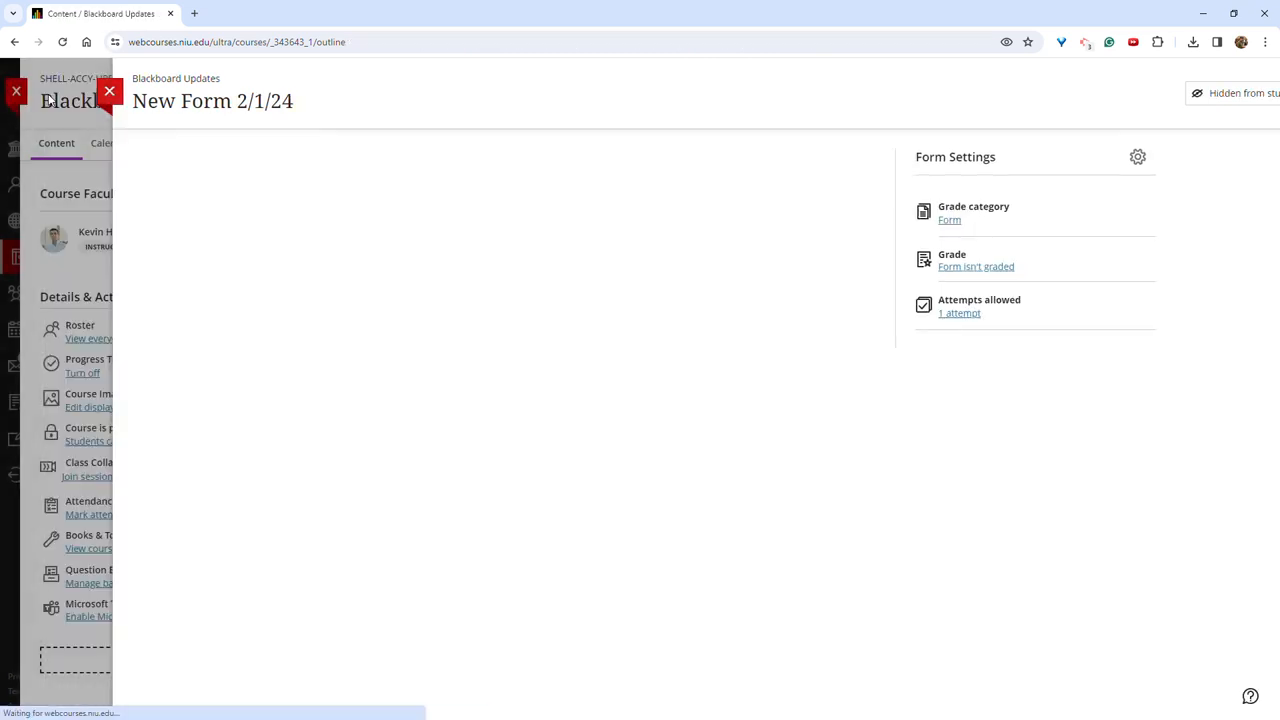
Return to Course Content and open the Rubric Performance Level Descriptions Now Visible assignment
left_click(110, 92)
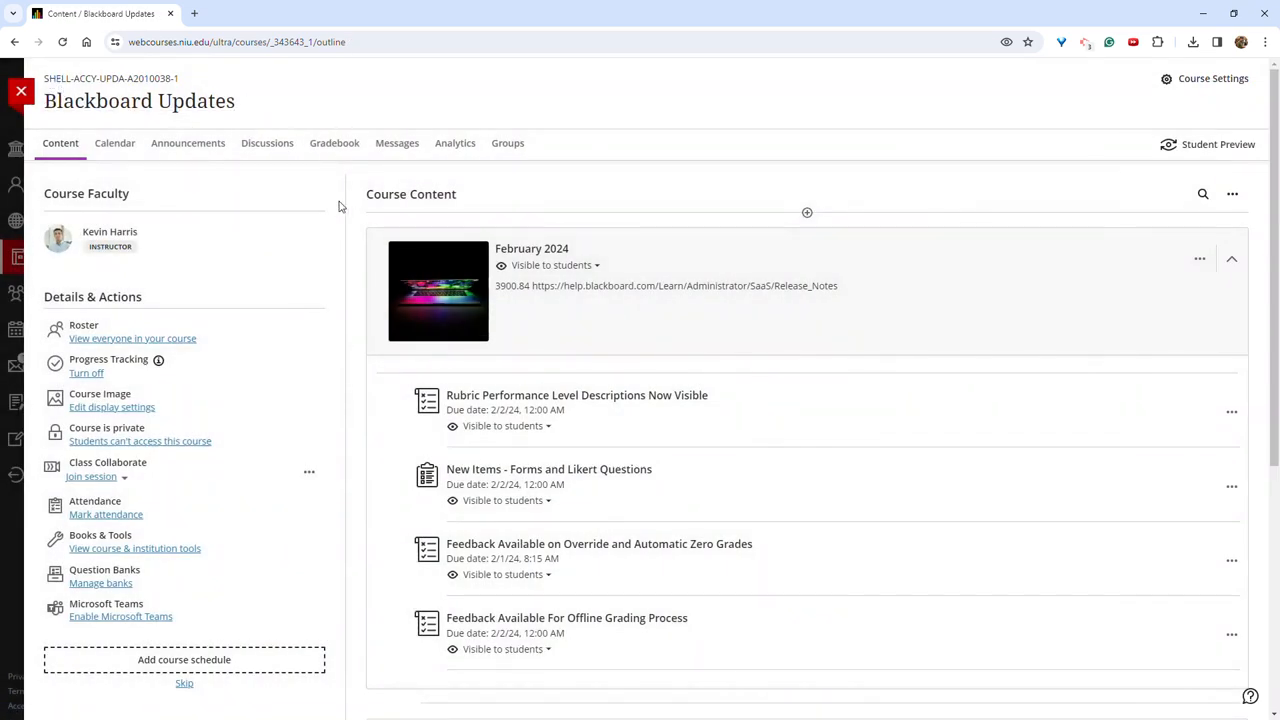
mouse_move(620, 394)
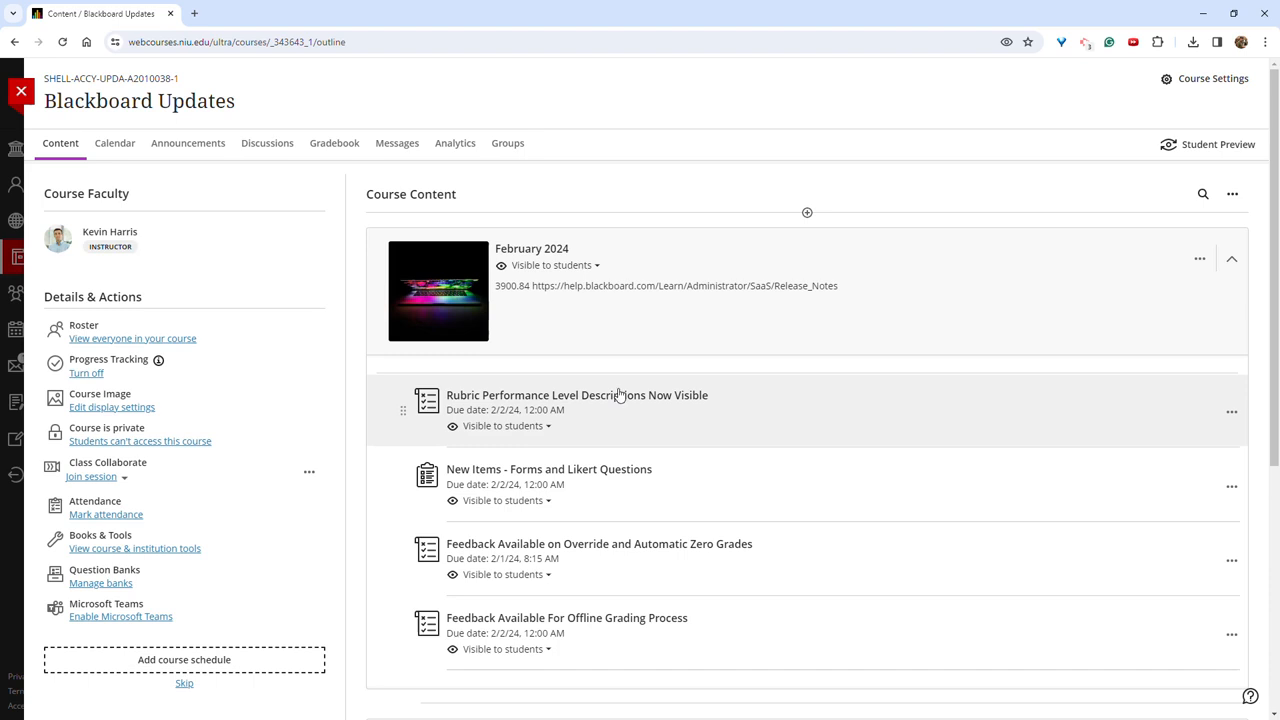
mouse_move(694, 418)
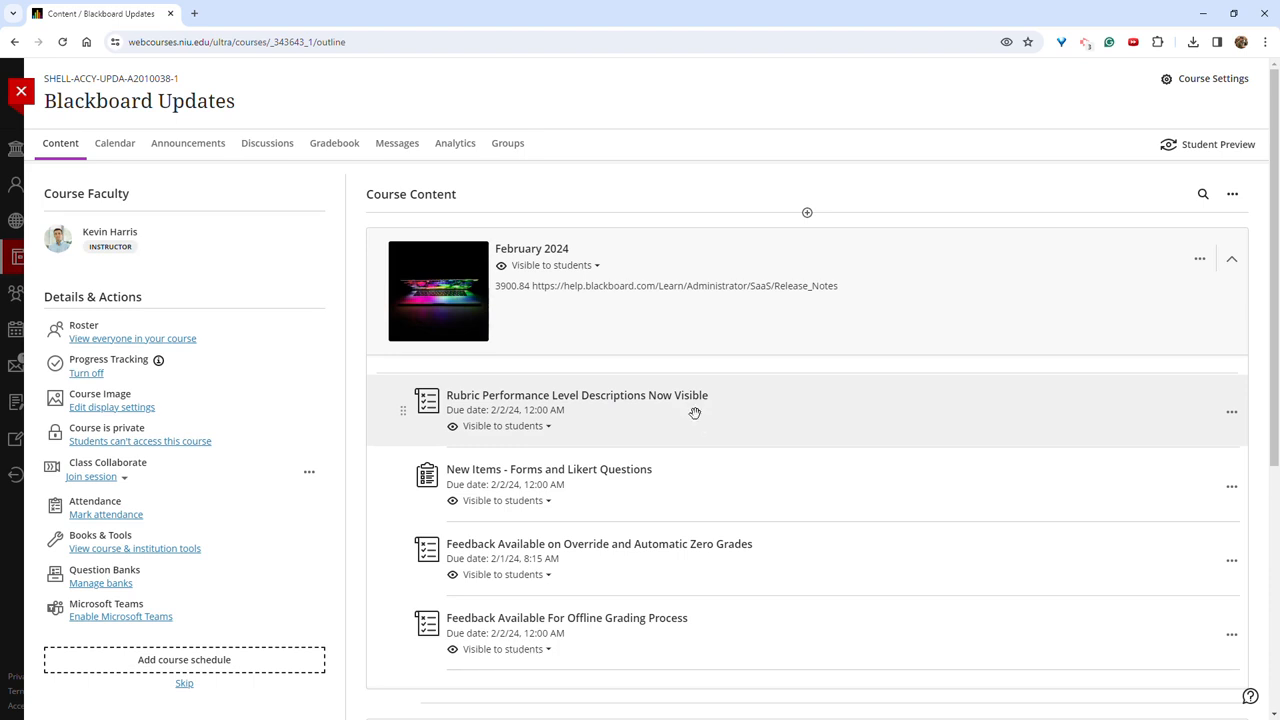
left_click(576, 396)
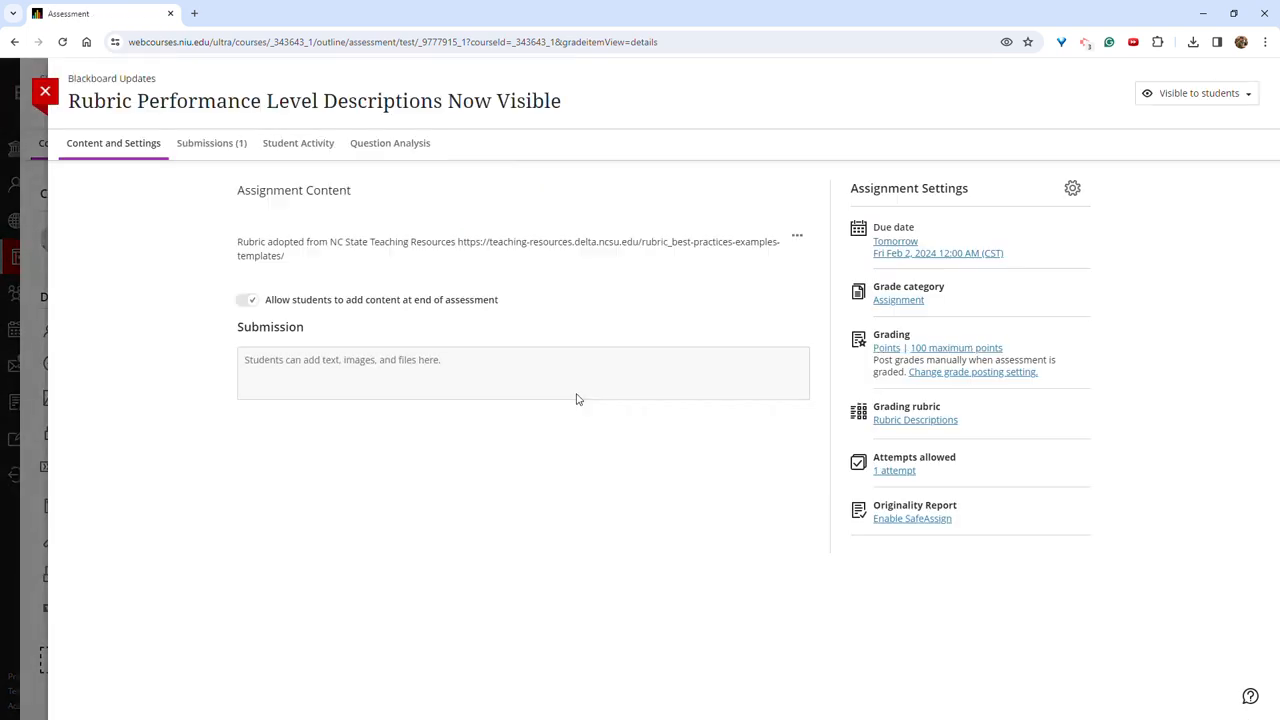
In the grading view's rubric panel, hide and then show the performance level descriptions
left_click(212, 144)
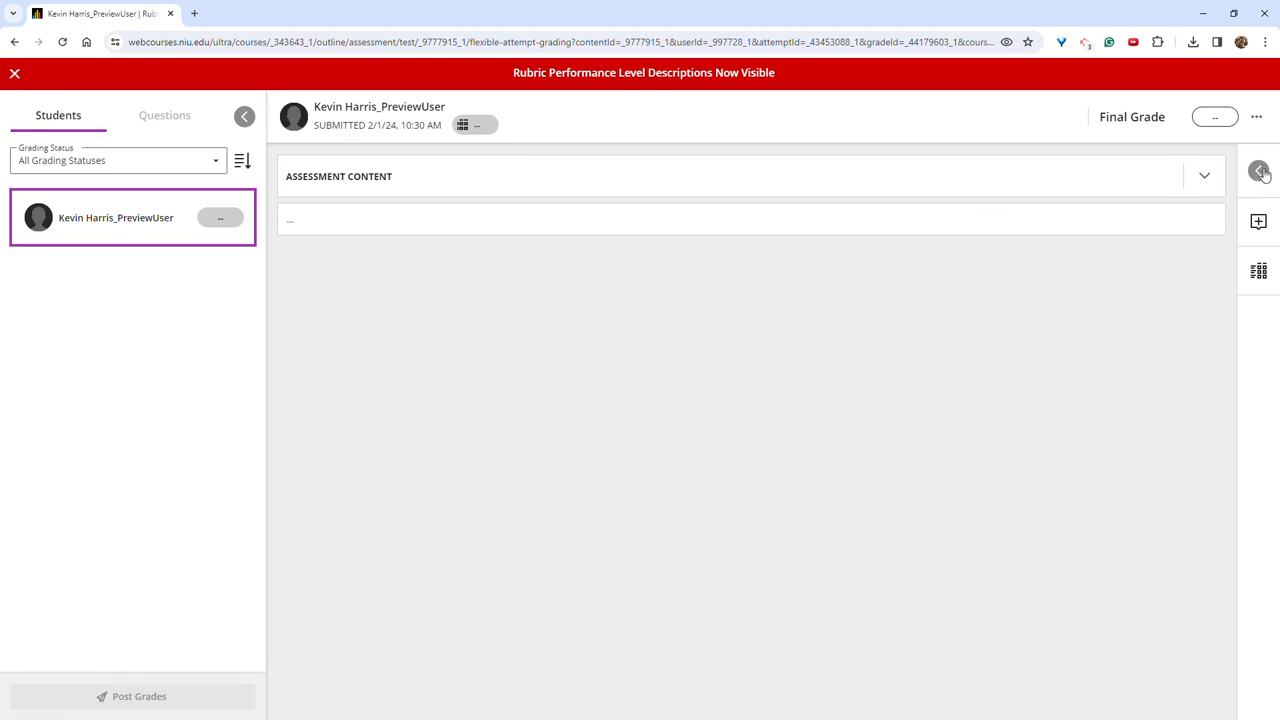
left_click(1260, 172)
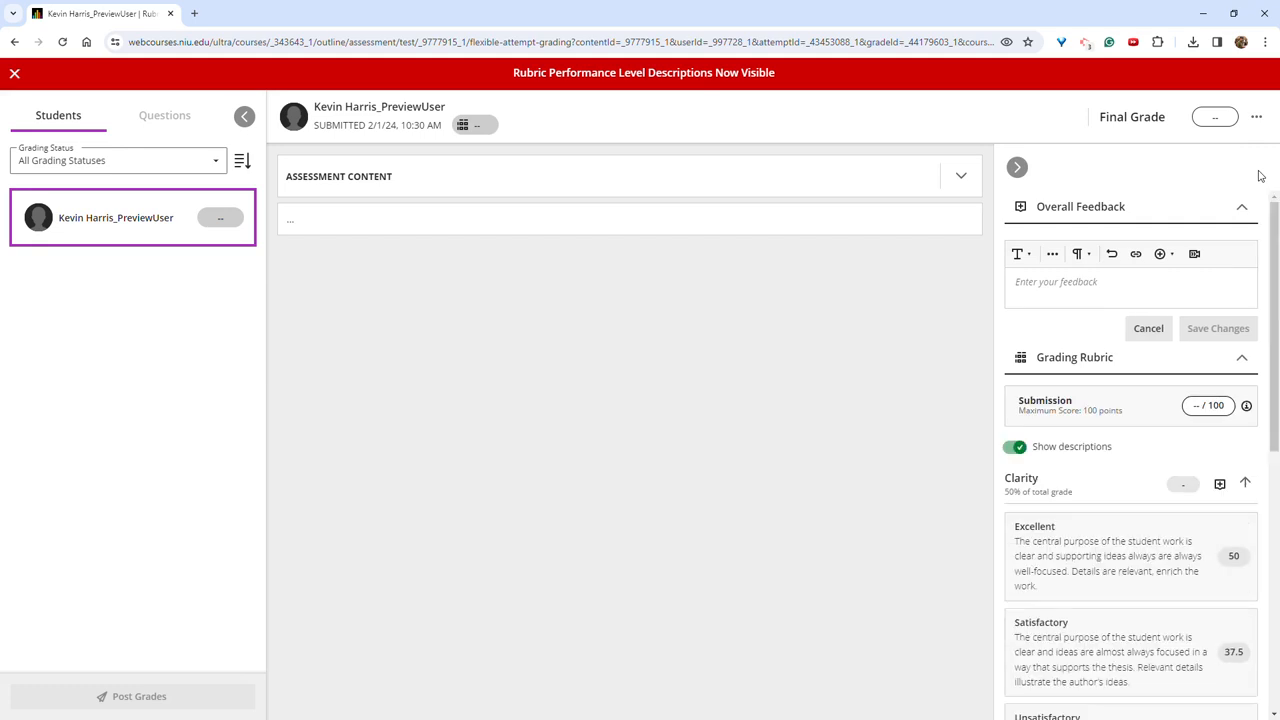
left_click(1016, 446)
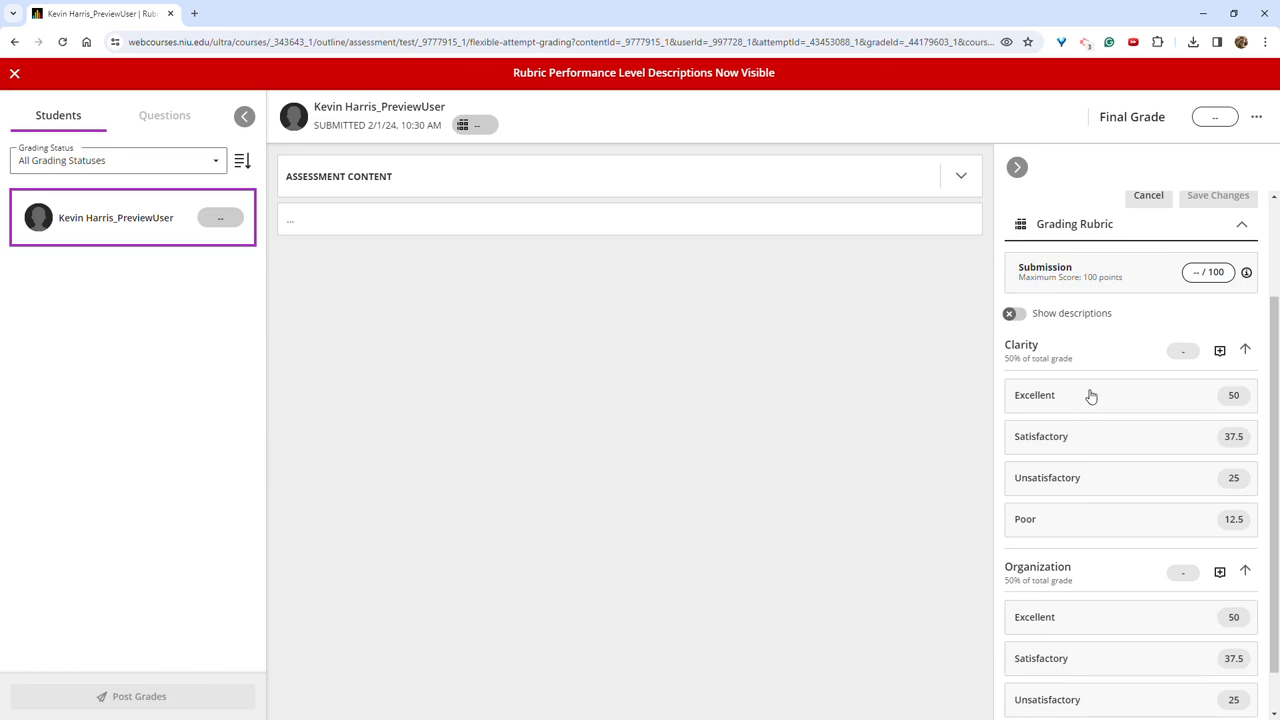
mouse_move(1004, 412)
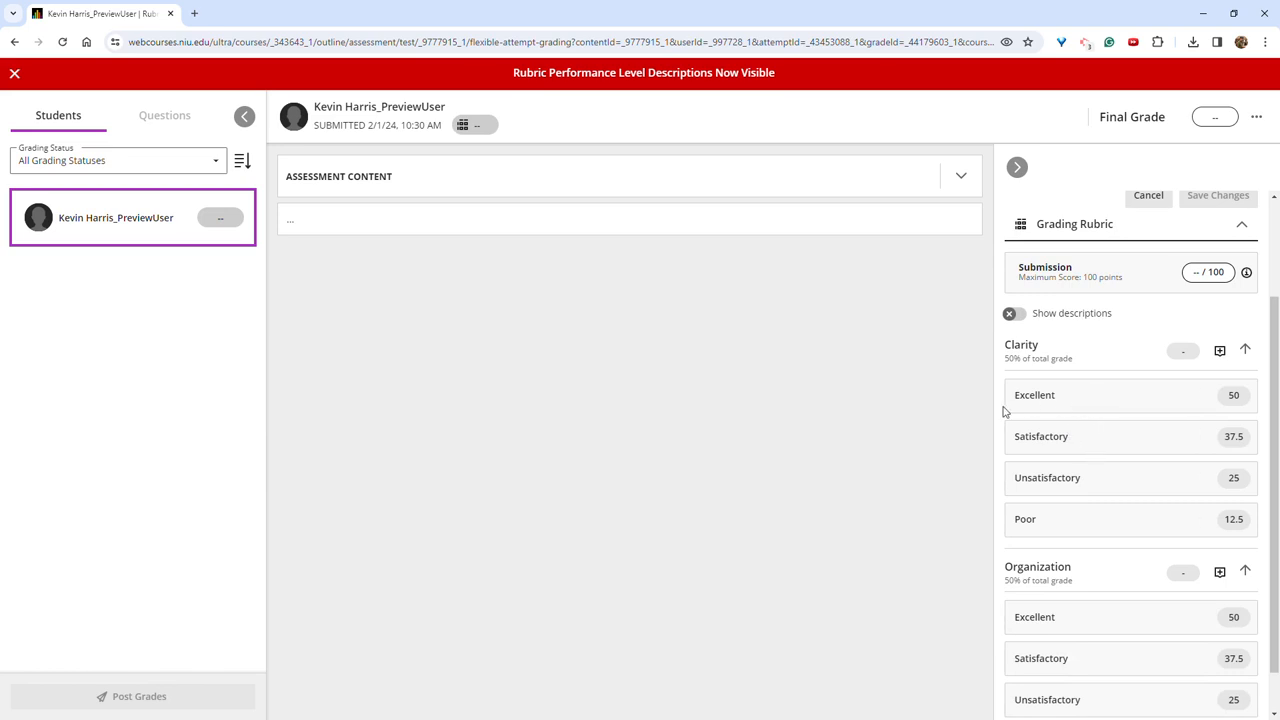
mouse_move(1044, 376)
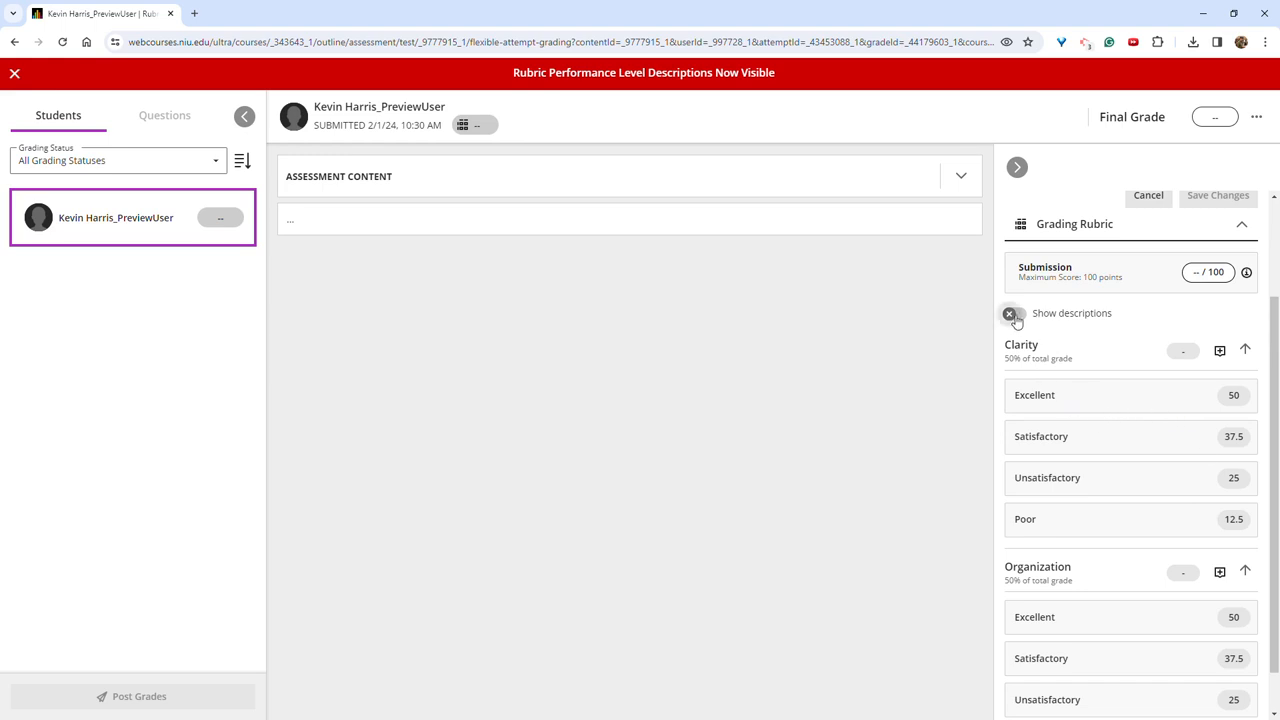
left_click(1016, 312)
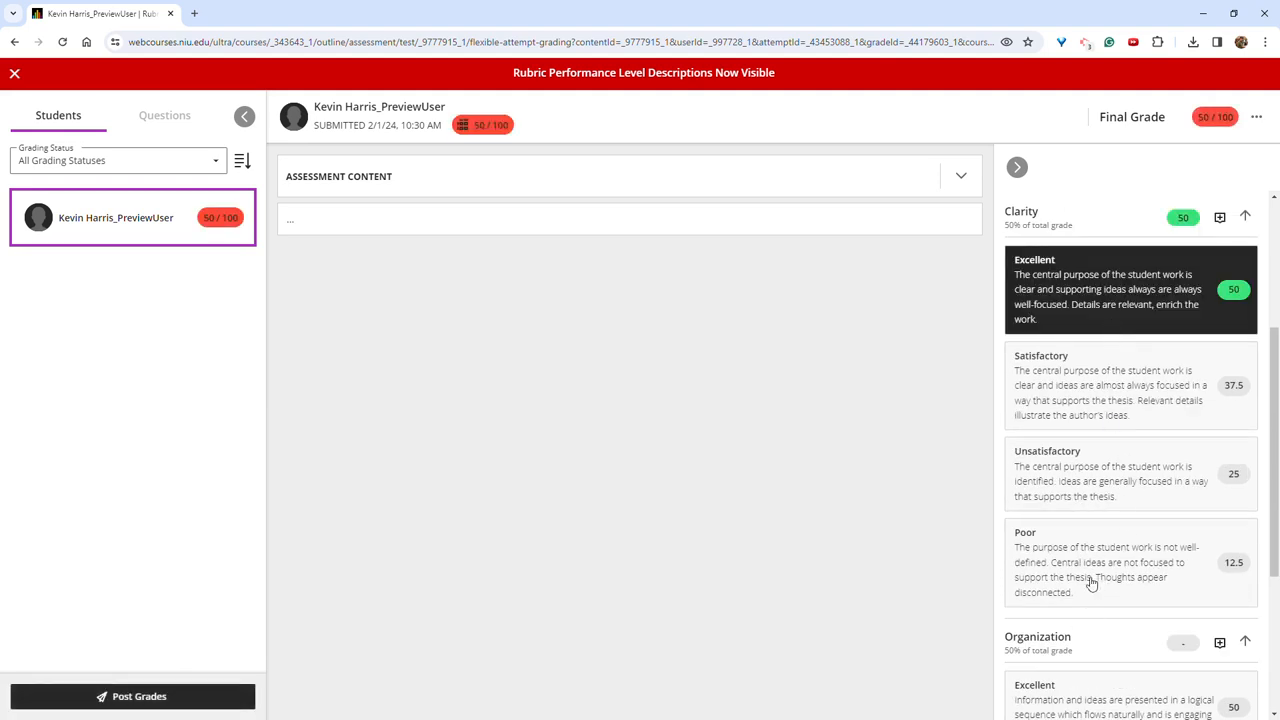
mouse_move(750, 432)
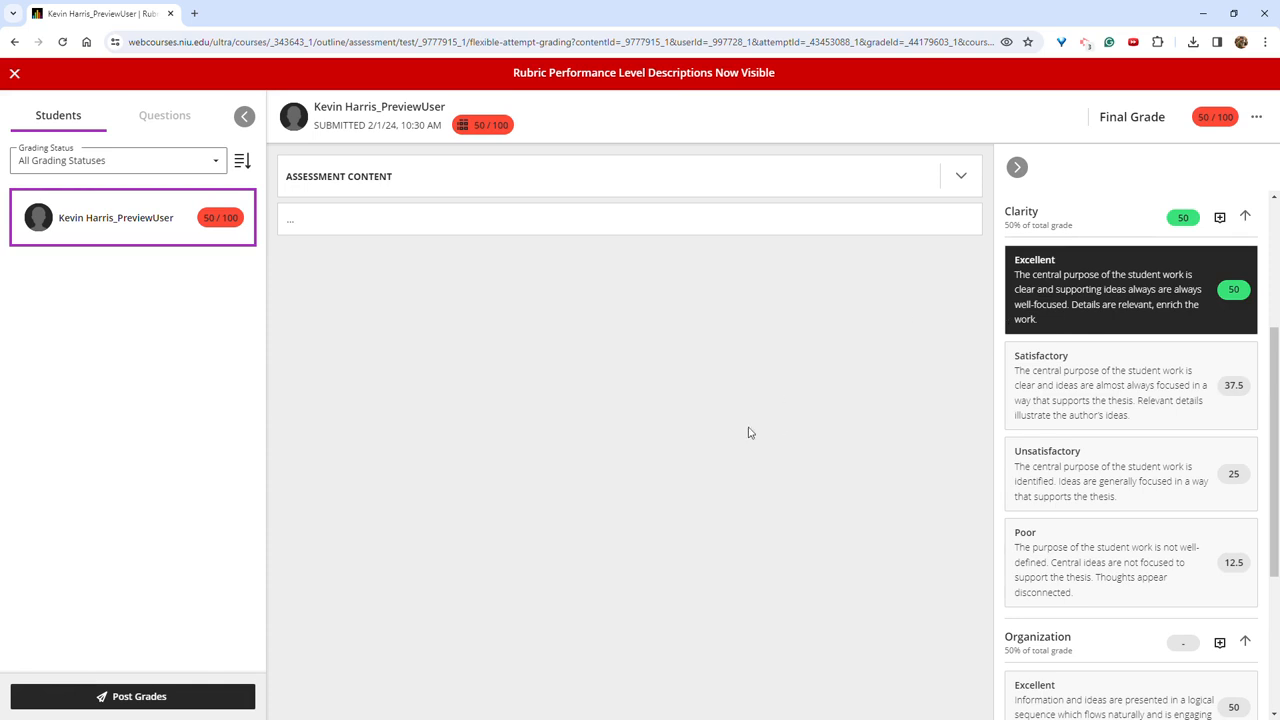
mouse_move(764, 28)
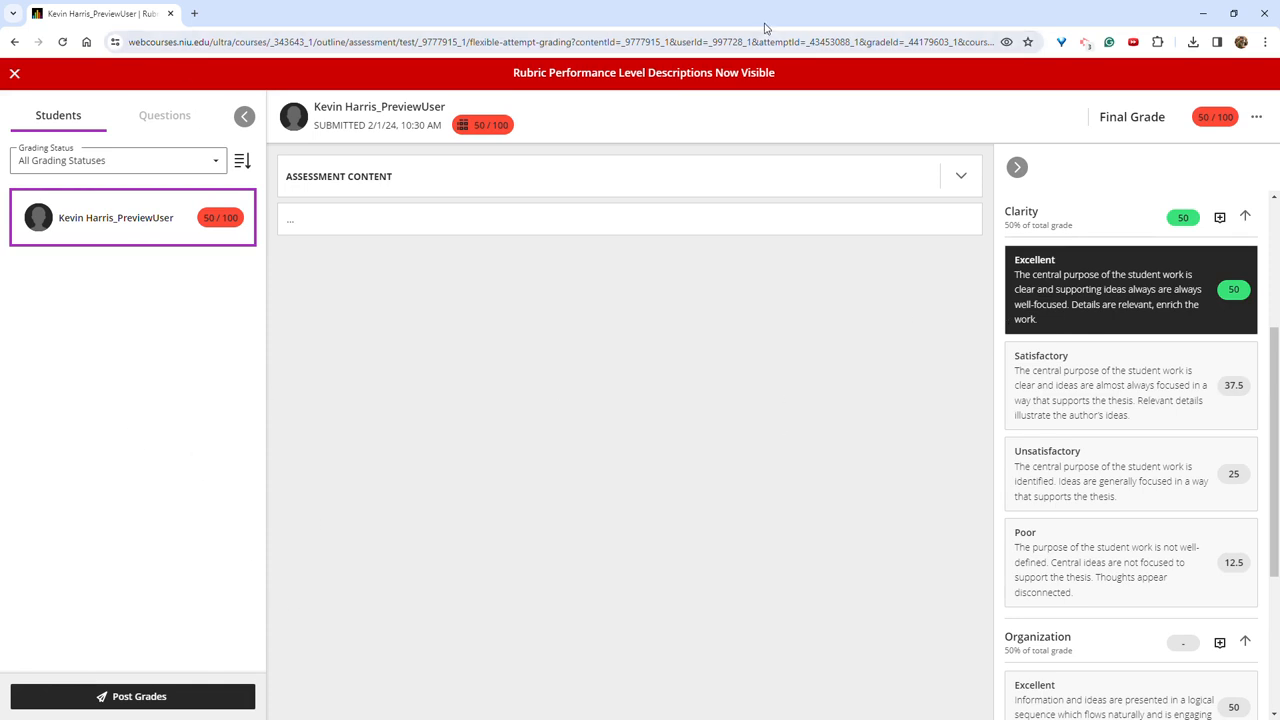
mouse_move(16, 72)
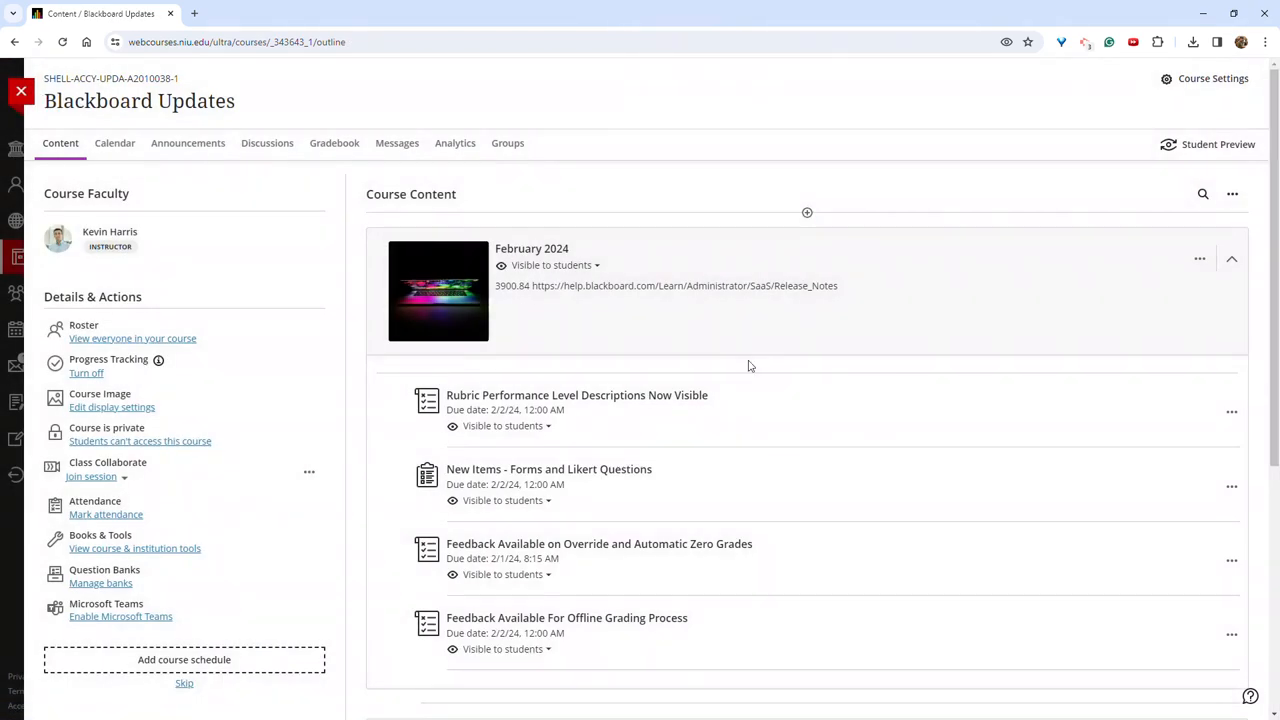
mouse_move(692, 558)
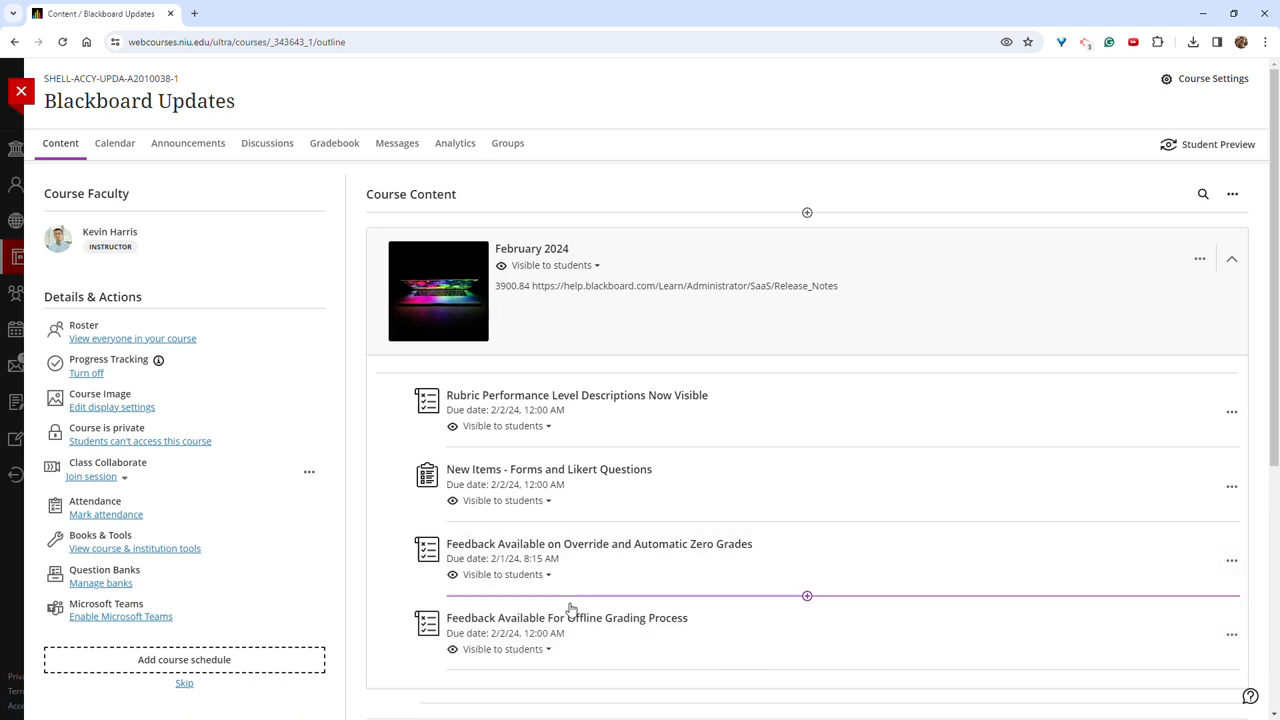
Open the Feedback Available on Override and Automatic Zero Grades assignment from Course Content
left_click(600, 544)
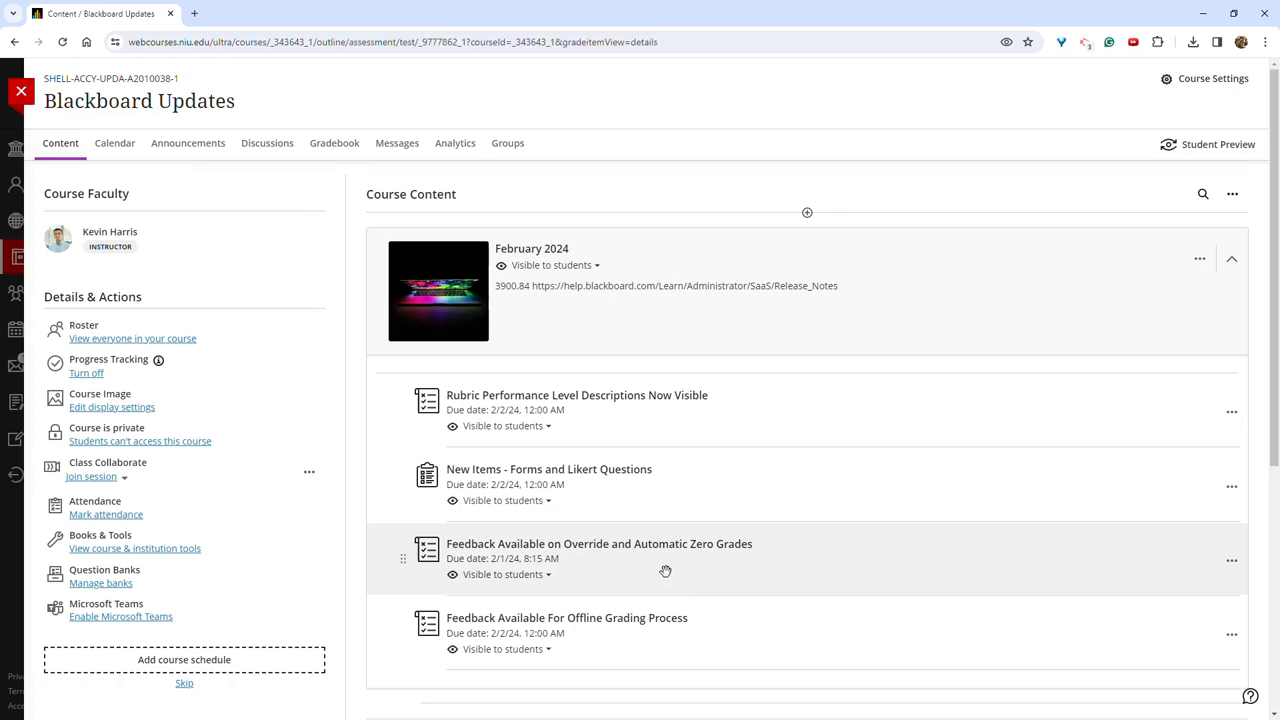
left_click(600, 544)
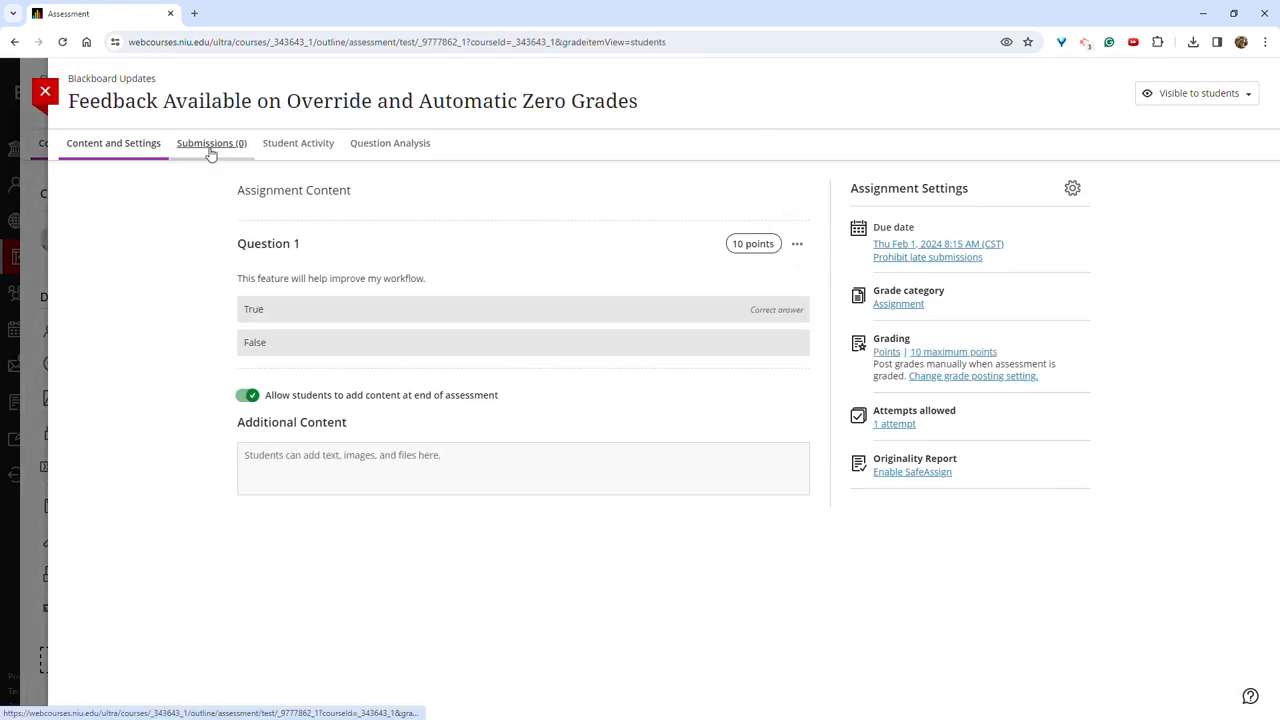
From Submissions, enter and save feedback on the preview student's automatic zero grade, then close the panel
left_click(212, 142)
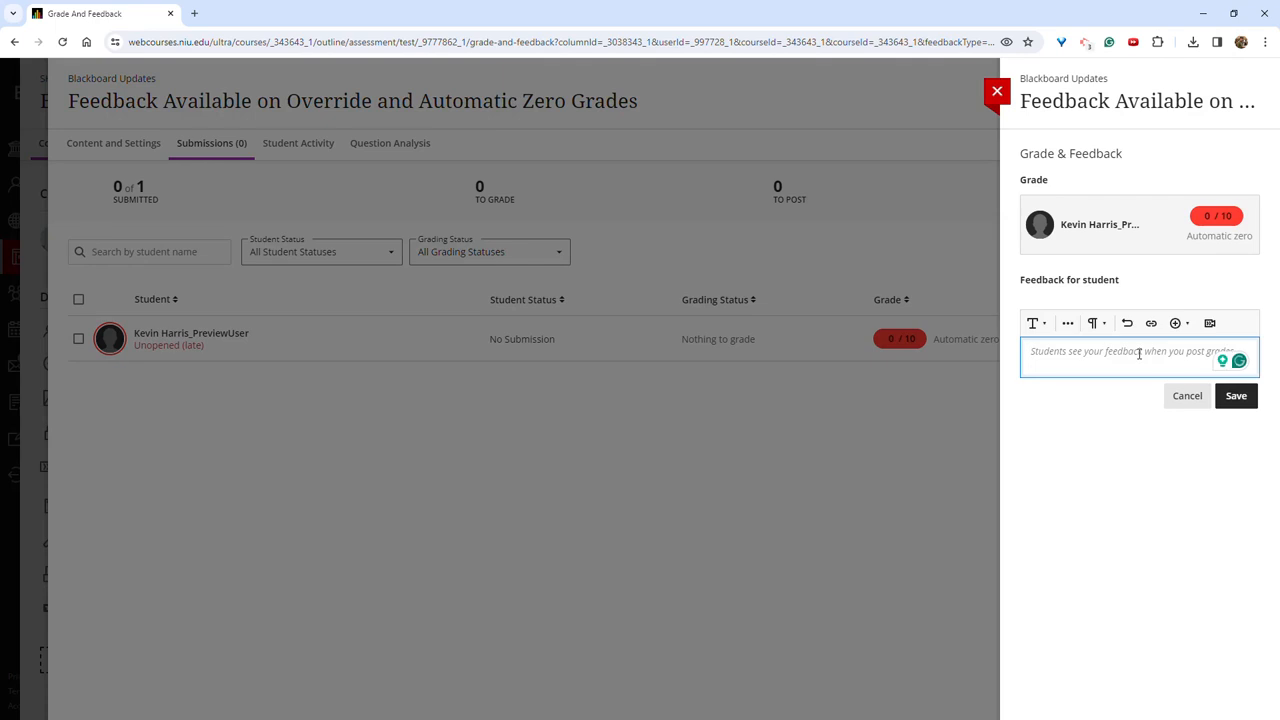
type("Type feedback")
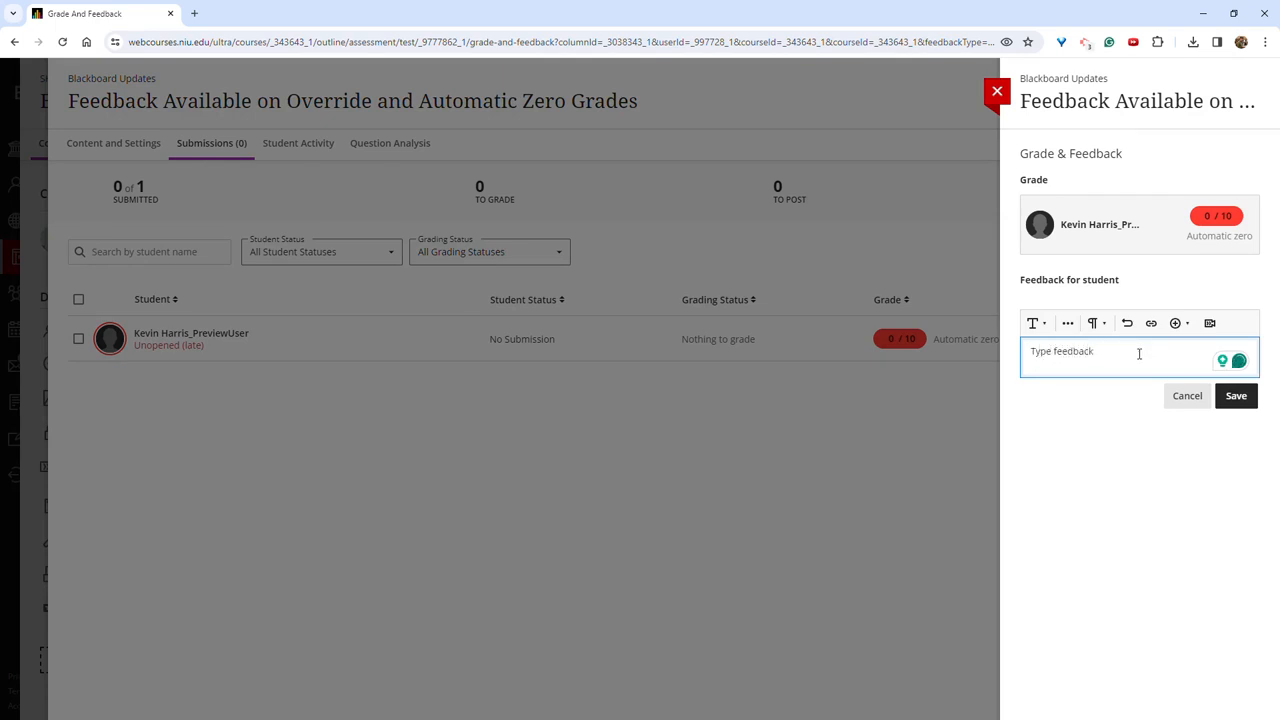
mouse_move(1210, 324)
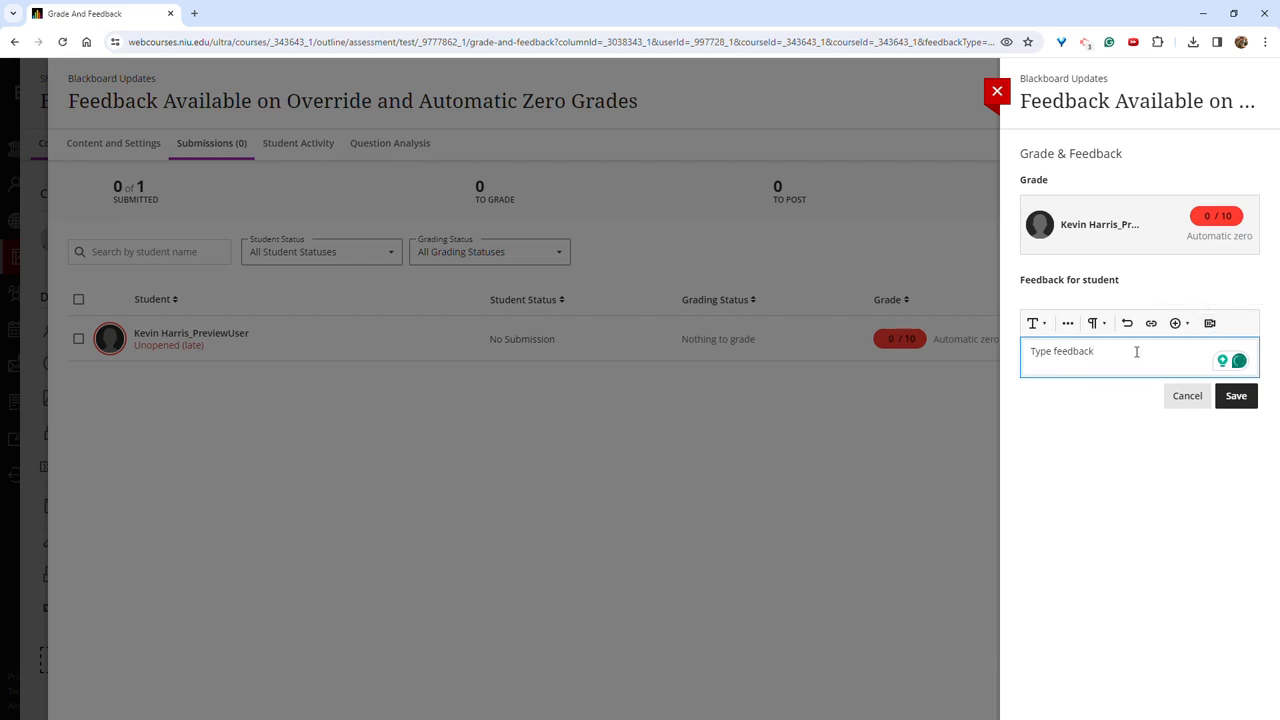
mouse_move(1068, 324)
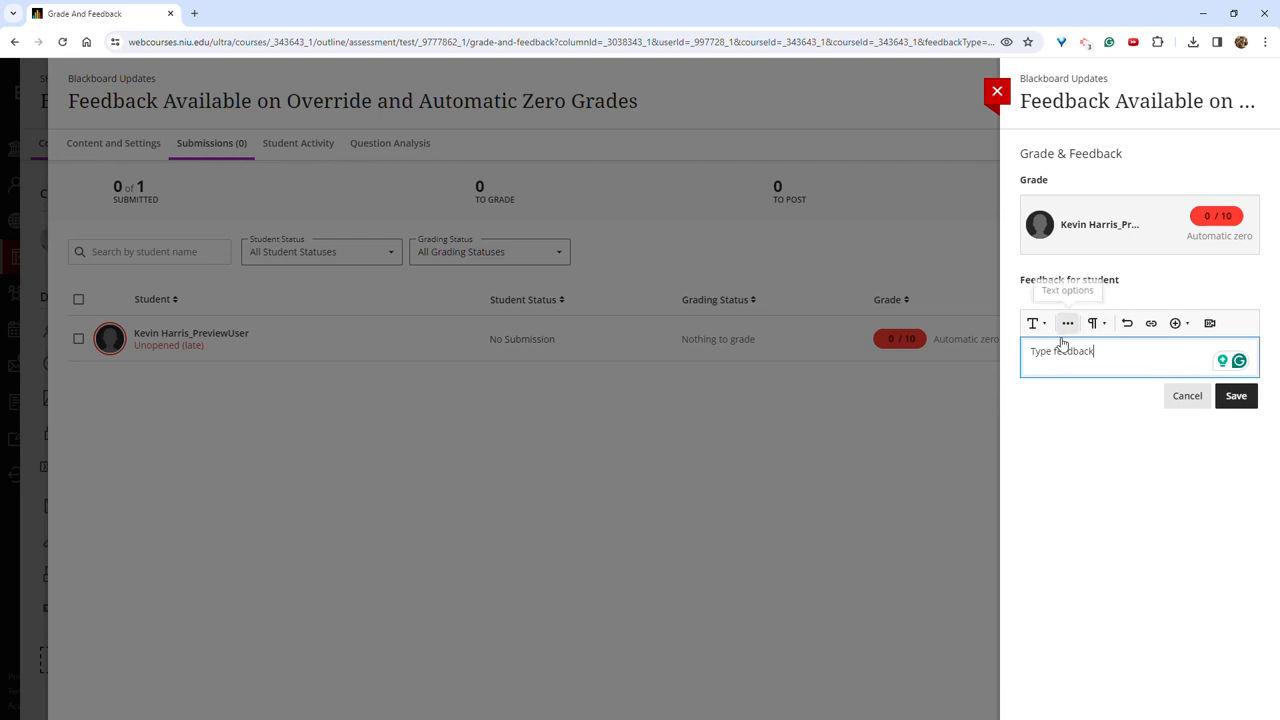
left_click(1188, 396)
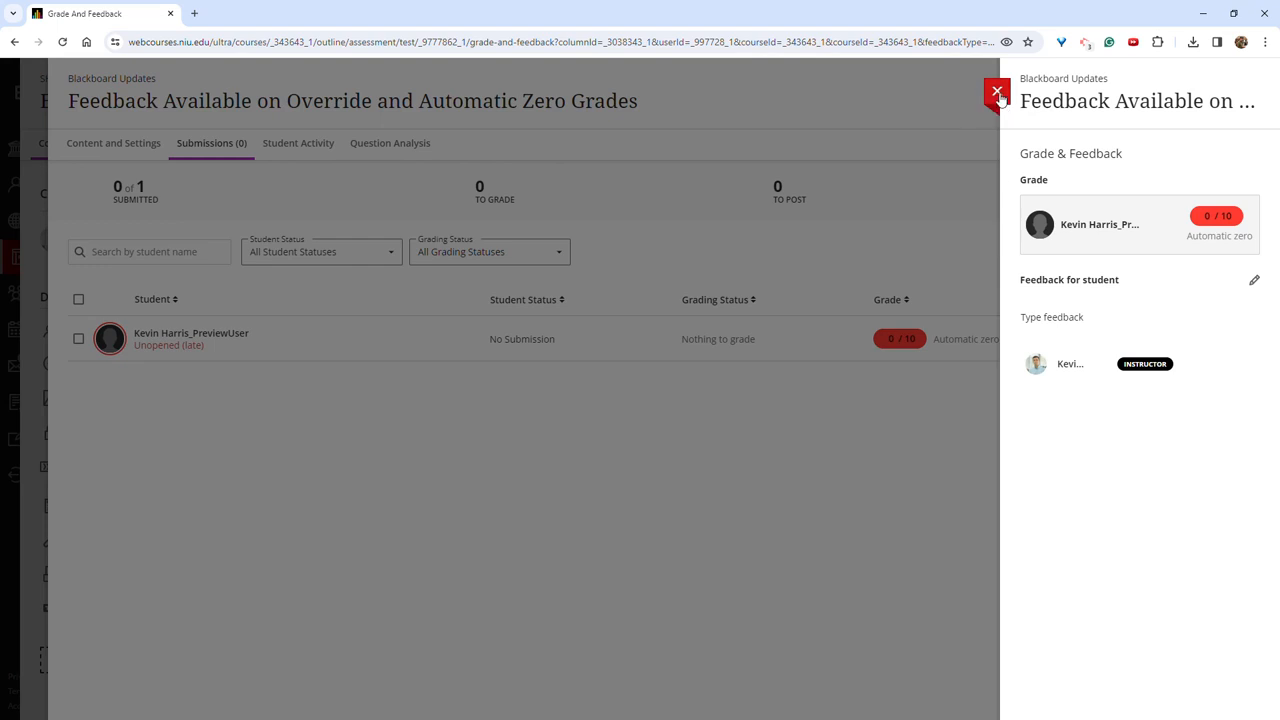
left_click(996, 92)
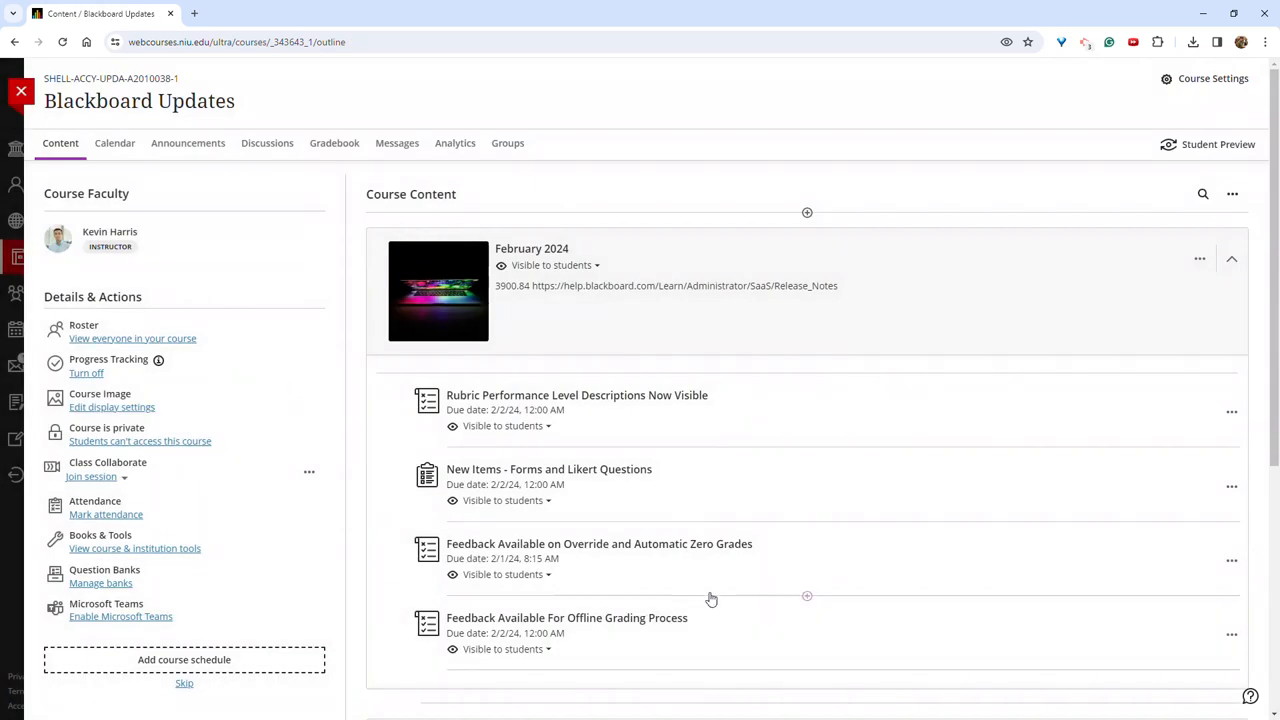
mouse_move(716, 614)
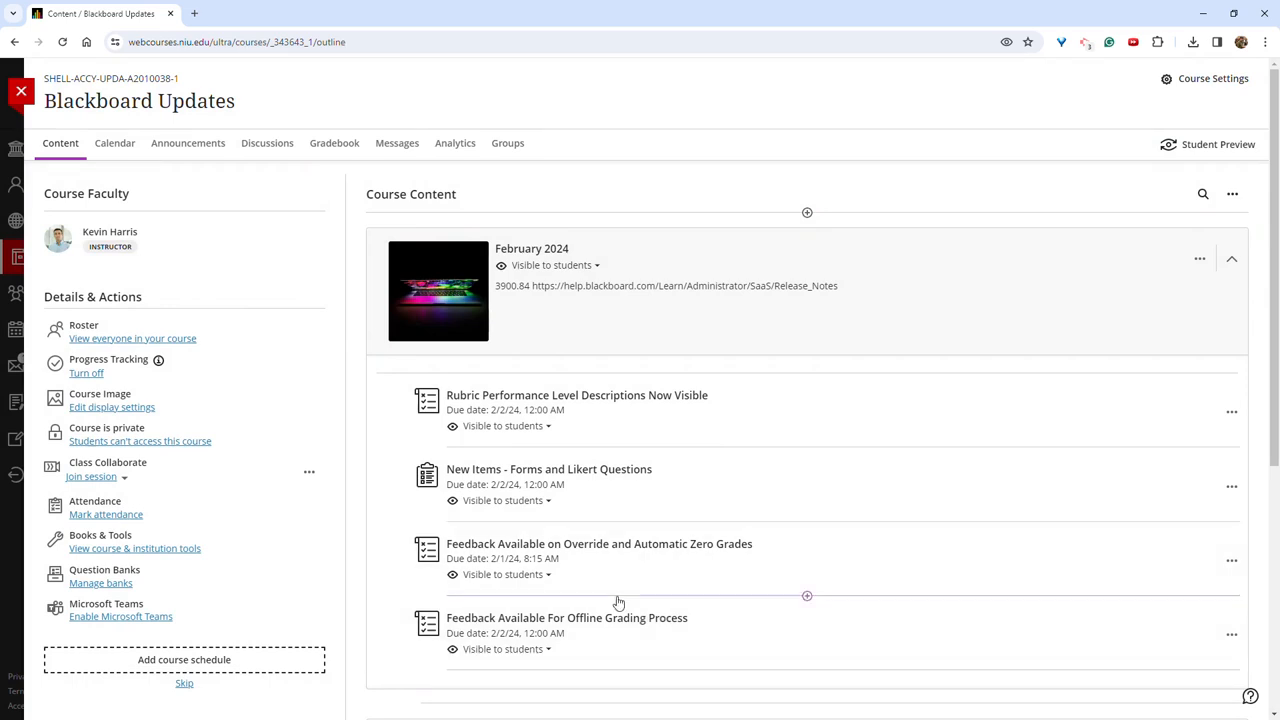
Go to the course Gradebook and bring up the Download Grades options
left_click(334, 144)
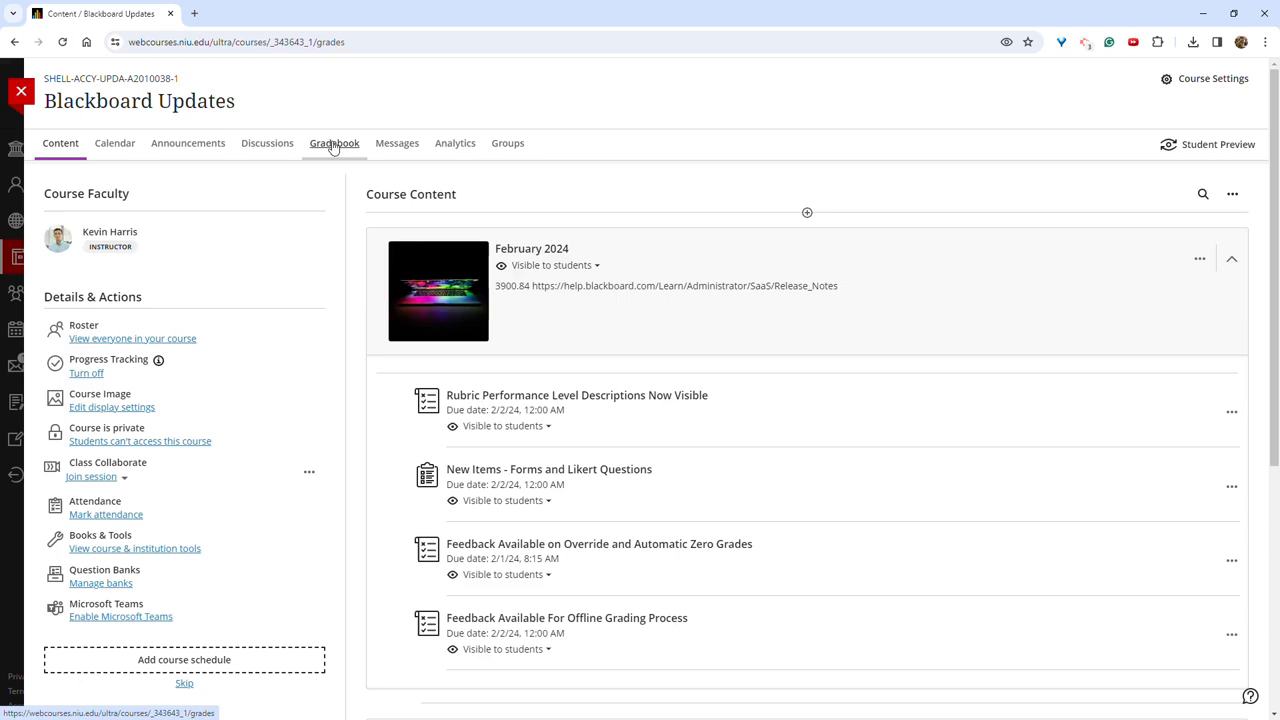
left_click(334, 144)
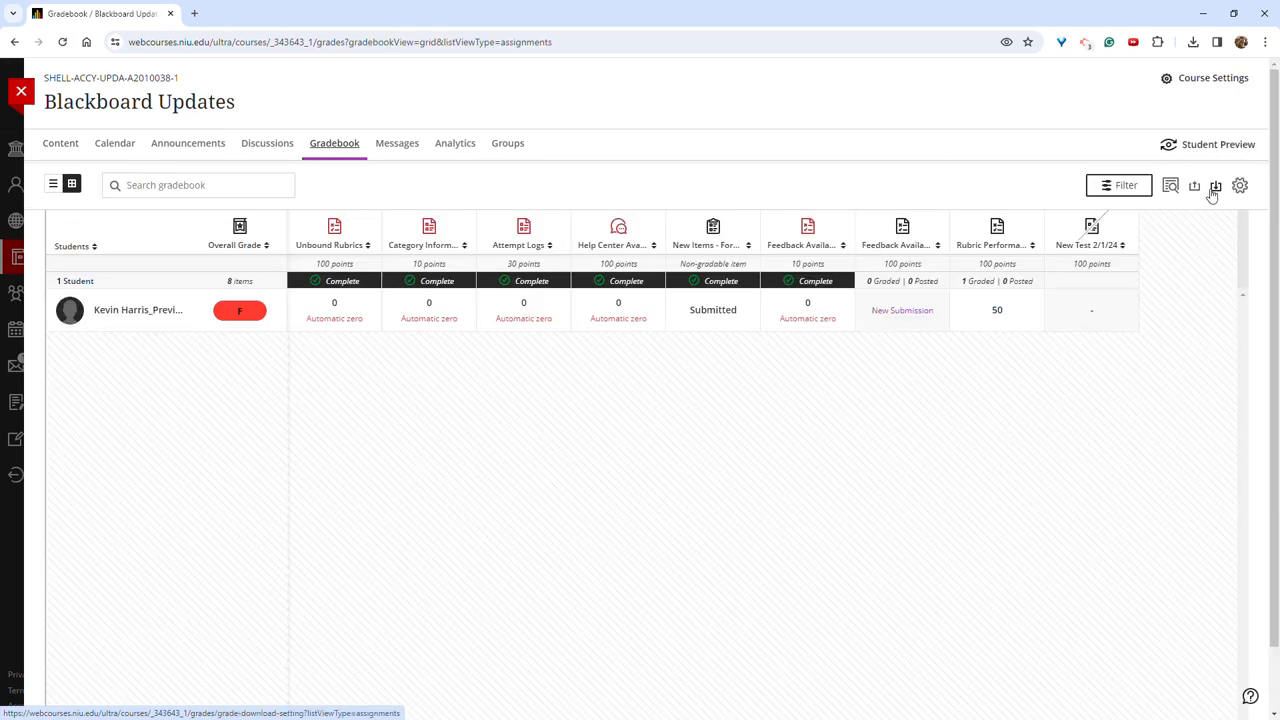
left_click(1216, 184)
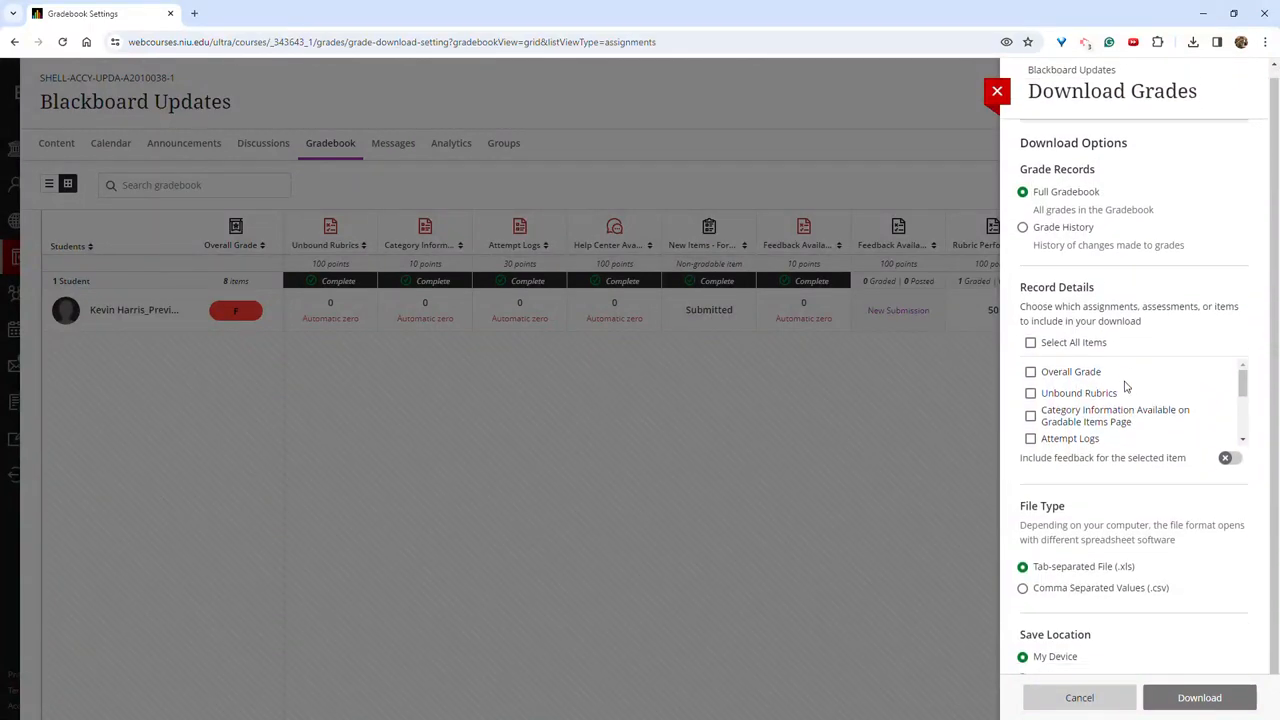
Include feedback for the offline grading item and choose Comma Separated Values (.csv) as the file type
scroll("down", 3)
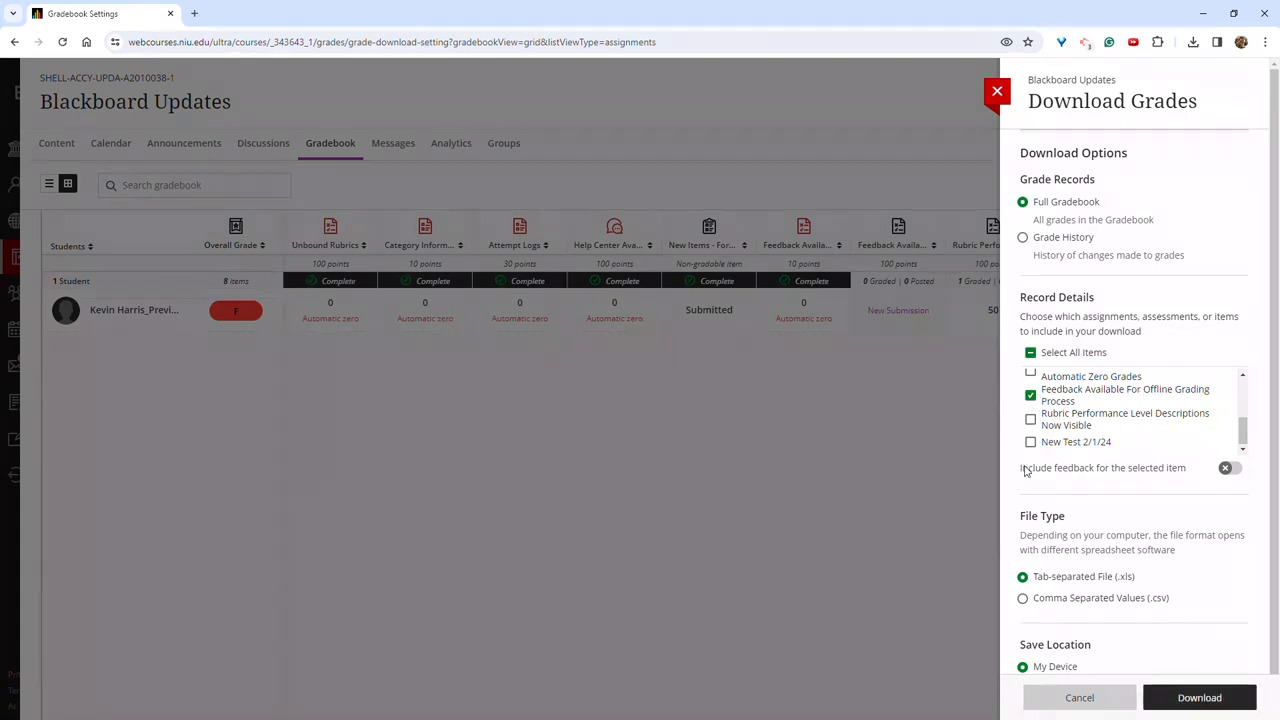
left_click(1230, 468)
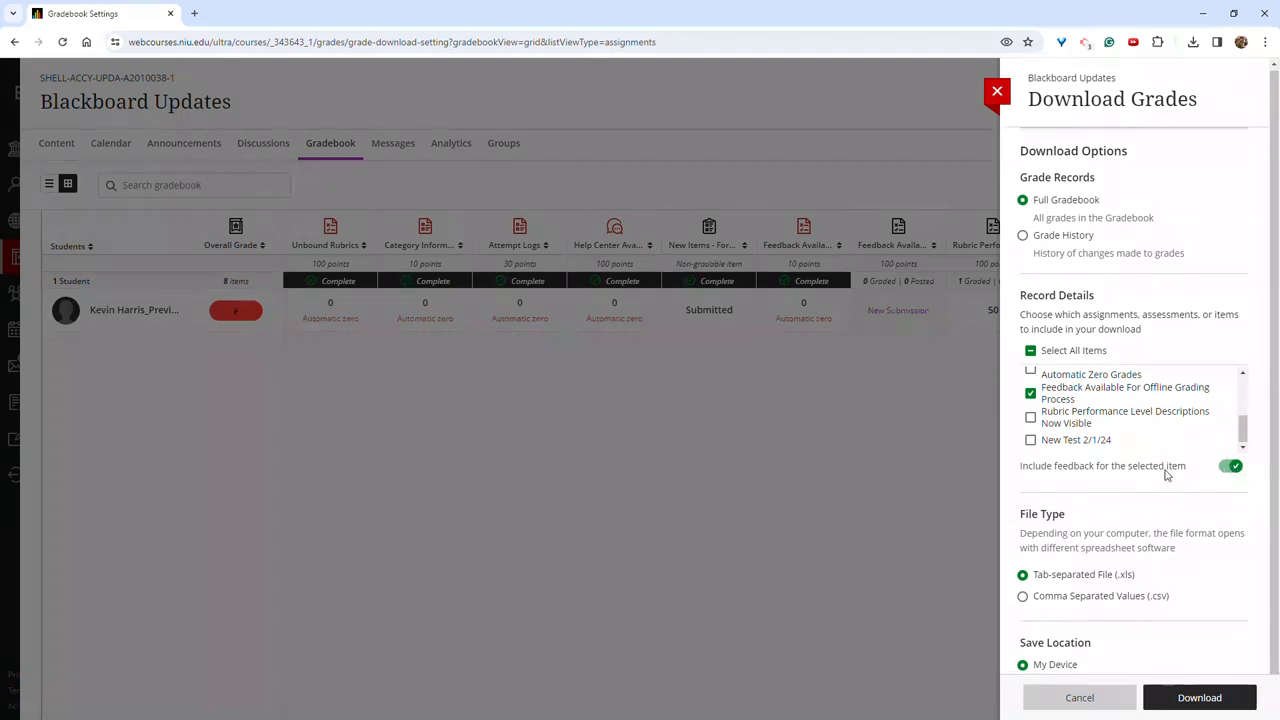
scroll("down", 3)
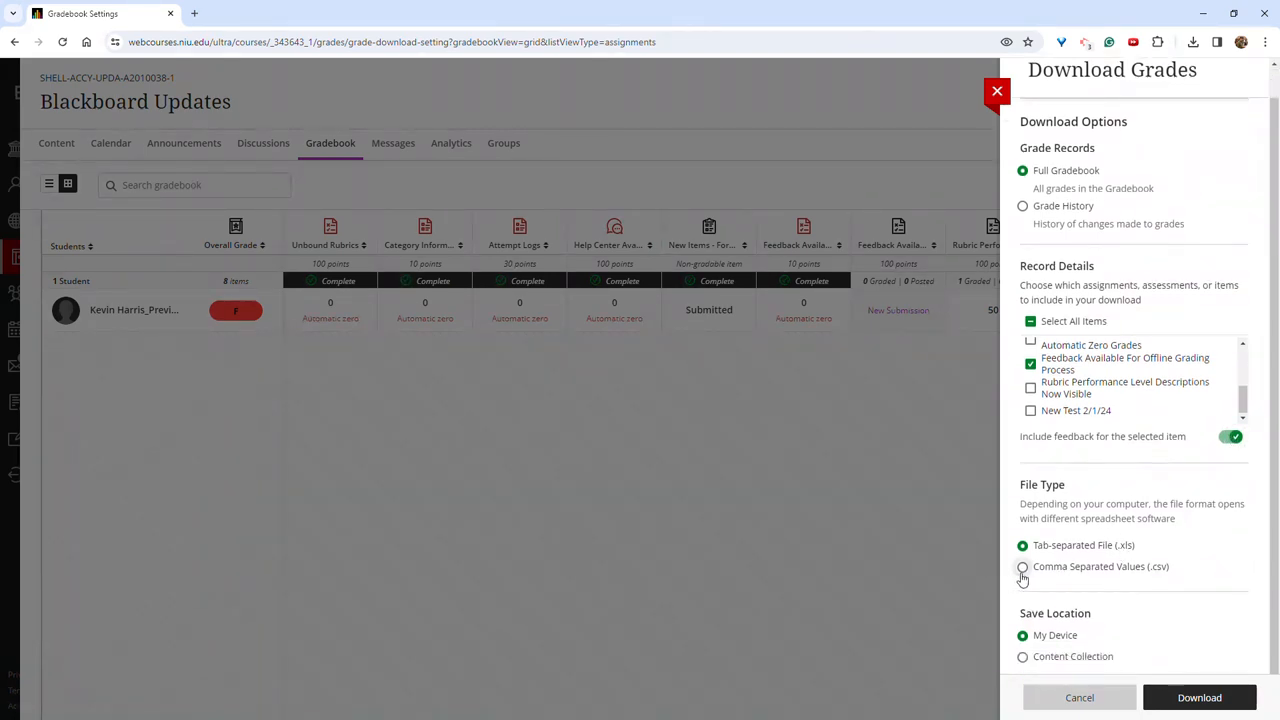
left_click(1022, 566)
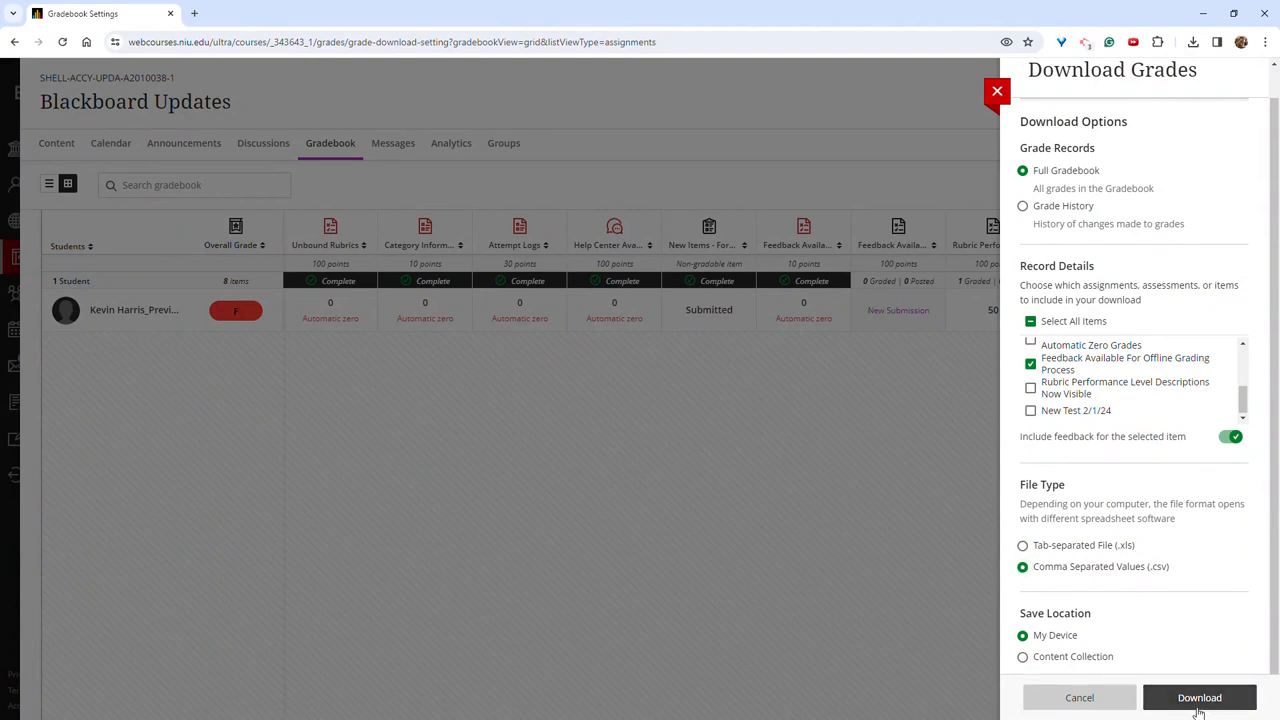
Download the gradebook and save it to the Desktop as a CSV named New Feedback
left_click(1200, 696)
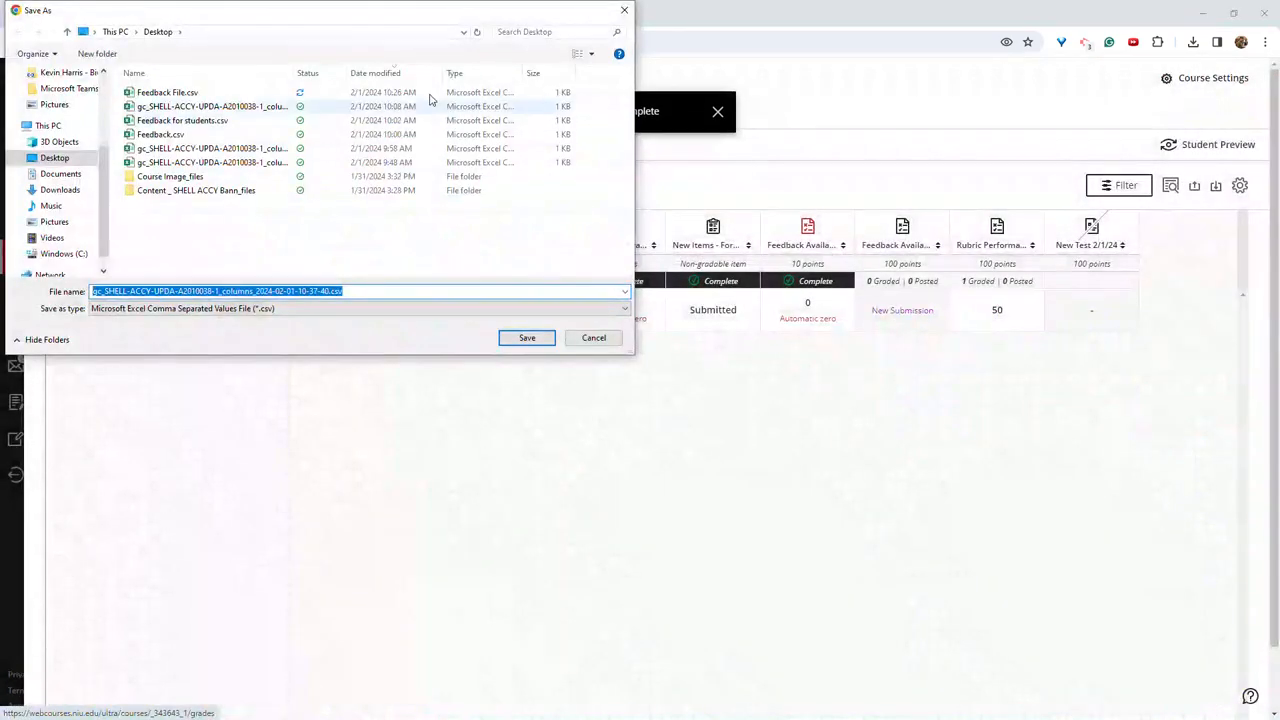
mouse_move(428, 238)
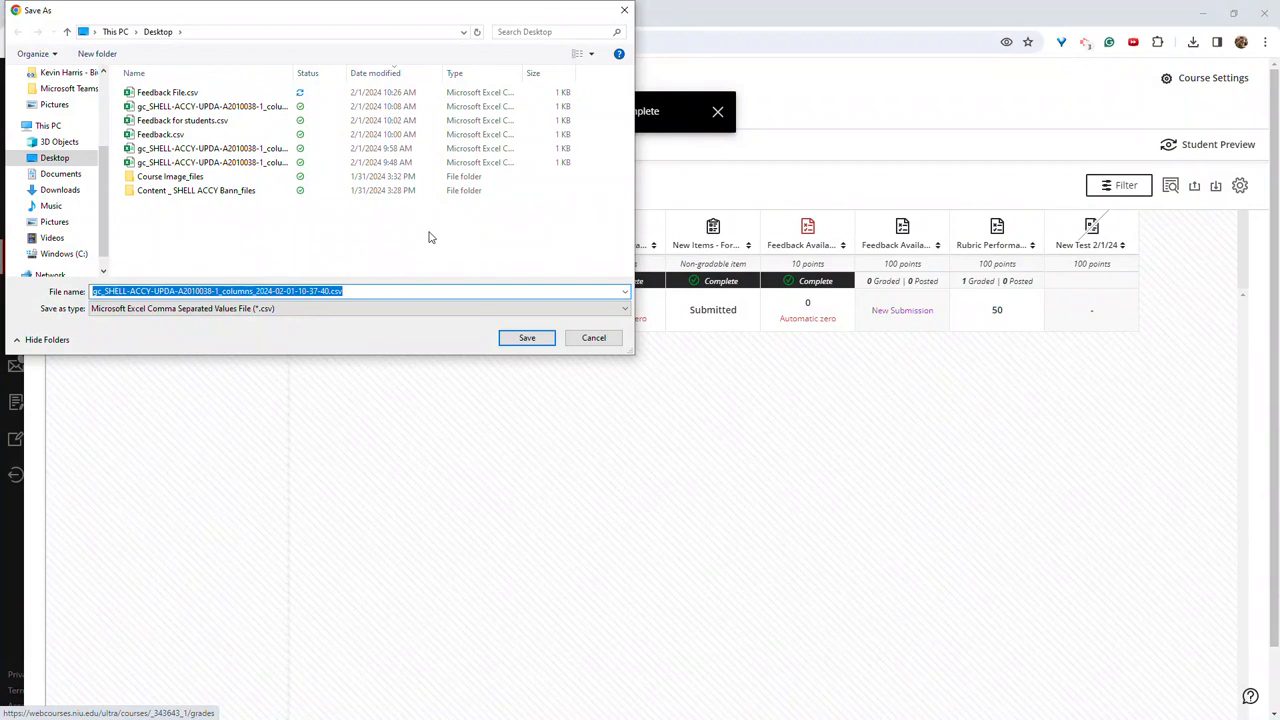
type("New Feed")
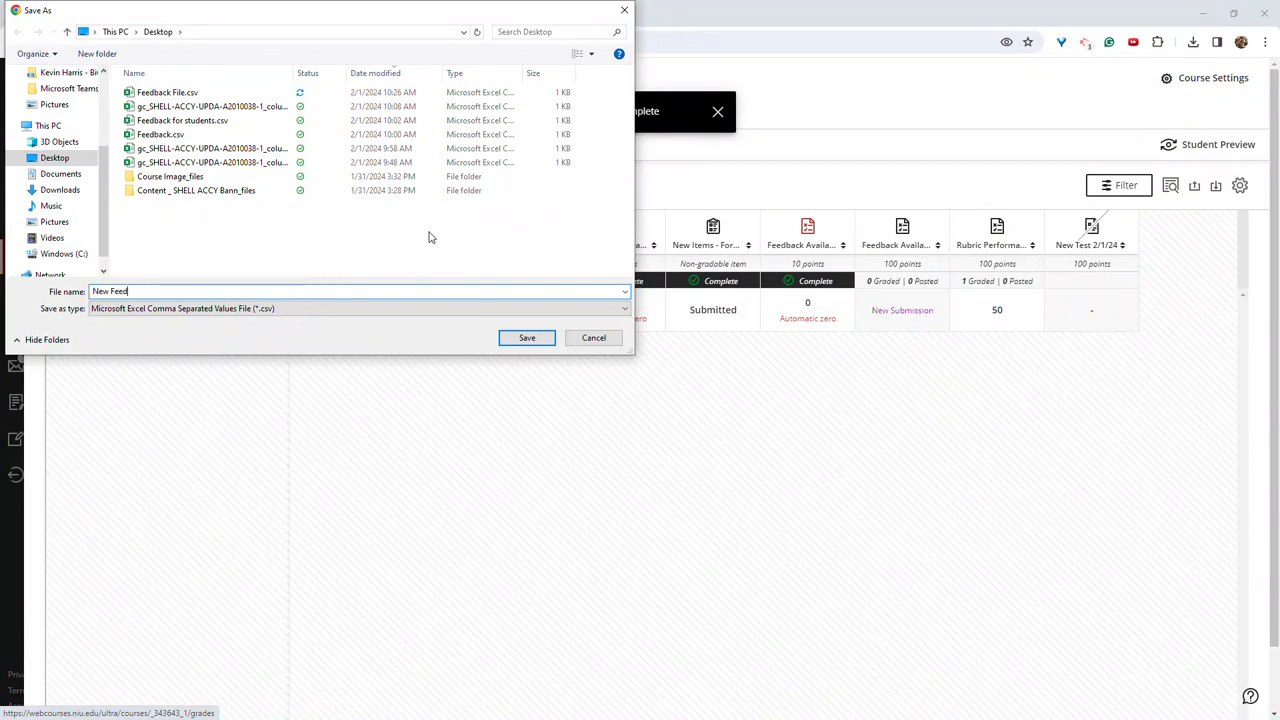
type("back")
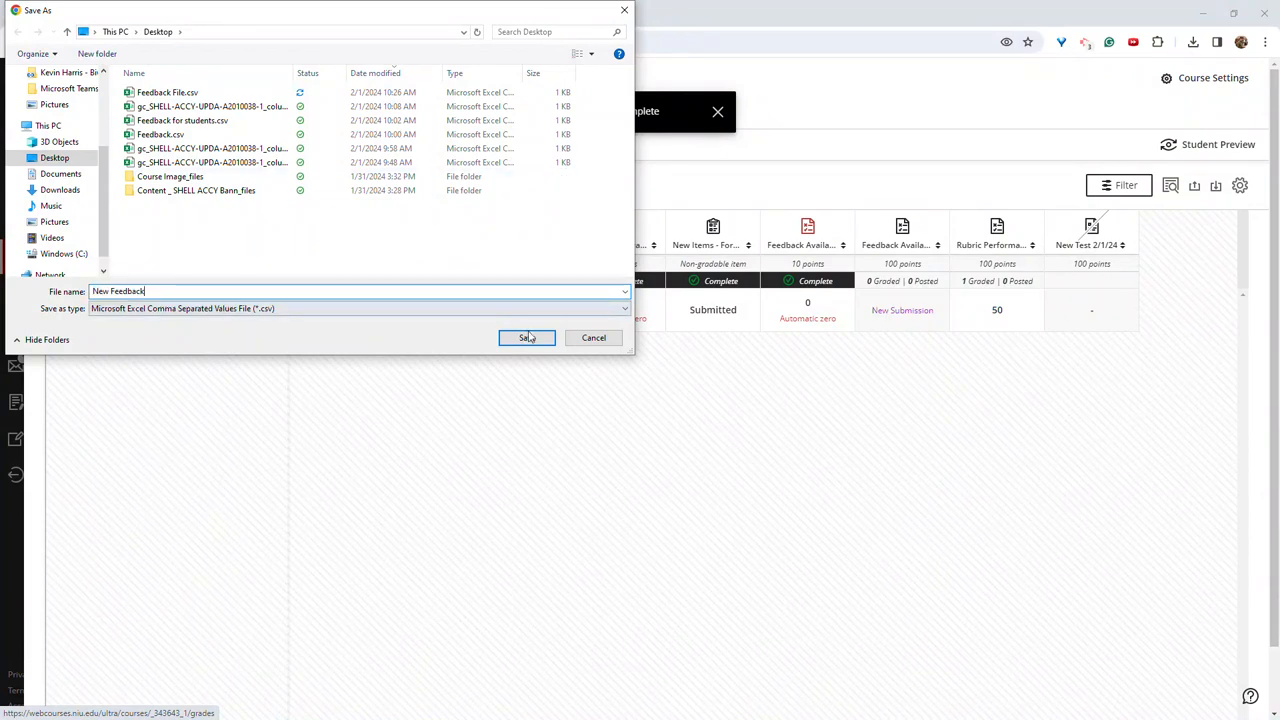
left_click(528, 336)
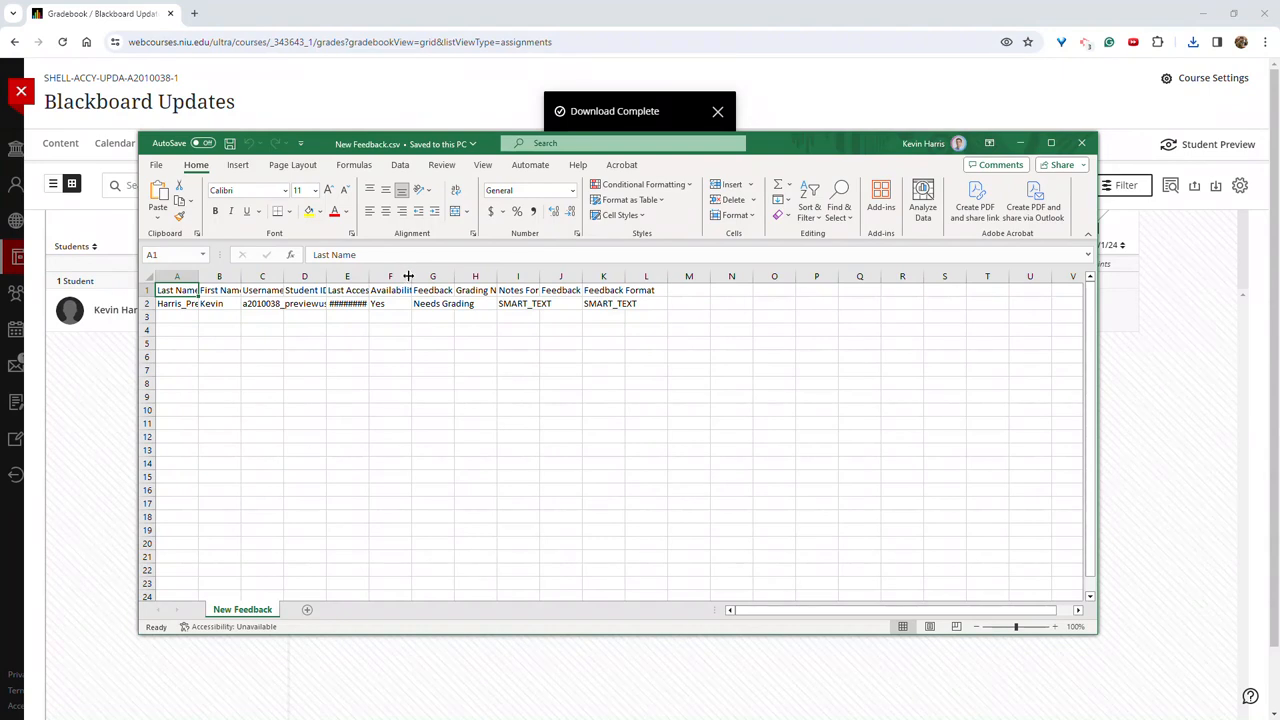
Widen the columns, enter 89 as the grade and 'My feedback...' as Feedback to Learner
left_click_drag(408, 276, 472, 276)
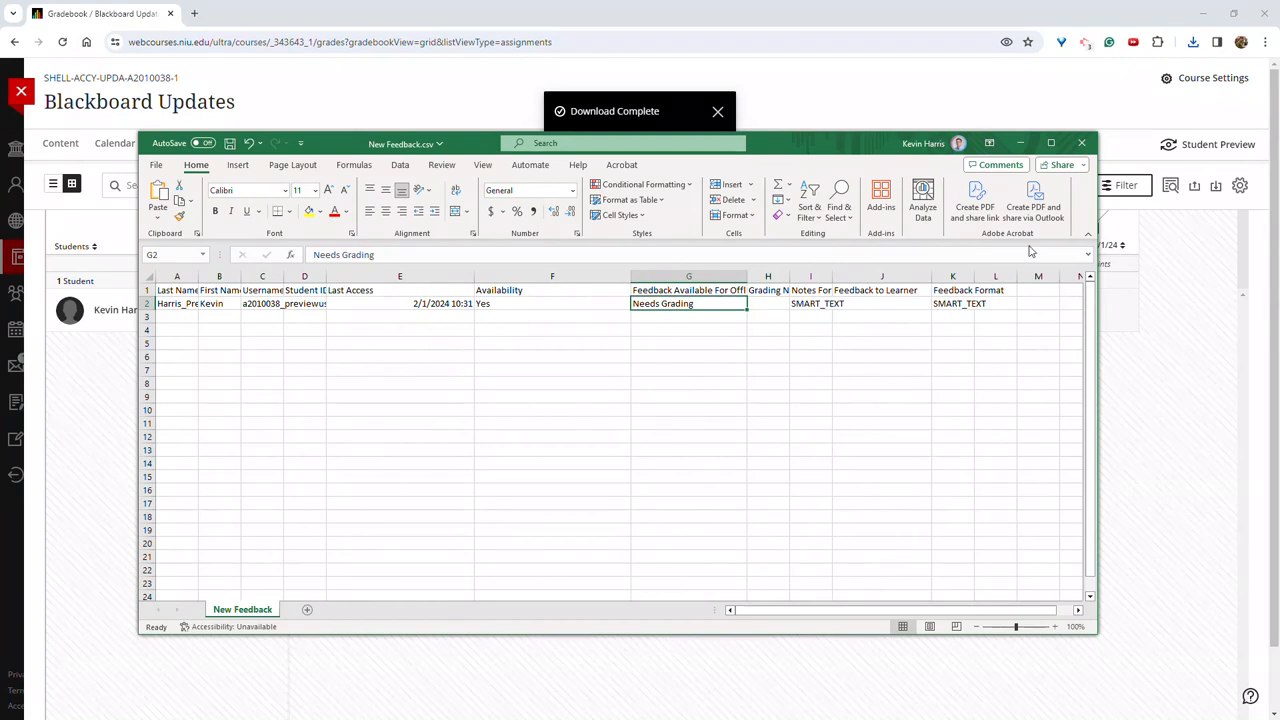
type("89")
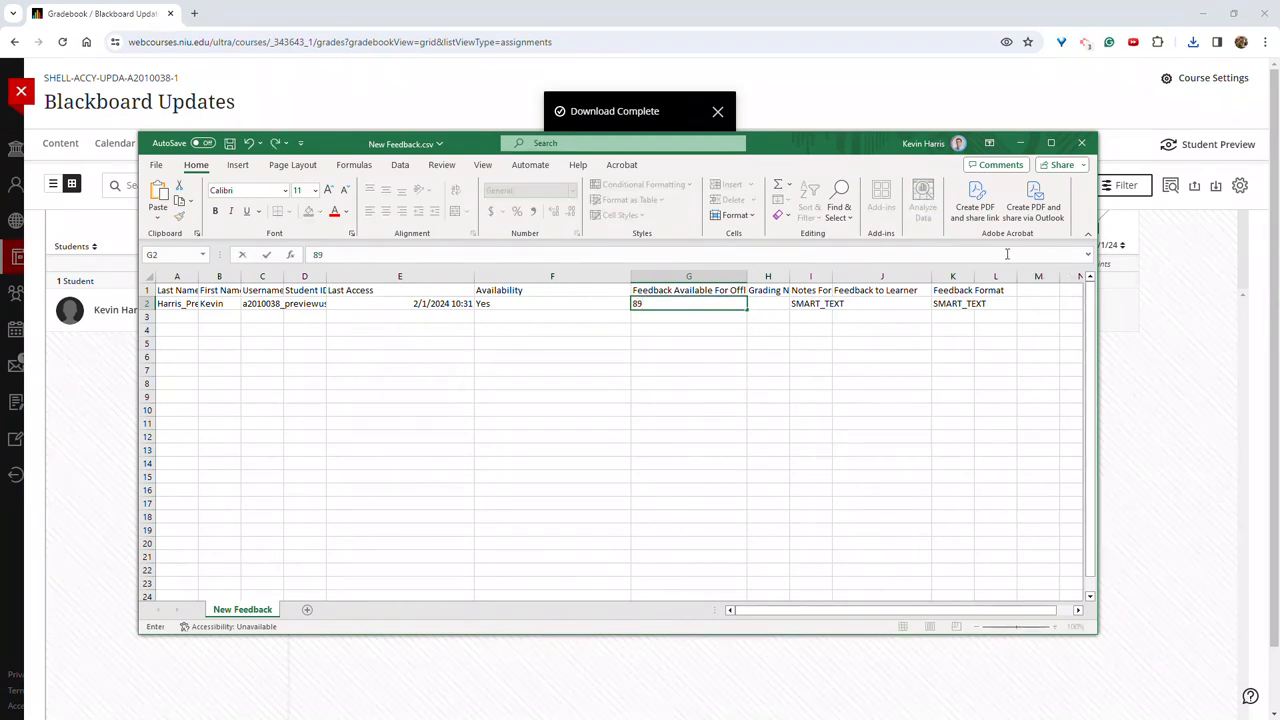
left_click(880, 304)
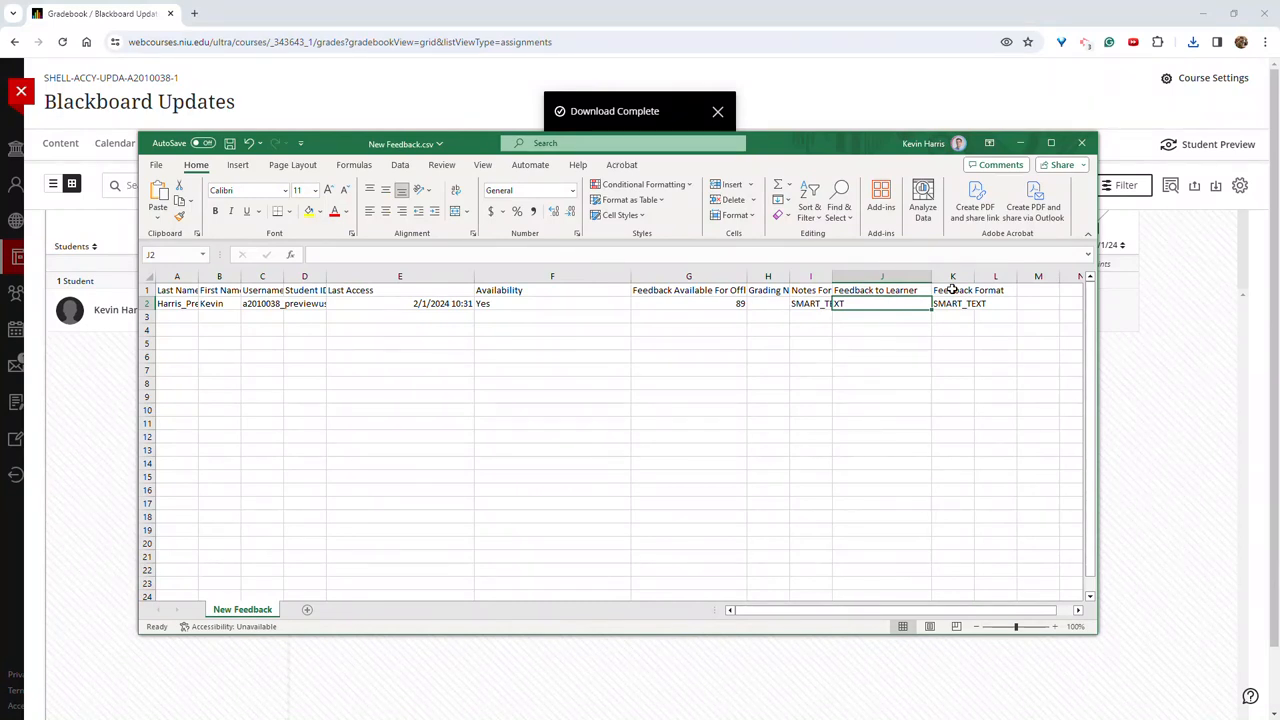
type("My fee")
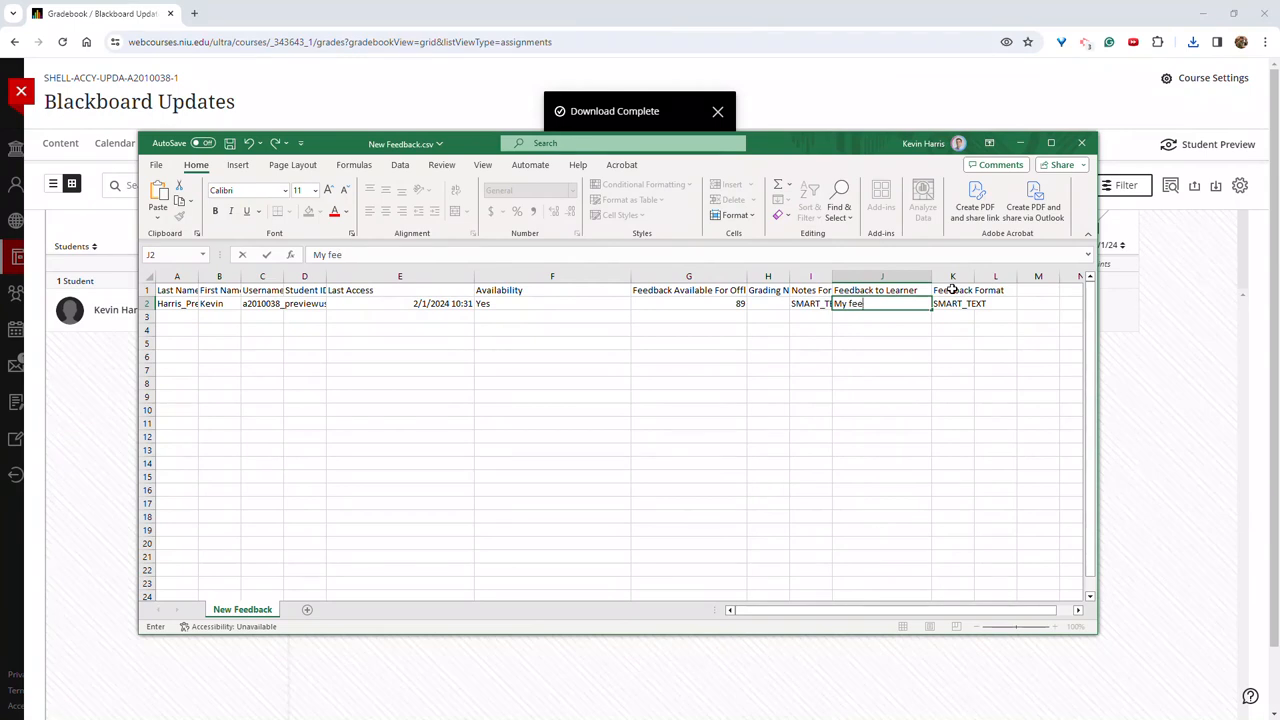
type("dback...")
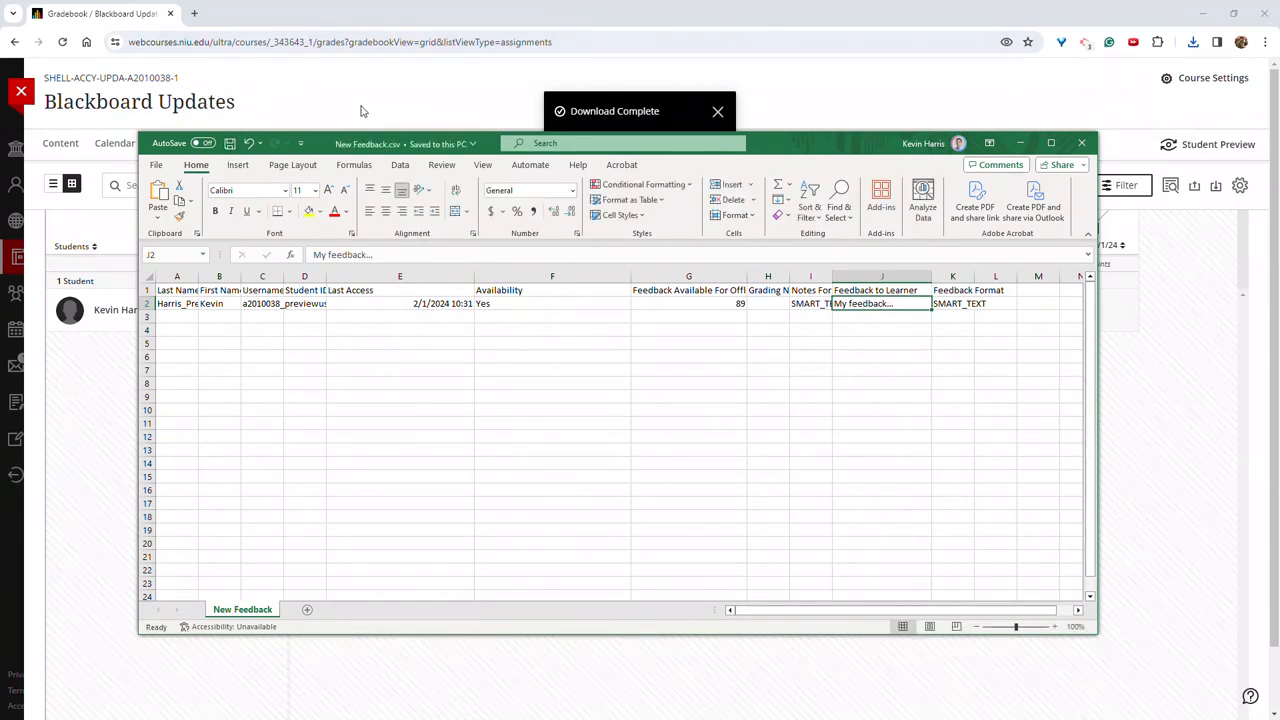
mouse_move(420, 88)
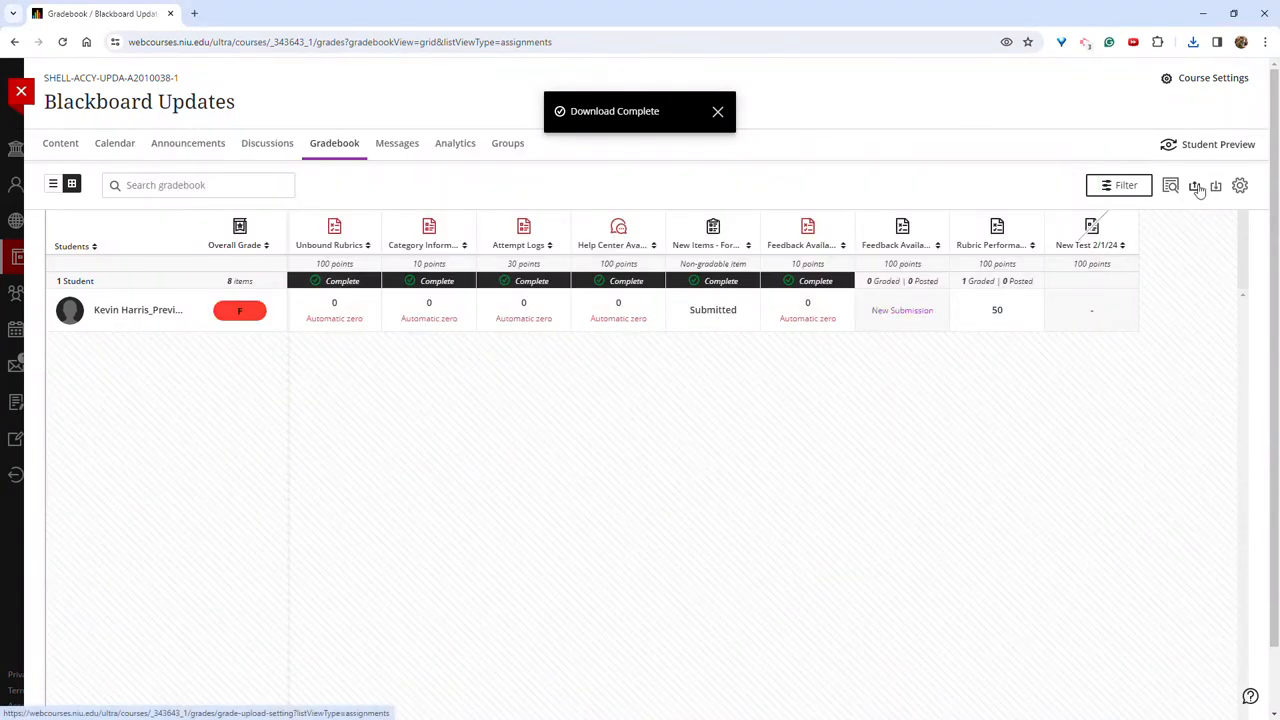
Upload New Feedback.csv from the computer into the gradebook so the student's 89 appears
left_click(1194, 186)
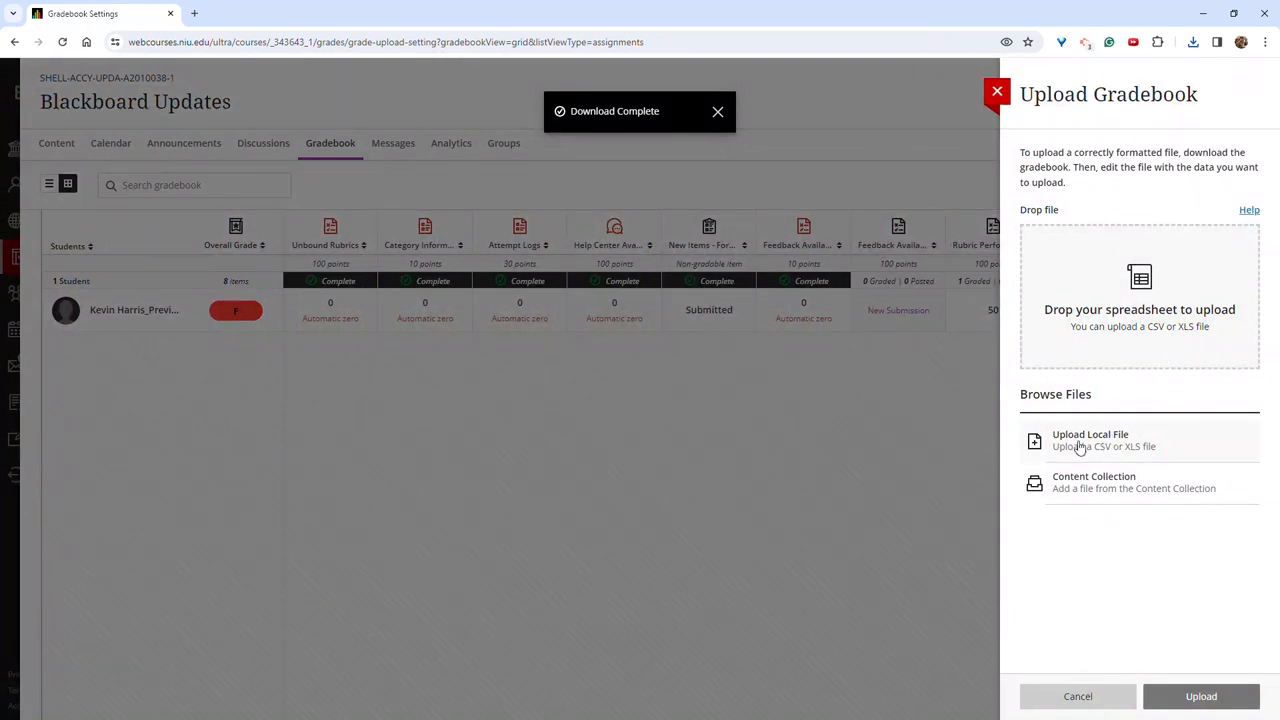
left_click(1090, 440)
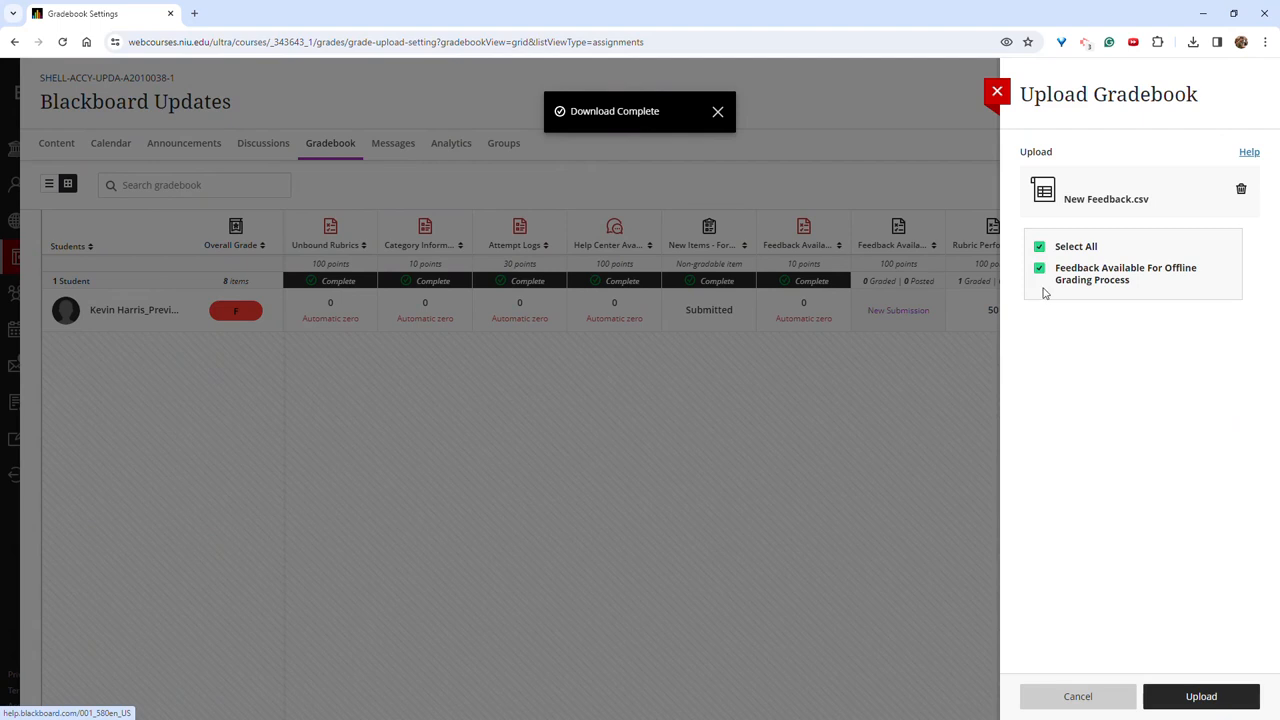
mouse_move(1056, 256)
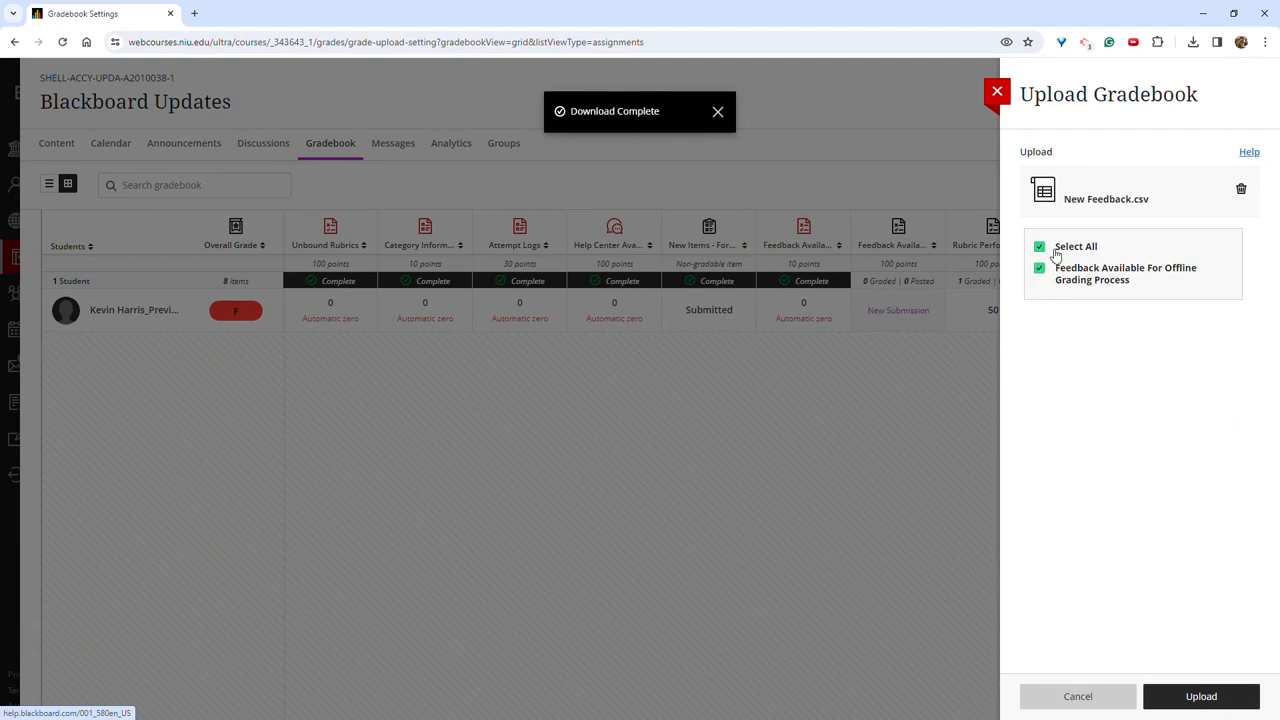
mouse_move(1200, 696)
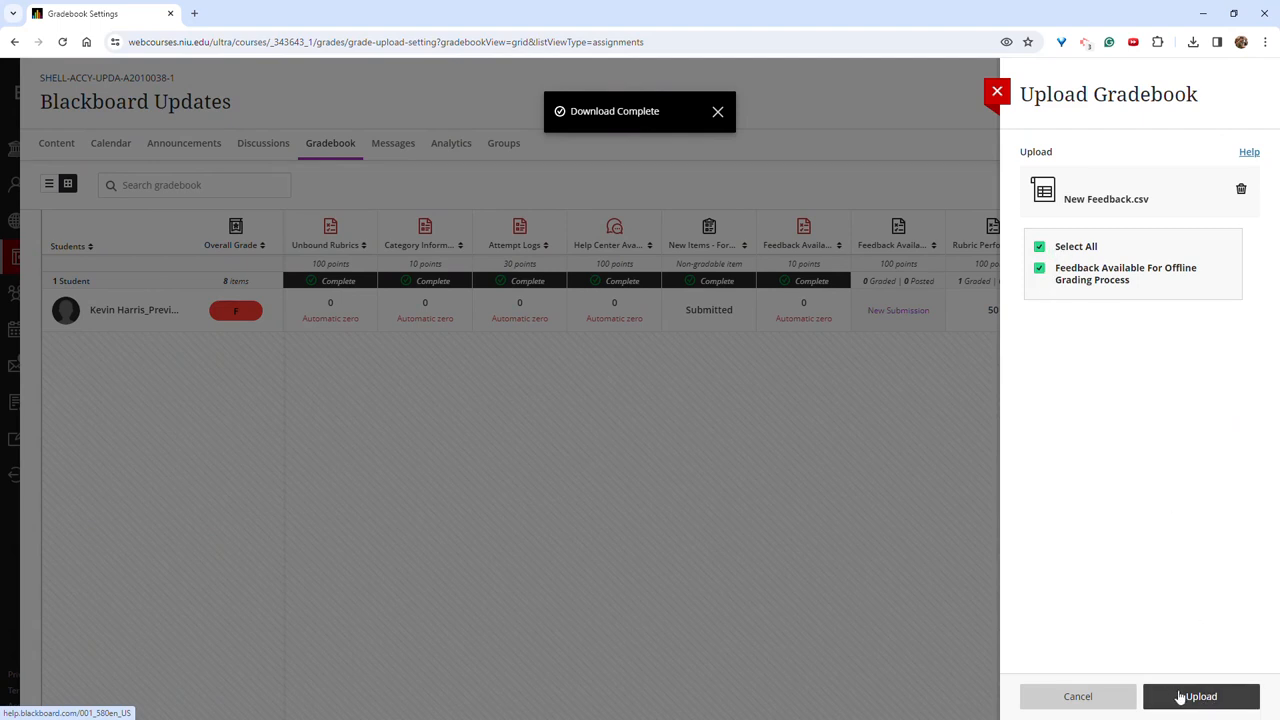
left_click(1200, 696)
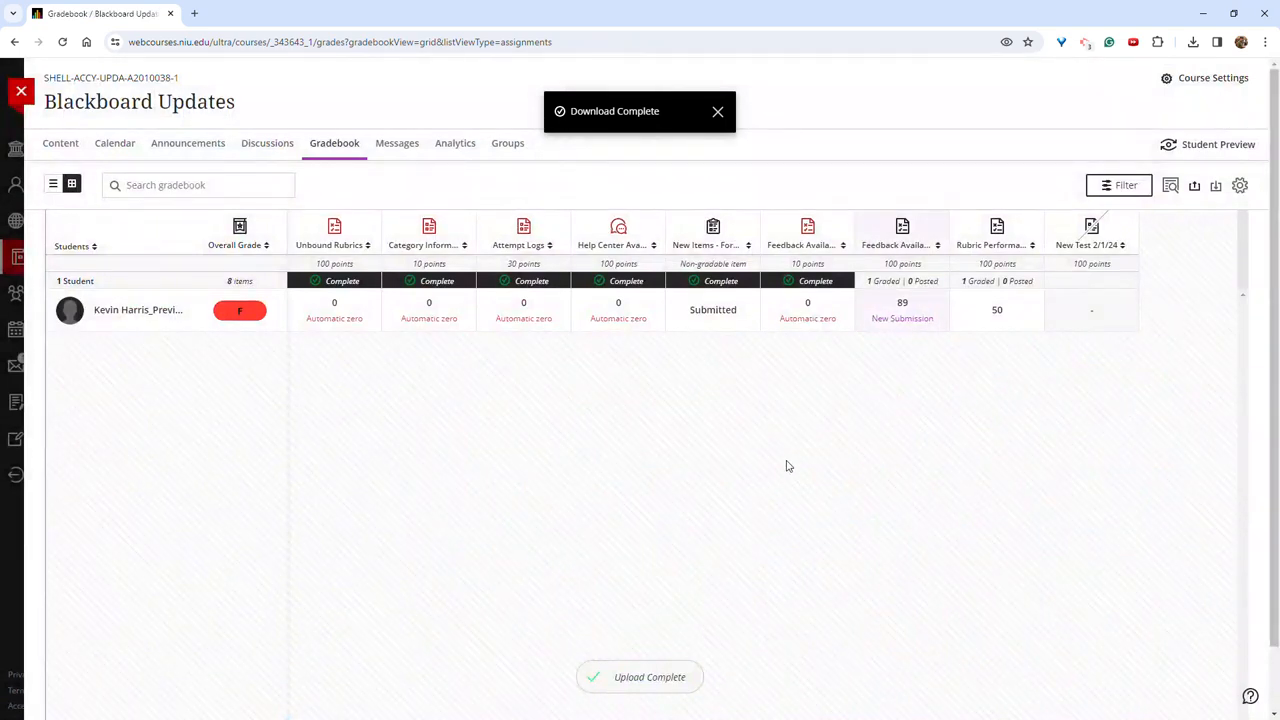
mouse_move(880, 320)
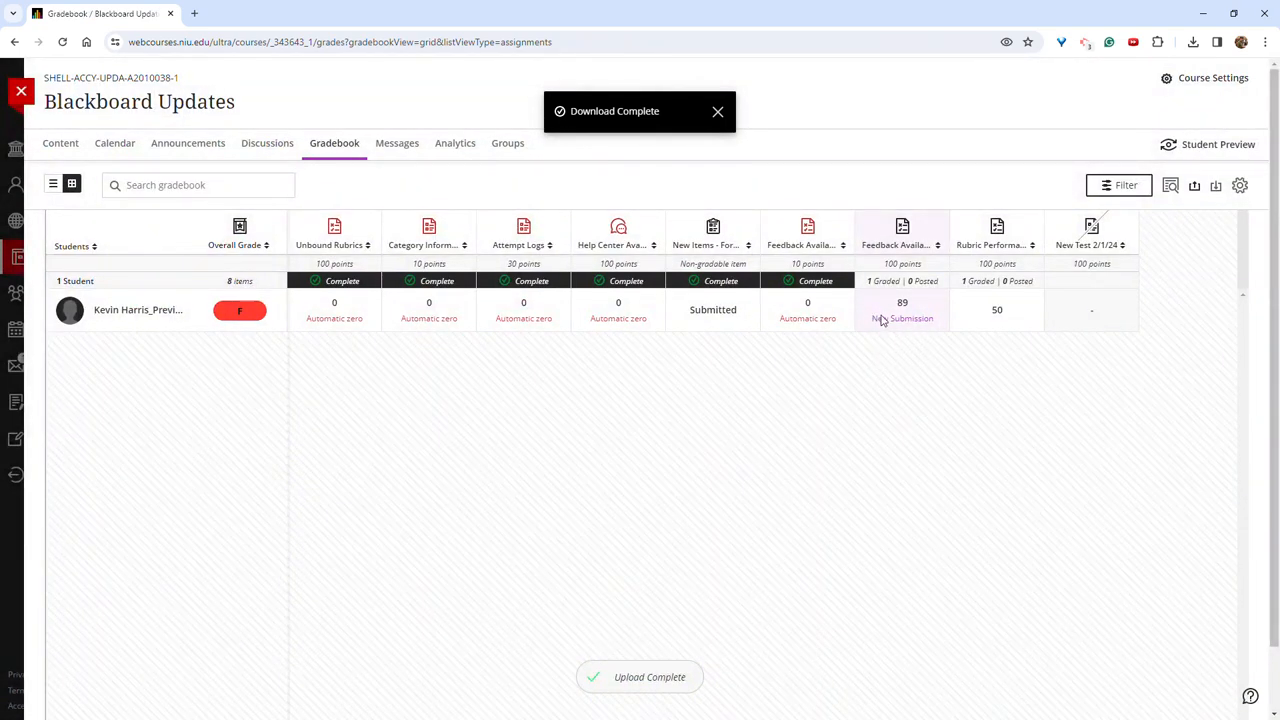
Post the 89 grade from its cell menu and check its feedback reads 'My feedback...'
left_click(900, 308)
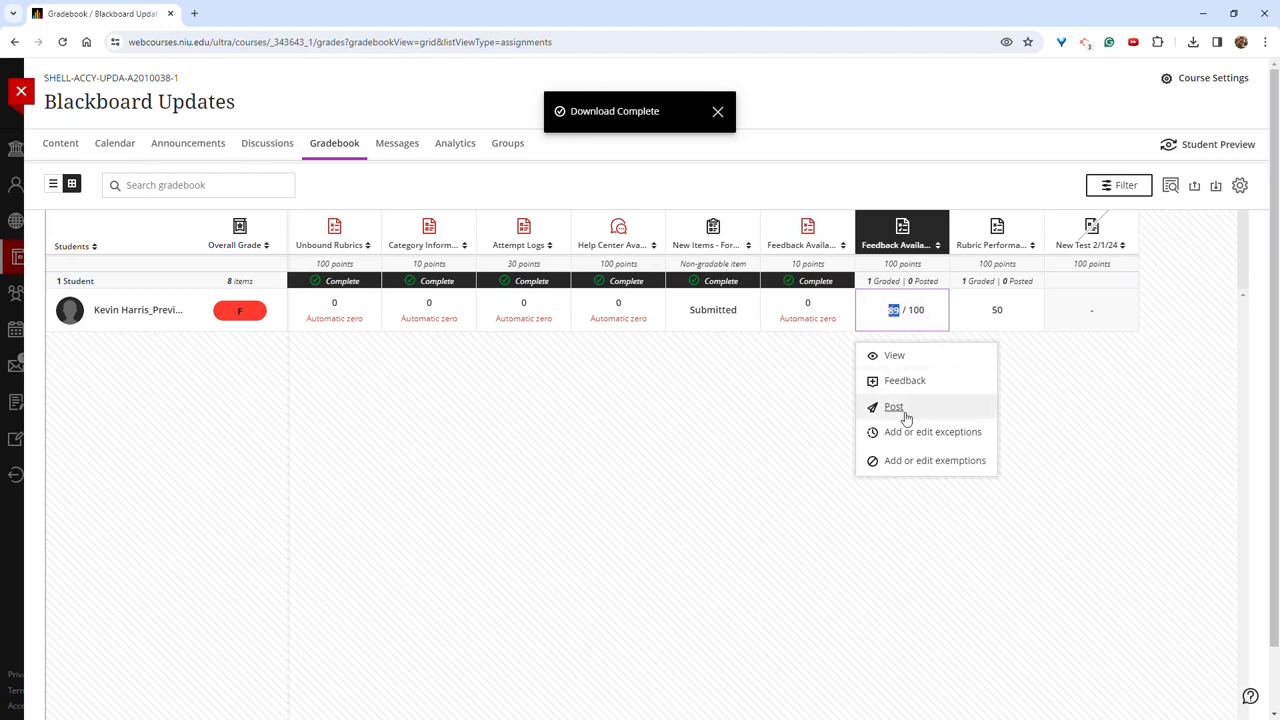
left_click(892, 406)
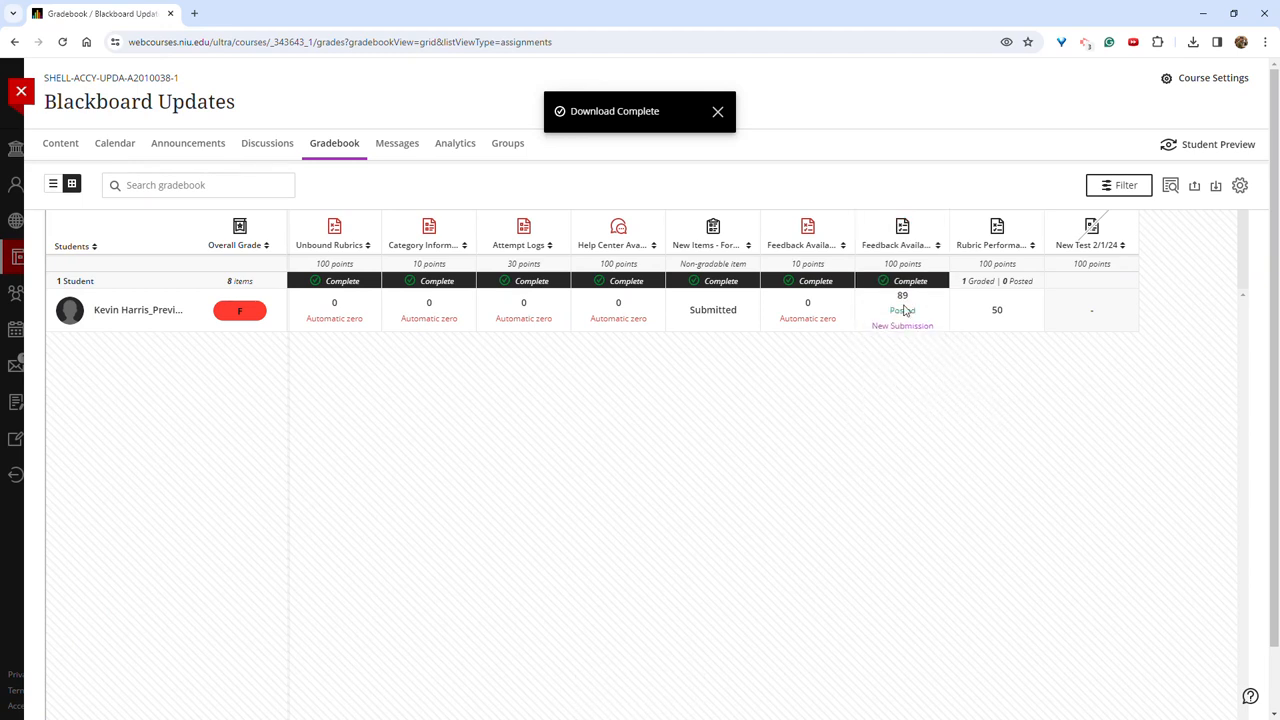
left_click(902, 308)
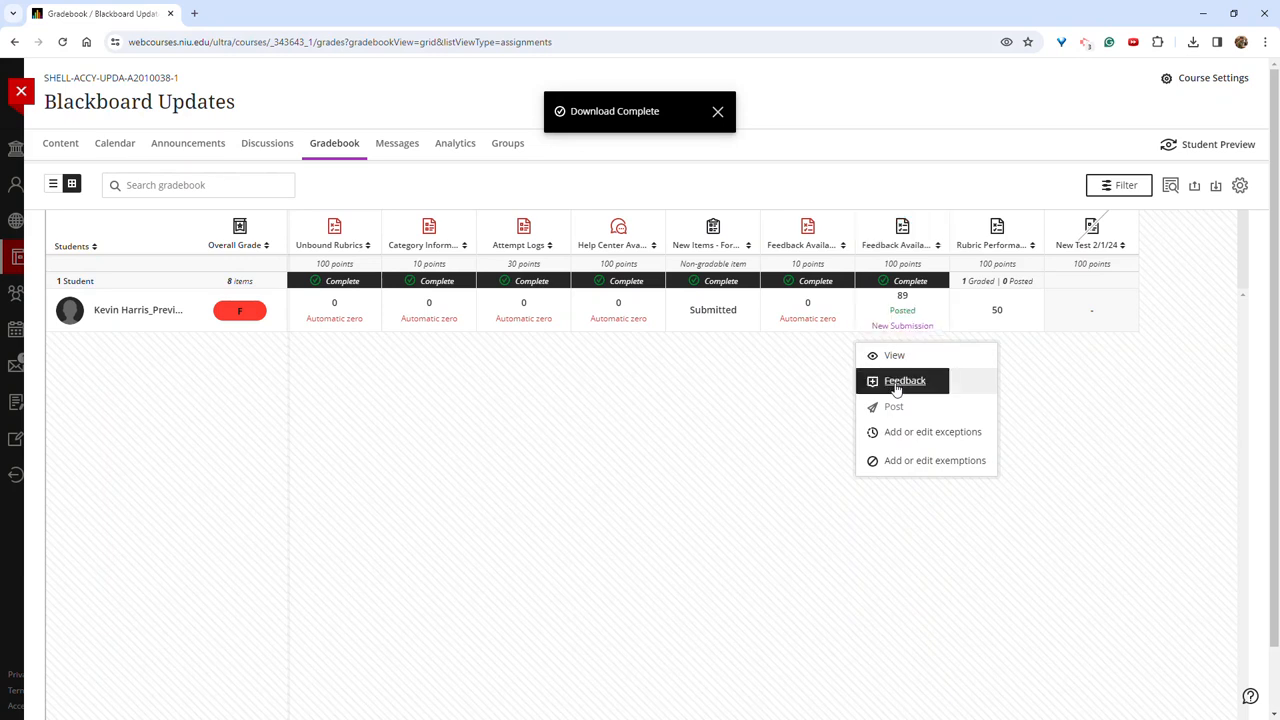
left_click(904, 380)
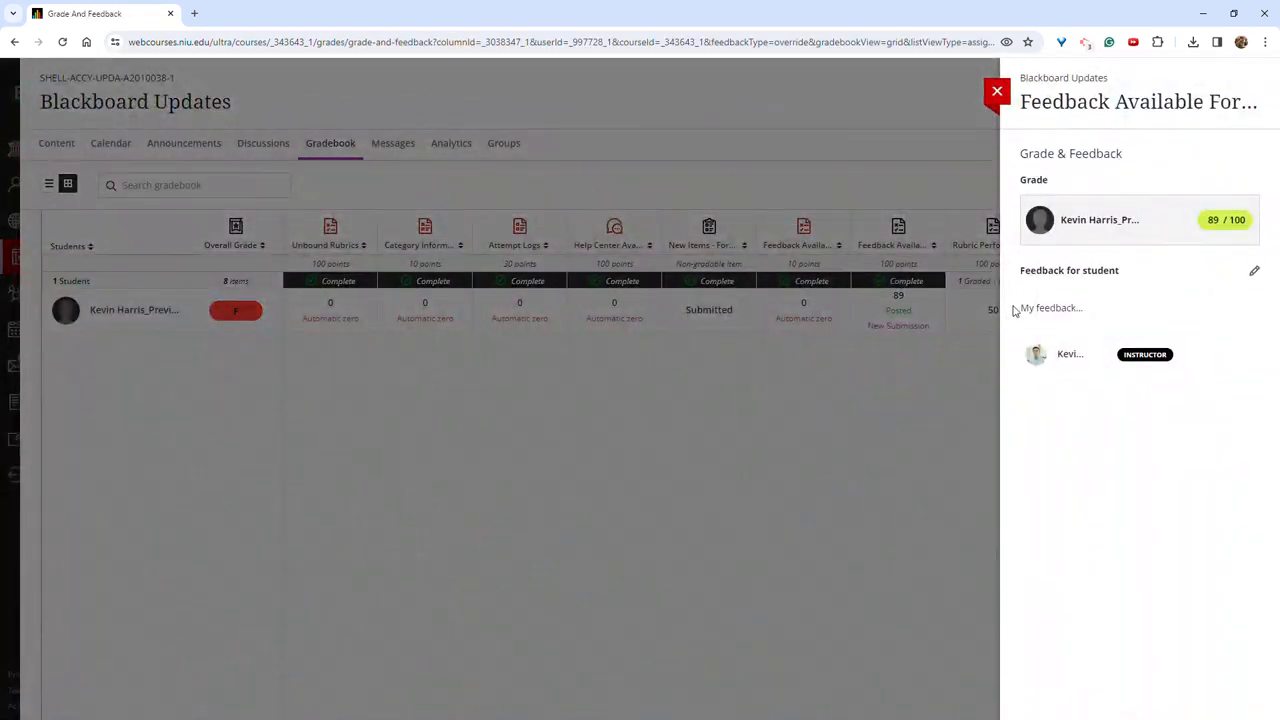
left_click(996, 92)
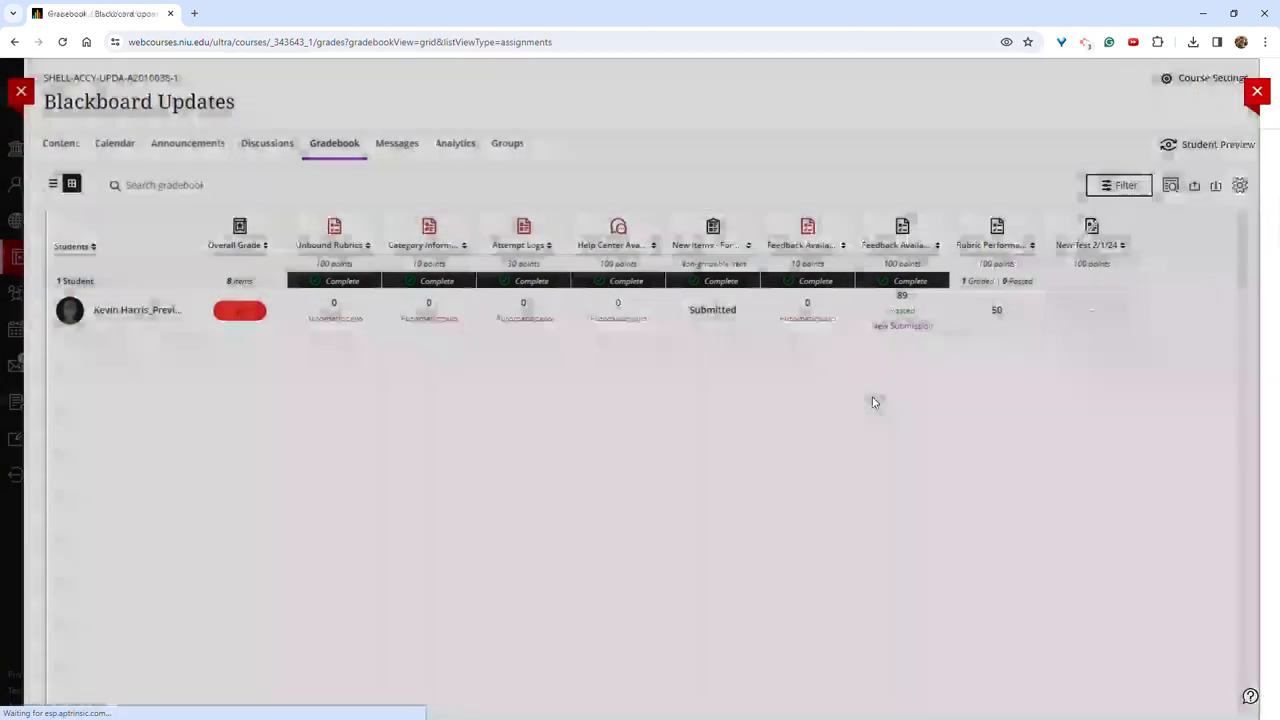
Start Student Preview of the gradebook to see the grades as a student
left_click(1218, 144)
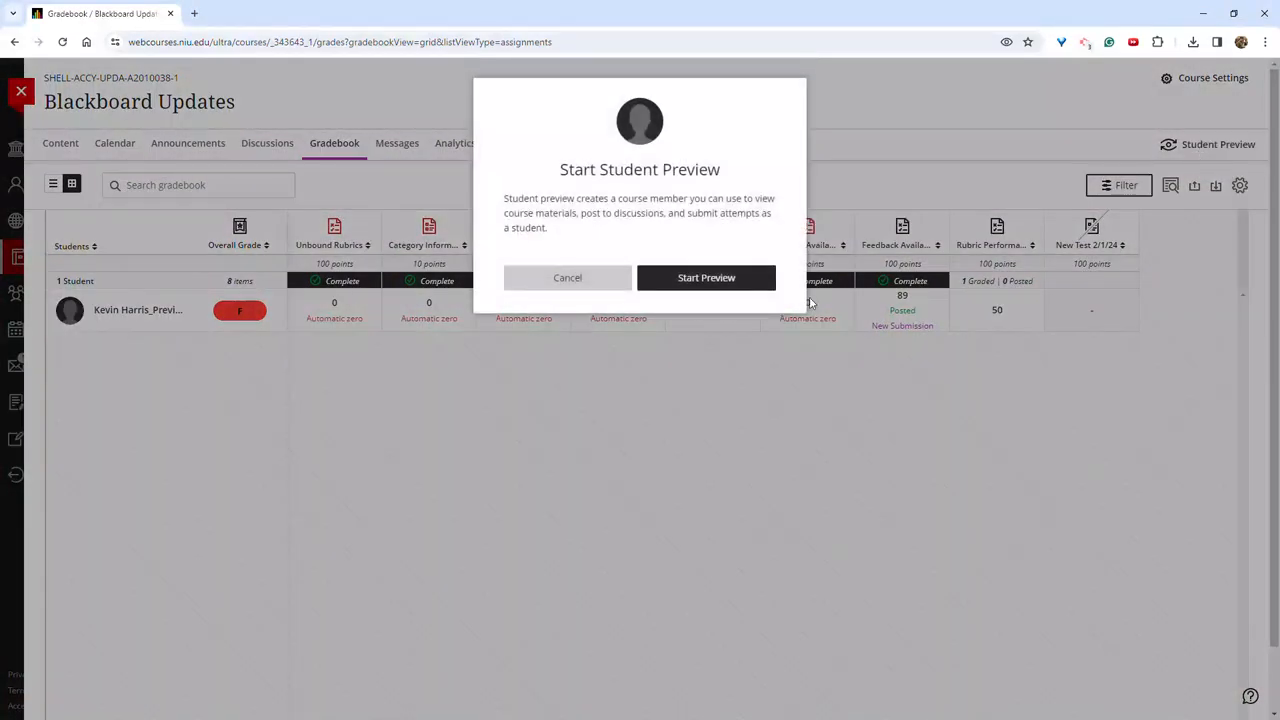
left_click(706, 276)
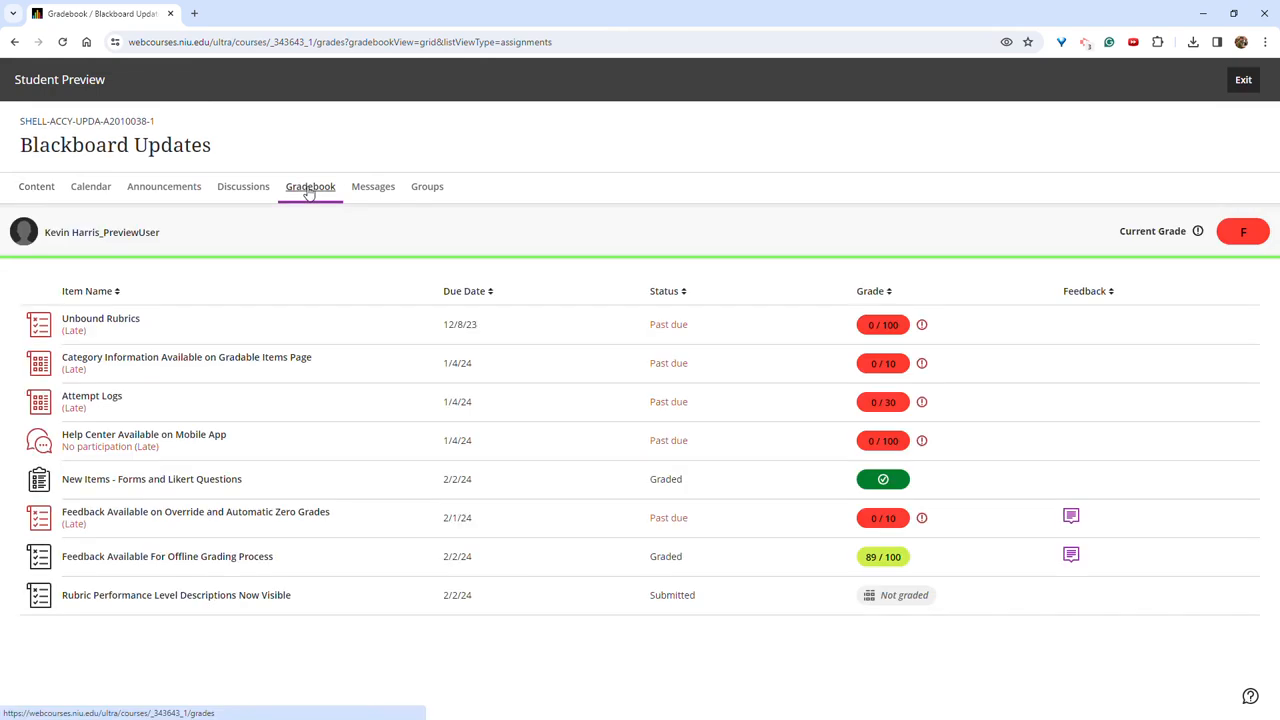
mouse_move(392, 546)
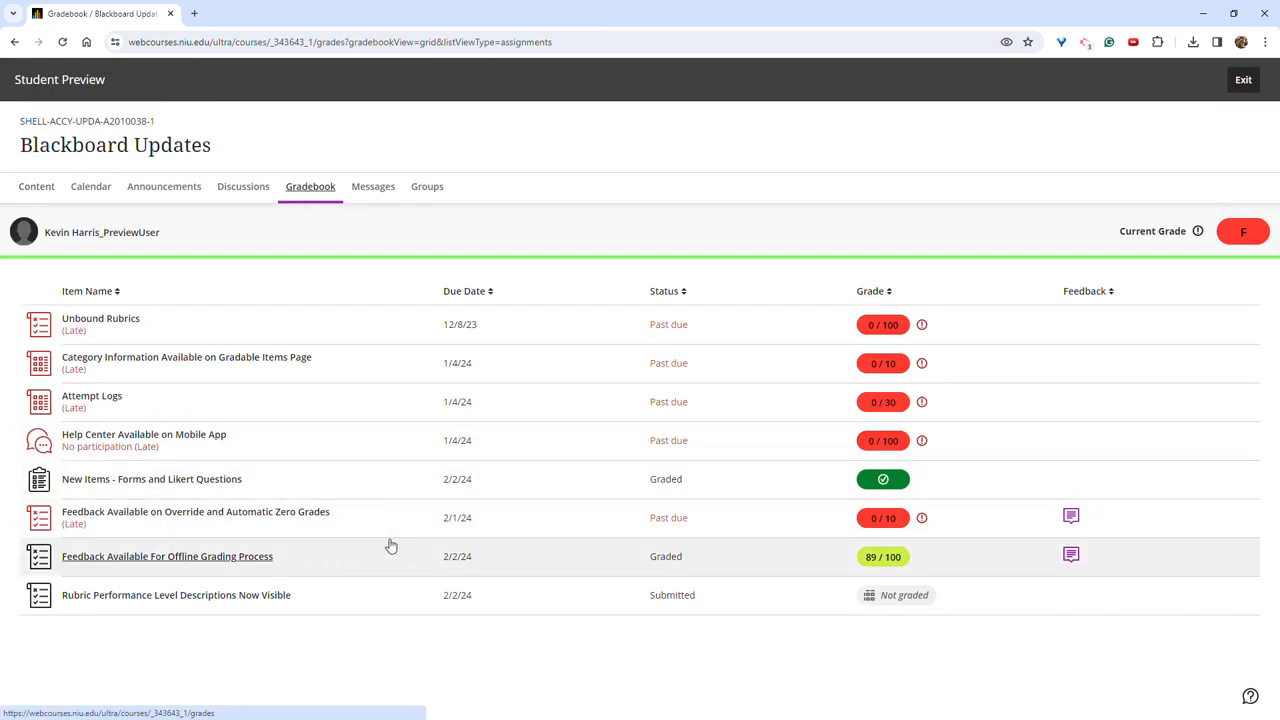
mouse_move(1072, 556)
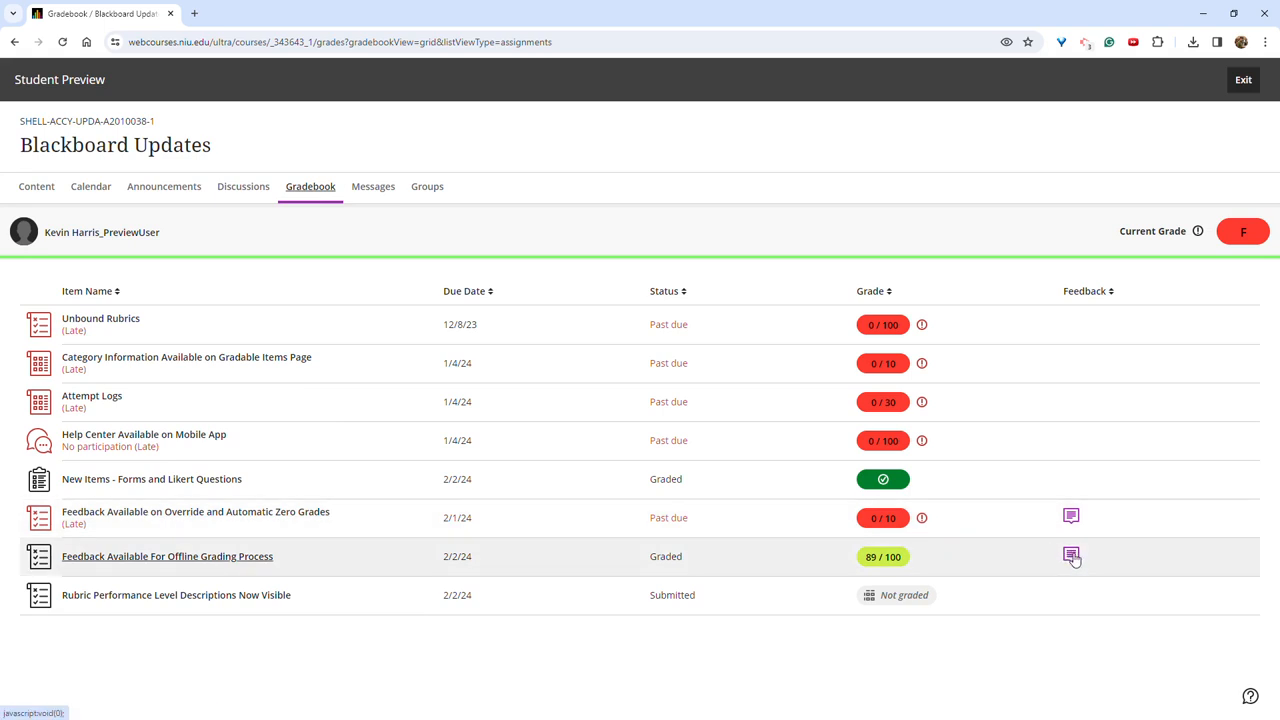
View the feedback on the offline grading item and the override and zero grades item
left_click(1072, 556)
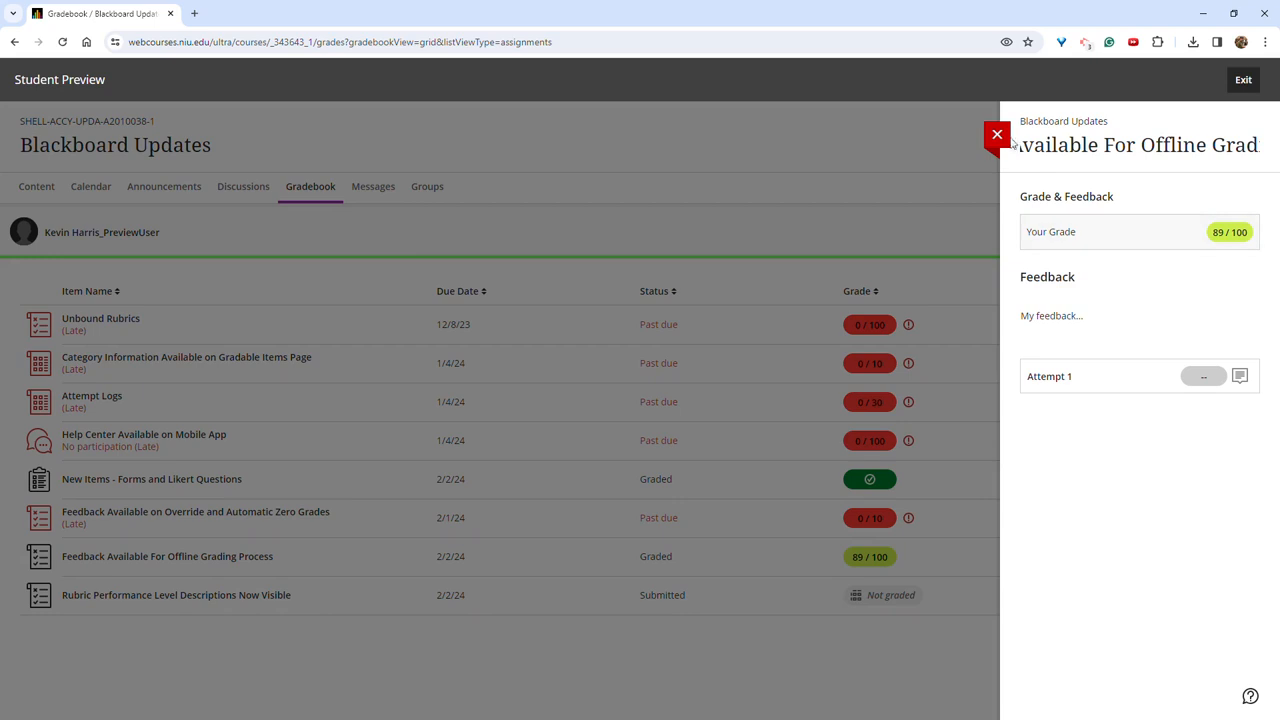
left_click(996, 134)
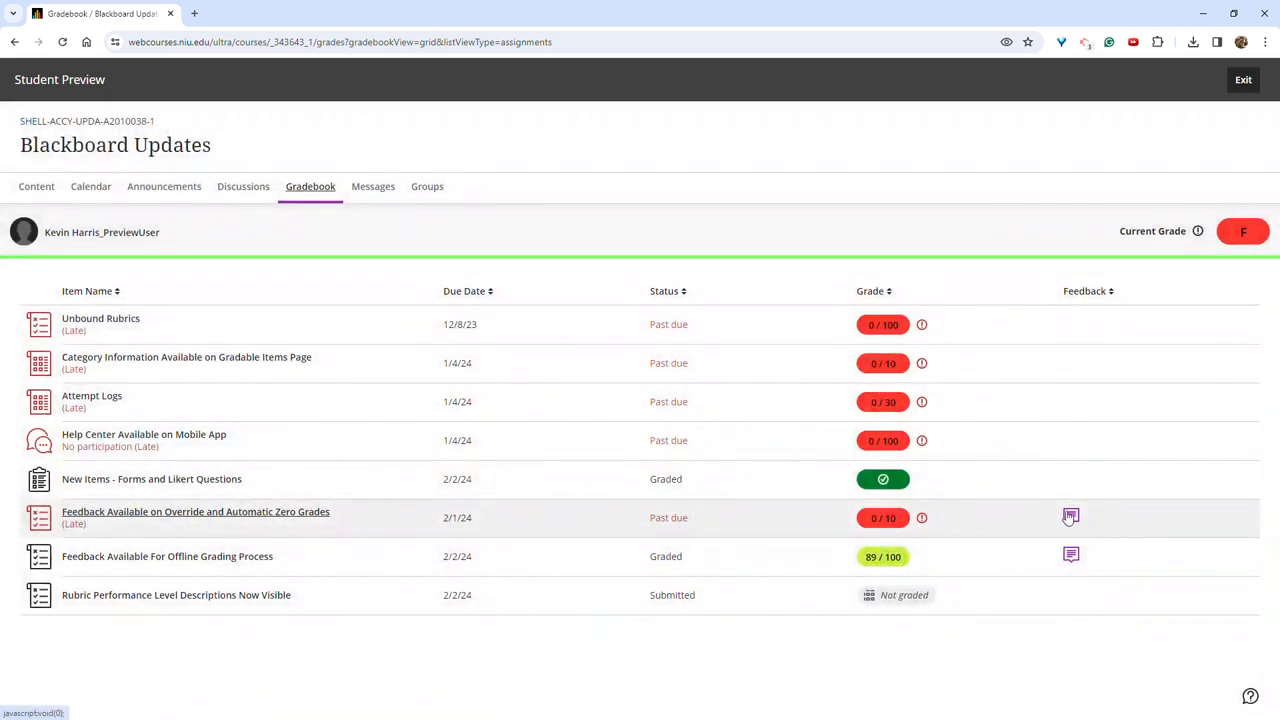
left_click(1072, 516)
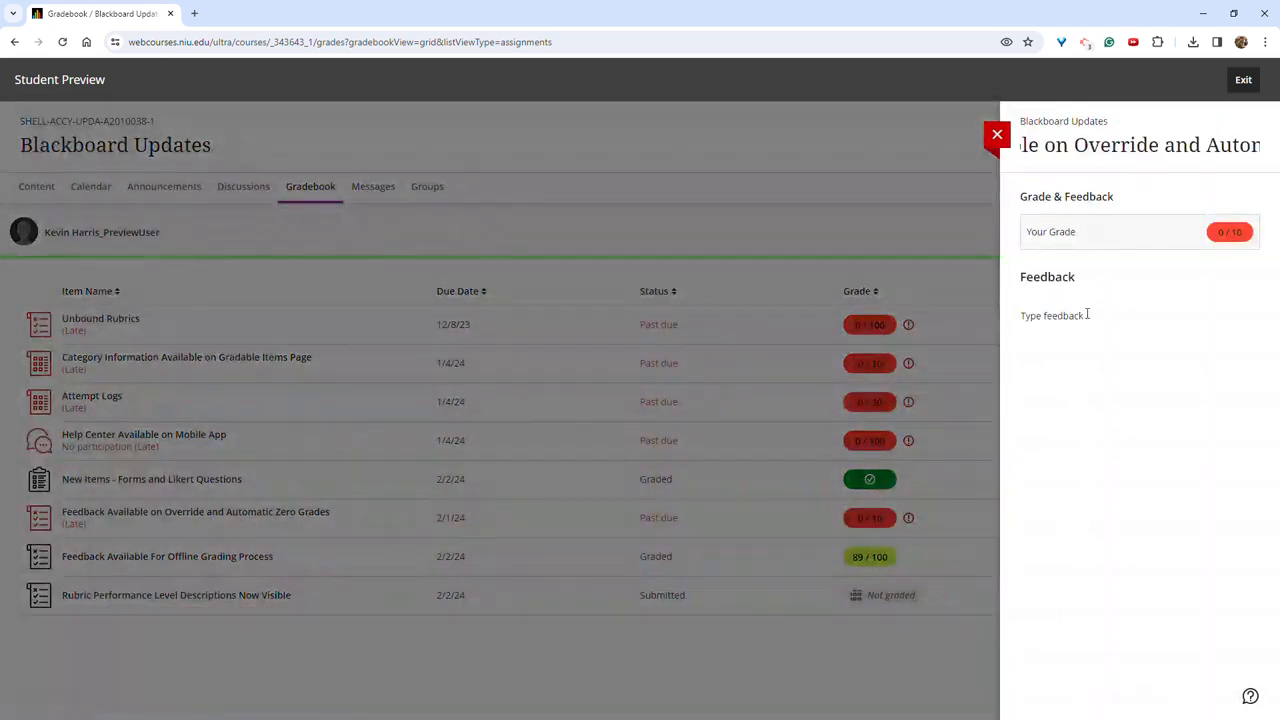
left_click(996, 134)
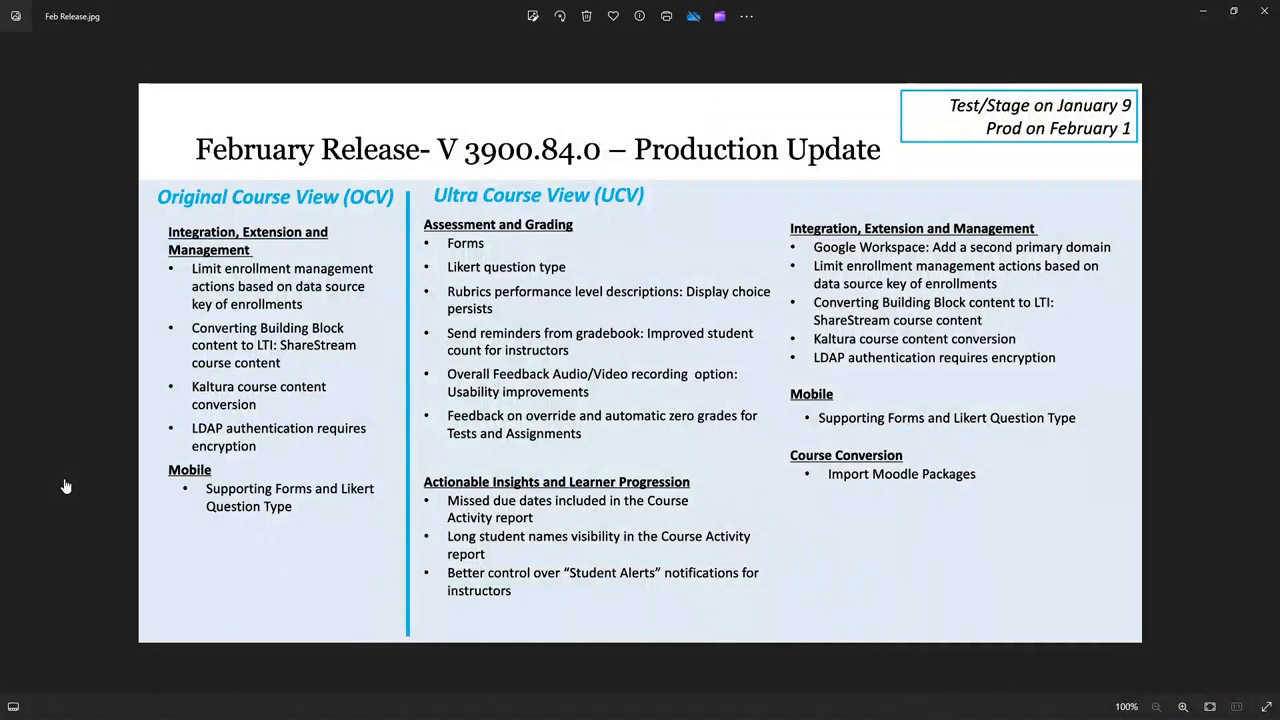
mouse_move(368, 420)
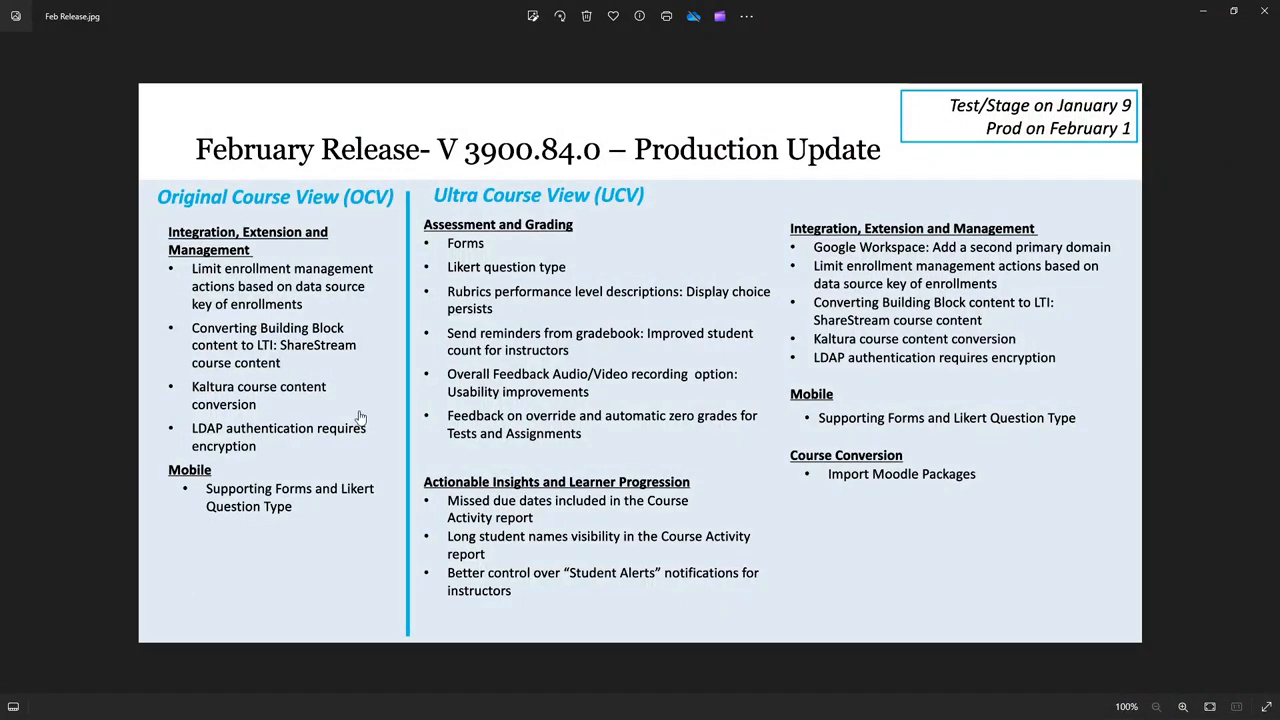
mouse_move(436, 410)
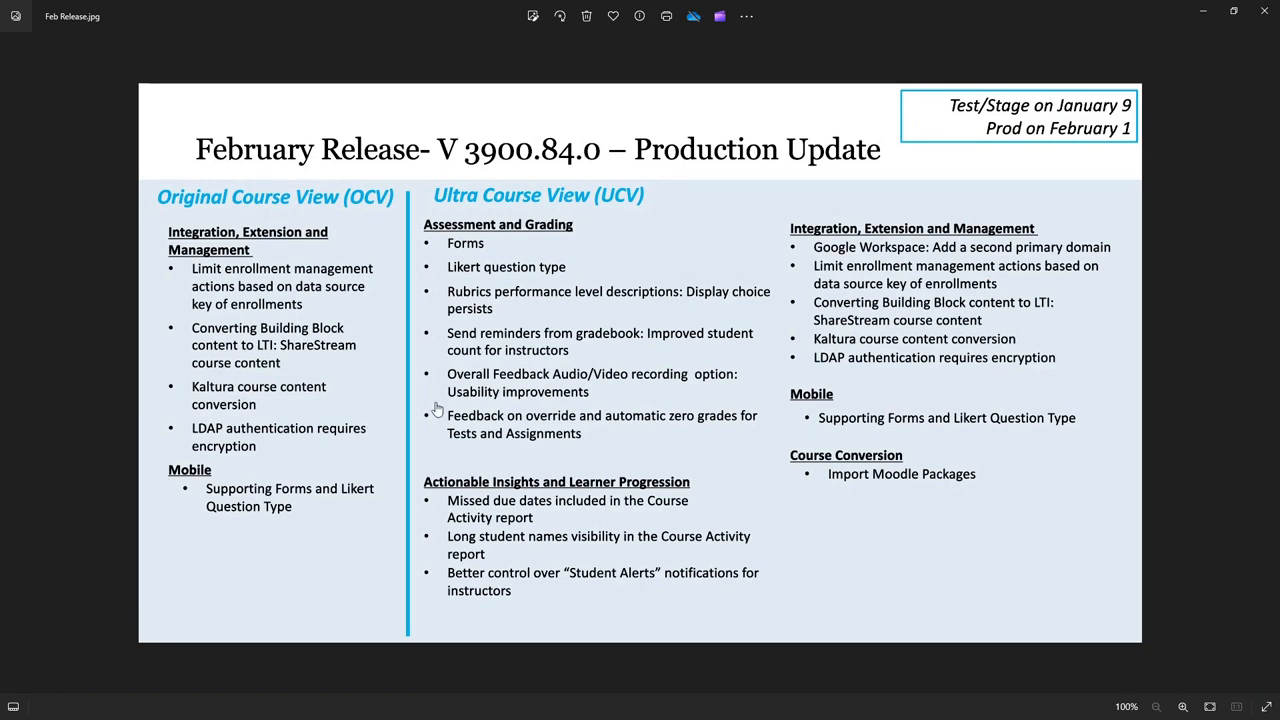